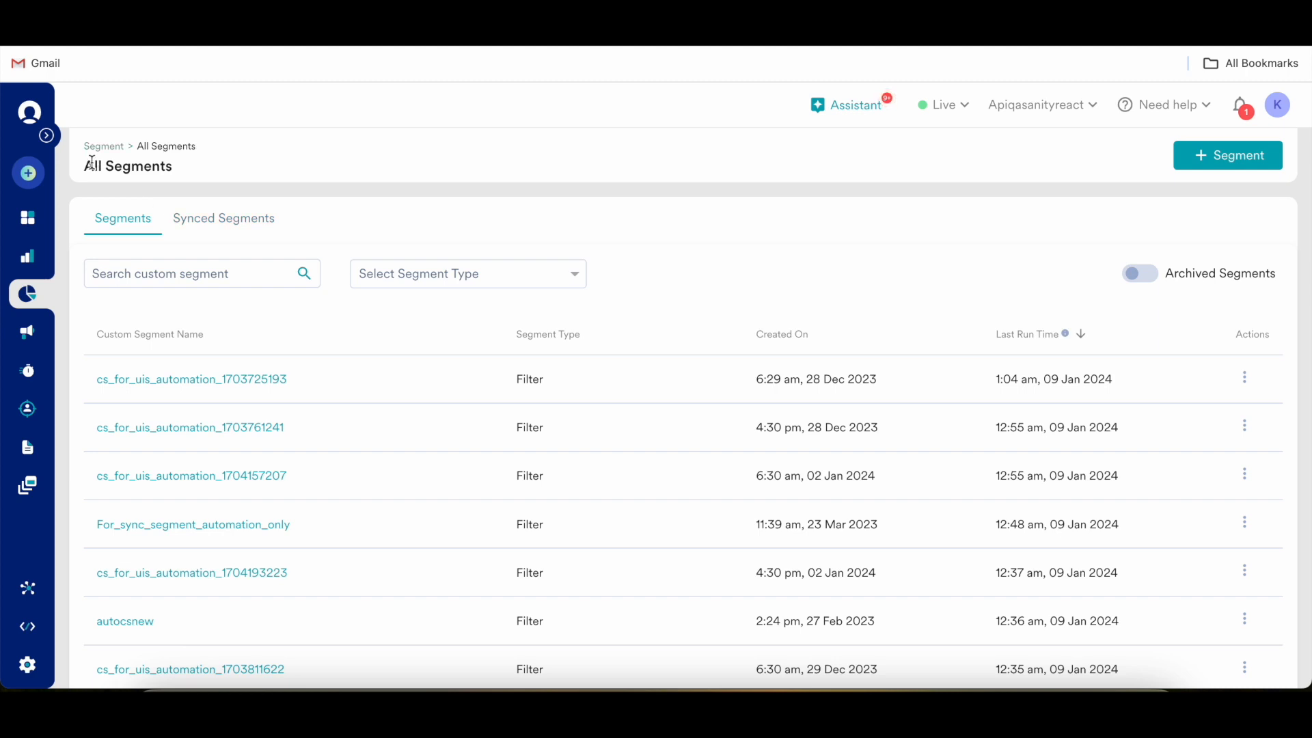
{"action": "mouse_move", "coordinate": [450, 208]}
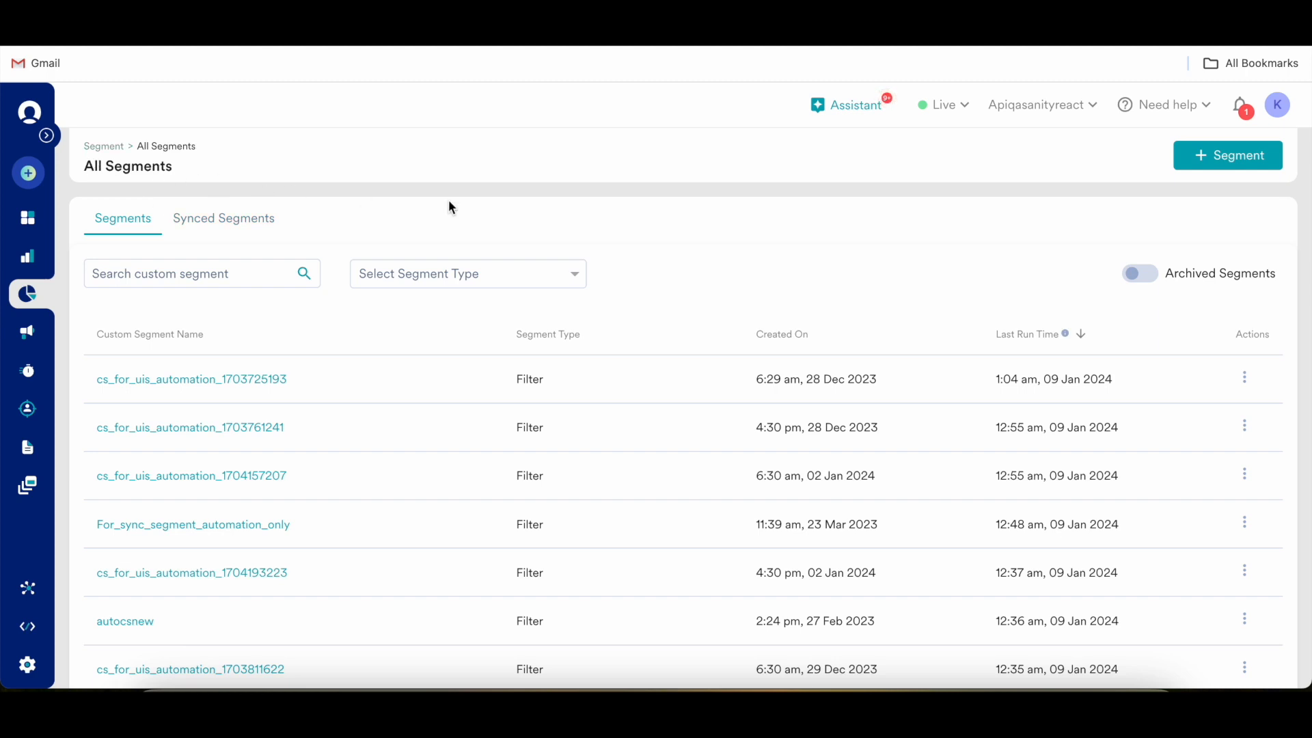
{"action": "mouse_move", "coordinate": [623, 274]}
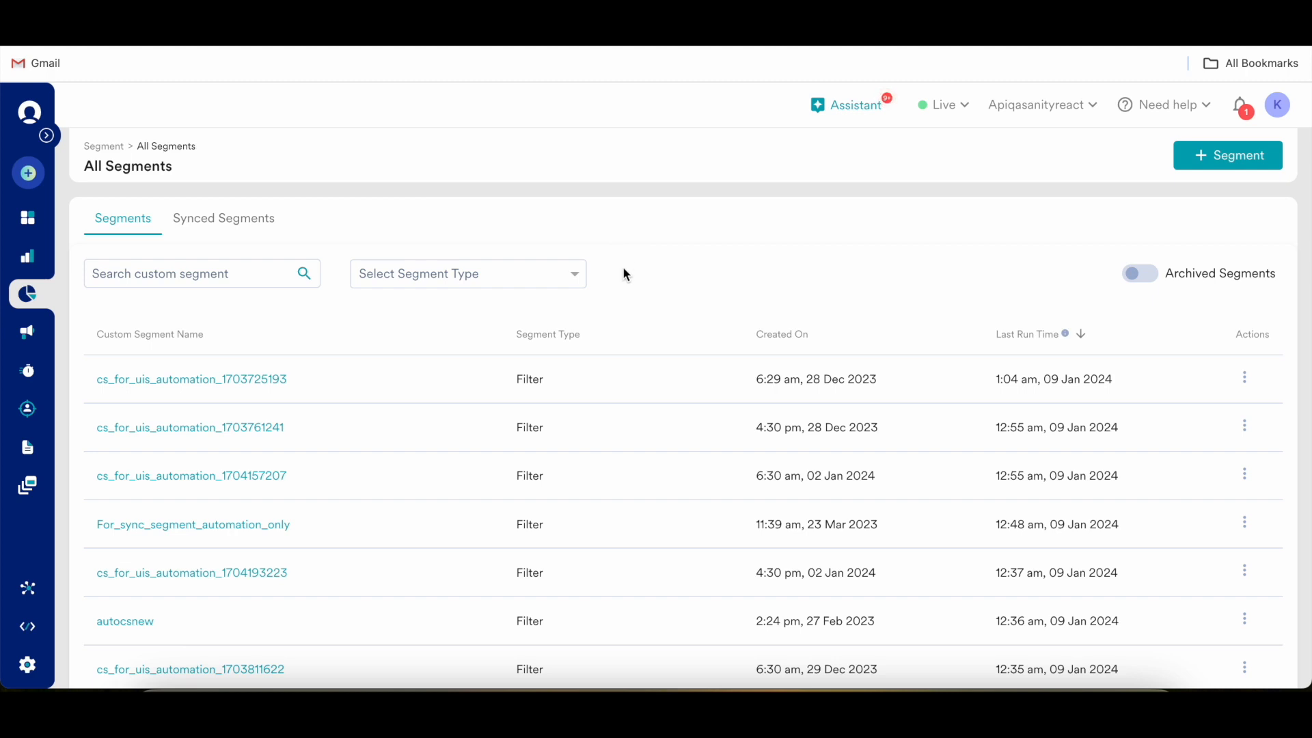
{"action": "mouse_move", "coordinate": [337, 204]}
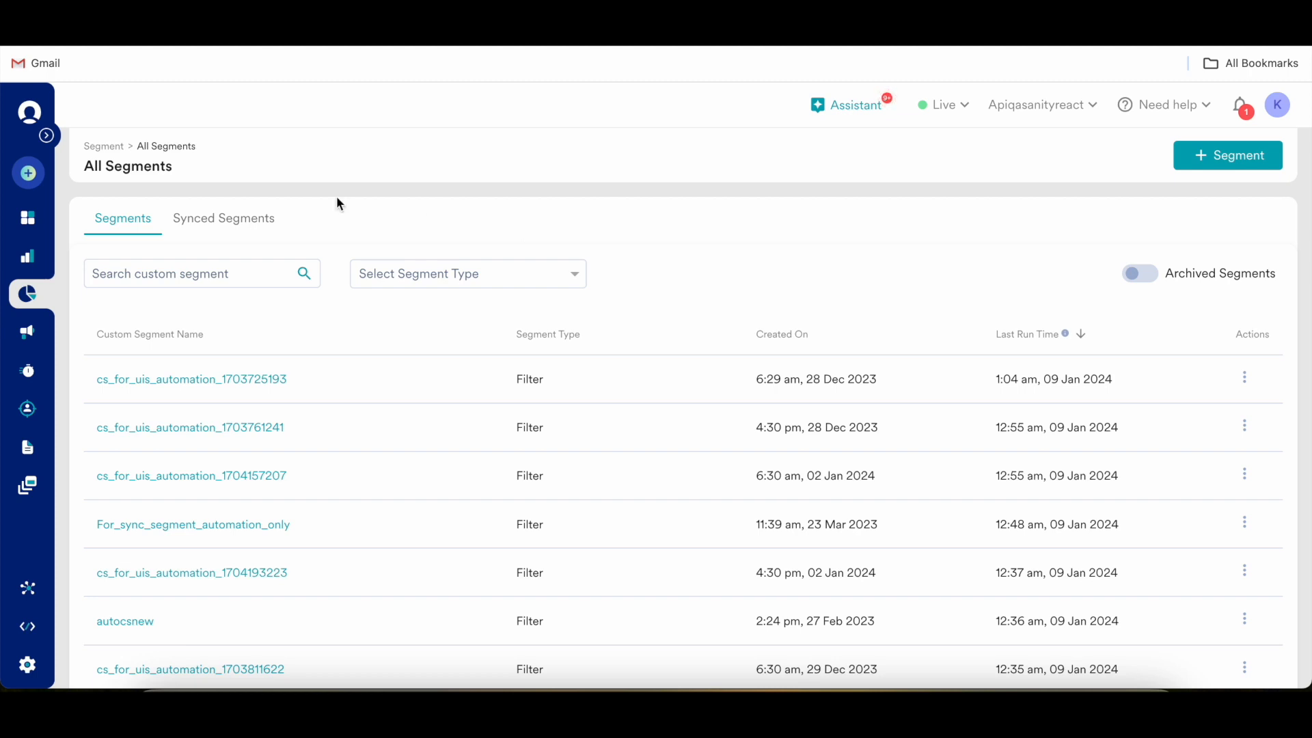
{"action": "mouse_move", "coordinate": [541, 453]}
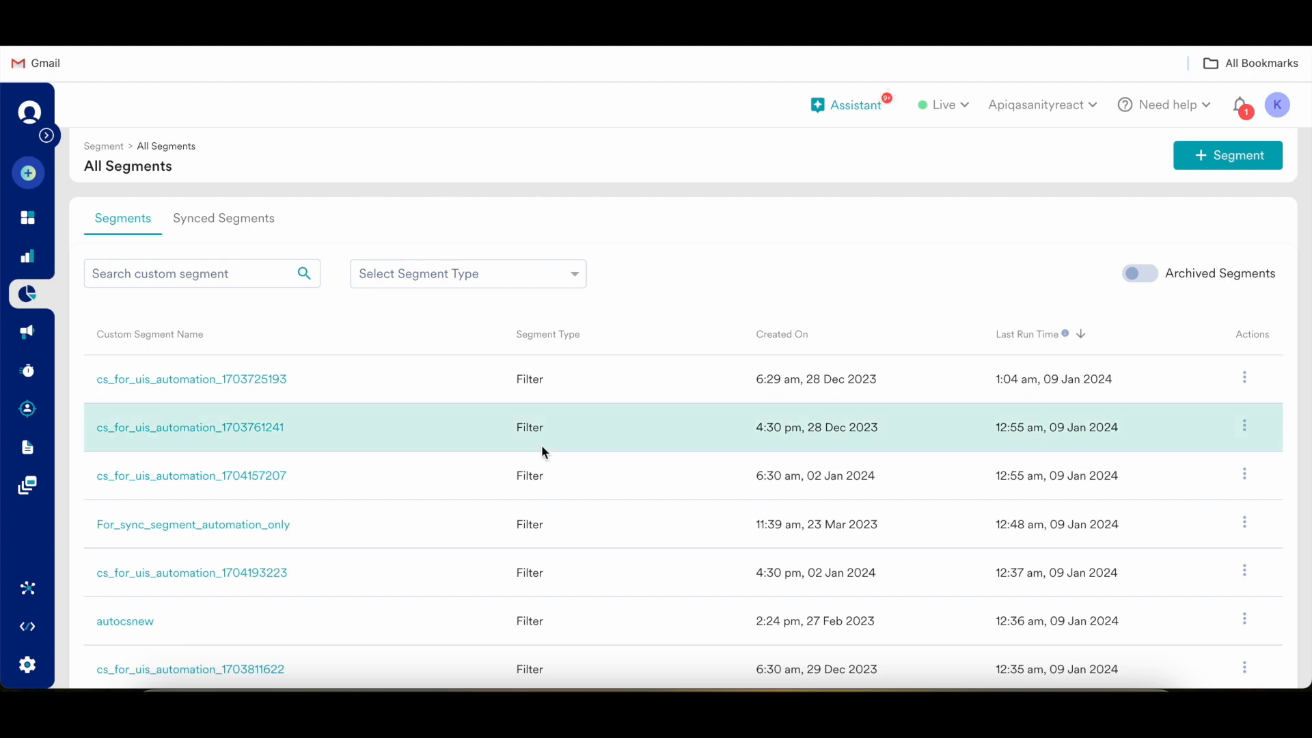
{"action": "mouse_move", "coordinate": [287, 389]}
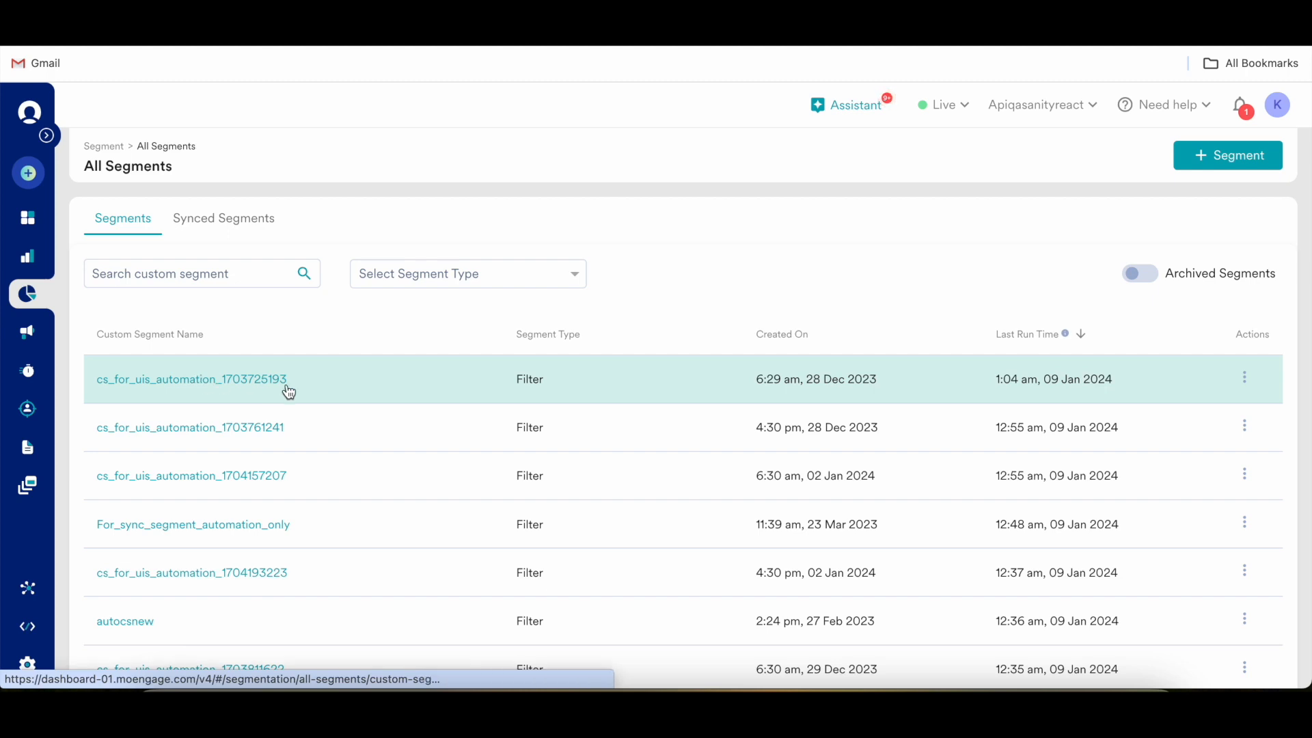
{"action": "mouse_move", "coordinate": [434, 381]}
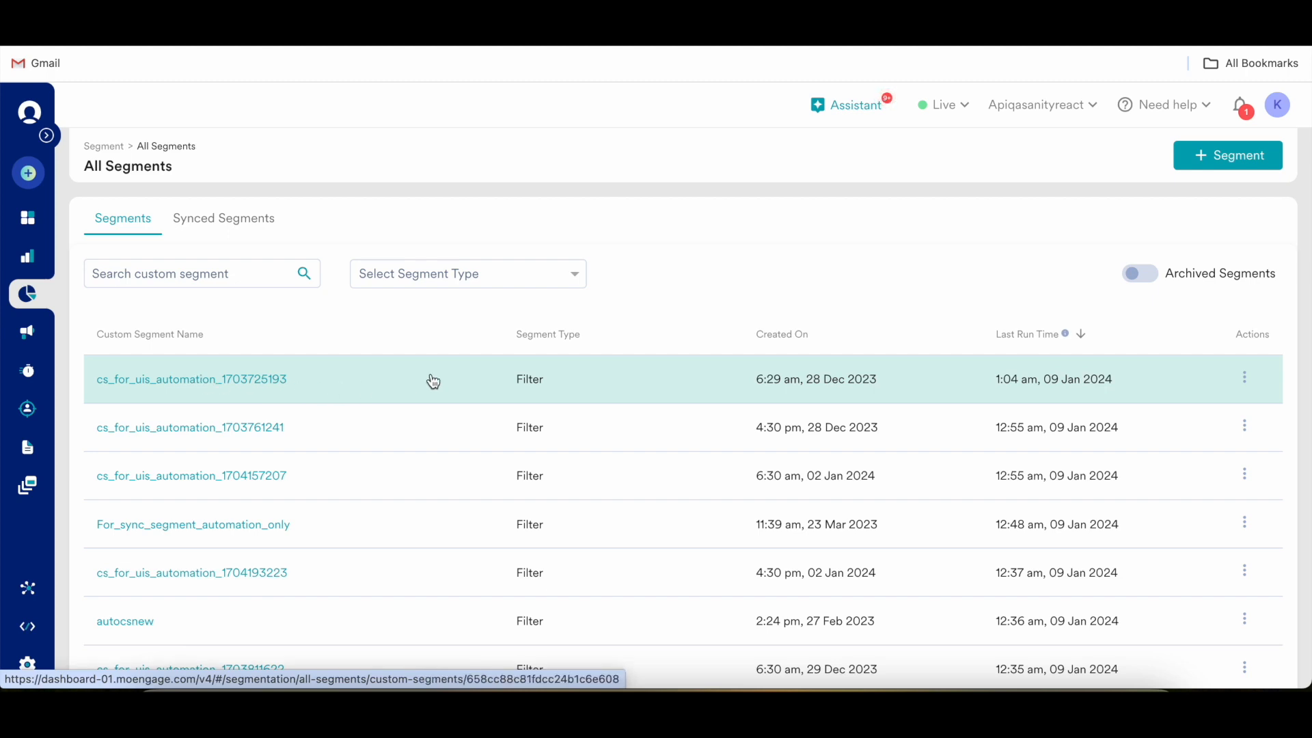
{"action": "mouse_move", "coordinate": [560, 387]}
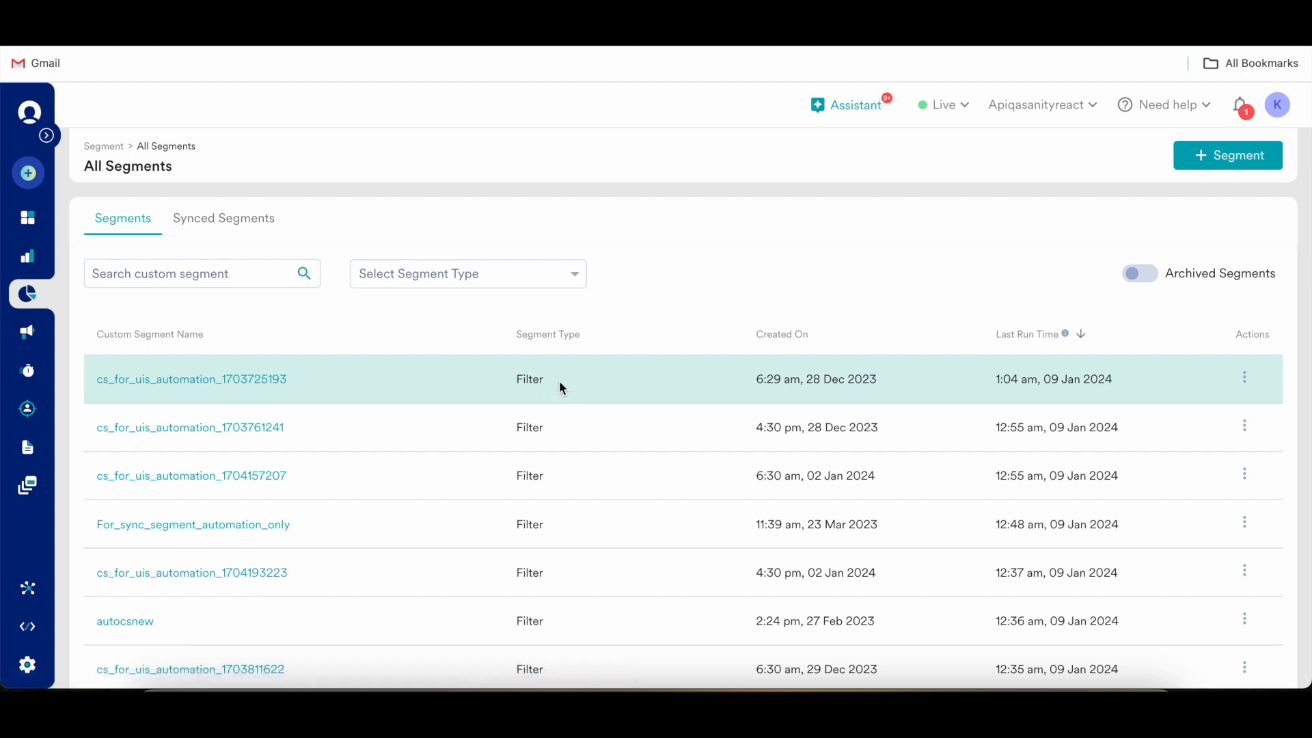
{"action": "mouse_move", "coordinate": [390, 382]}
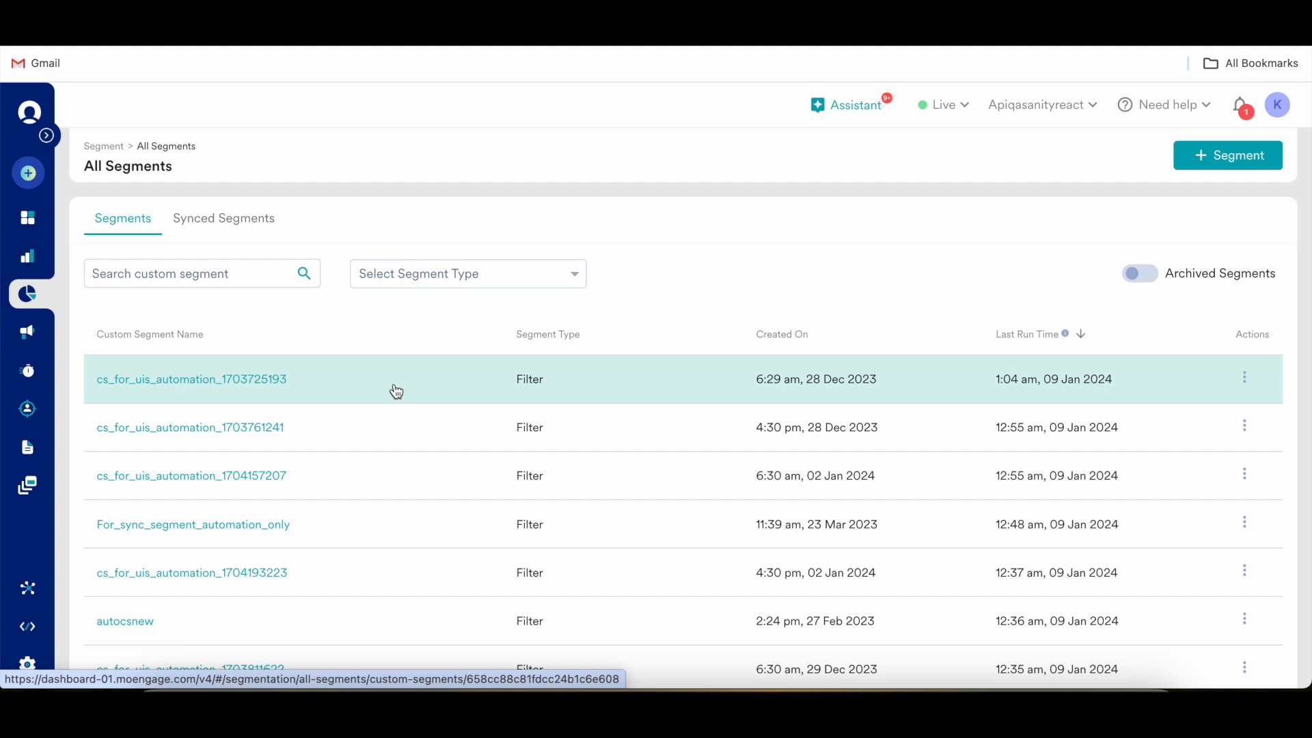
{"action": "mouse_move", "coordinate": [1175, 358]}
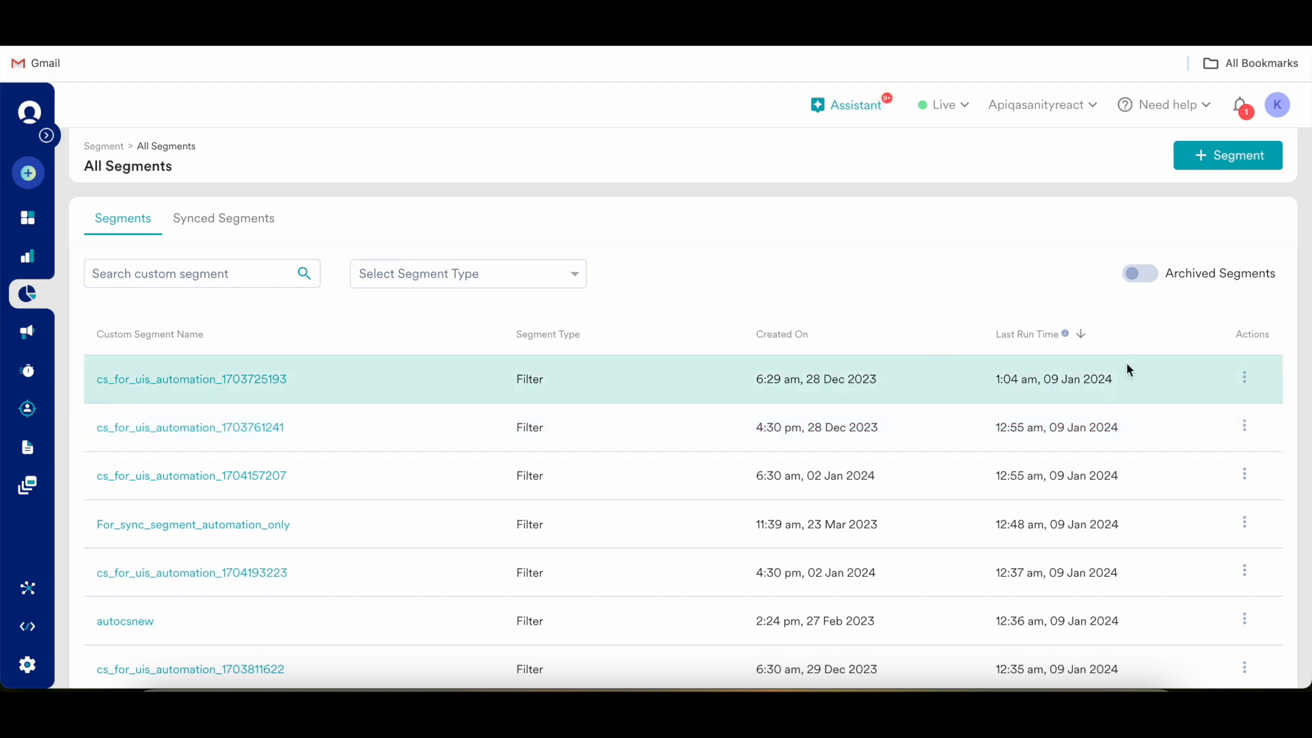
Step: Peek at the first segment's actions menu, then navigate to the All Segments page
{"action": "left_click", "coordinate": [1244, 378]}
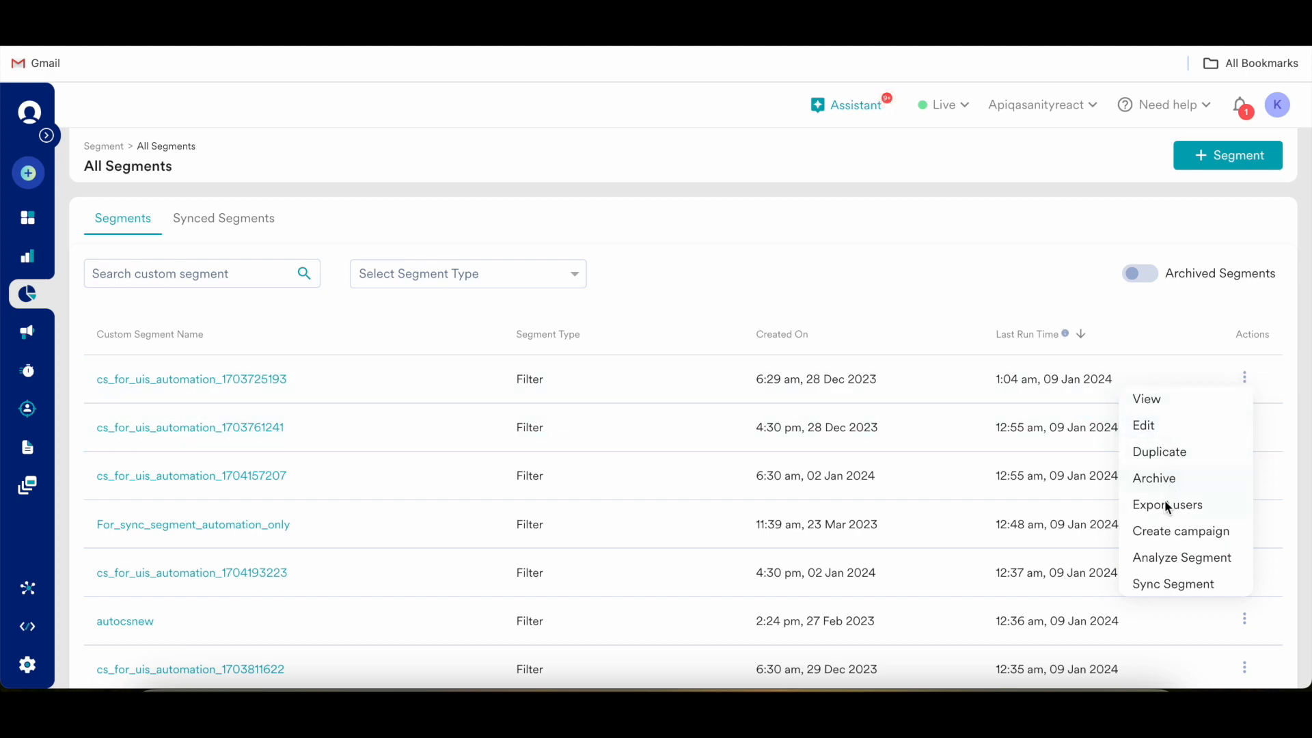
{"action": "left_click", "coordinate": [335, 323]}
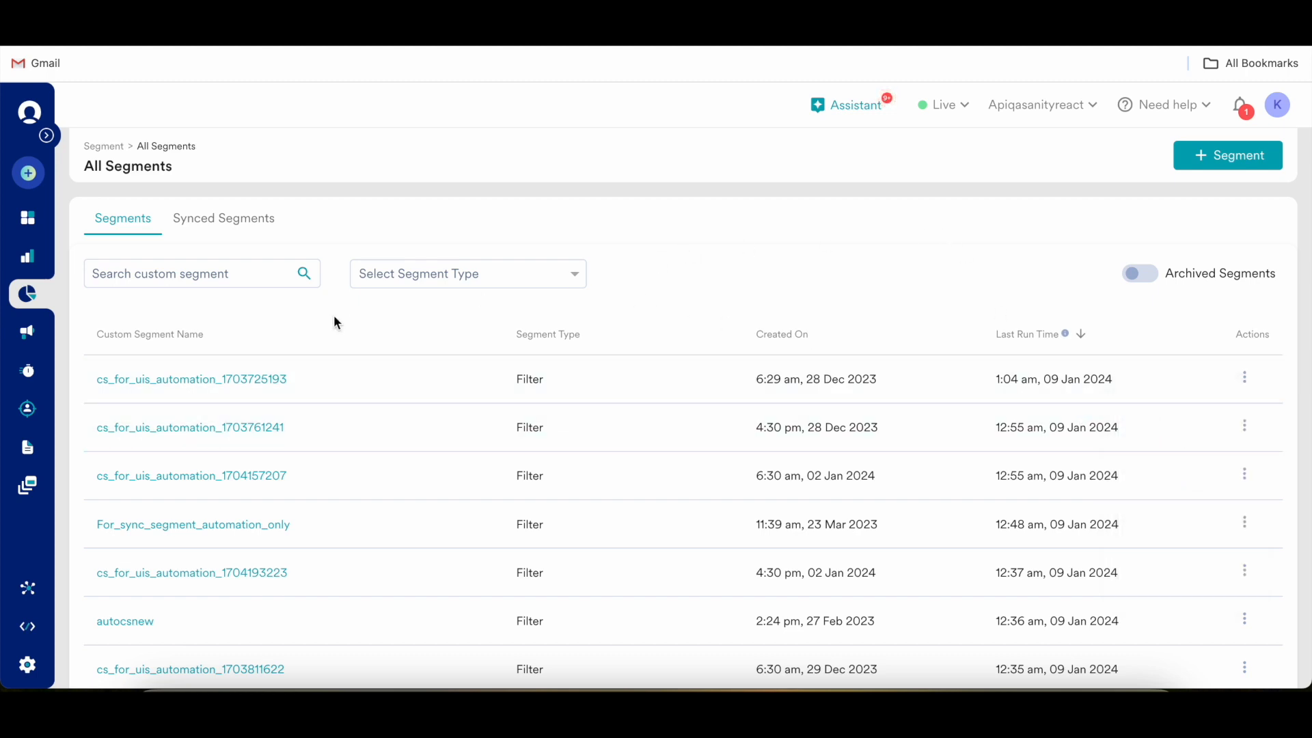
{"action": "mouse_move", "coordinate": [296, 326]}
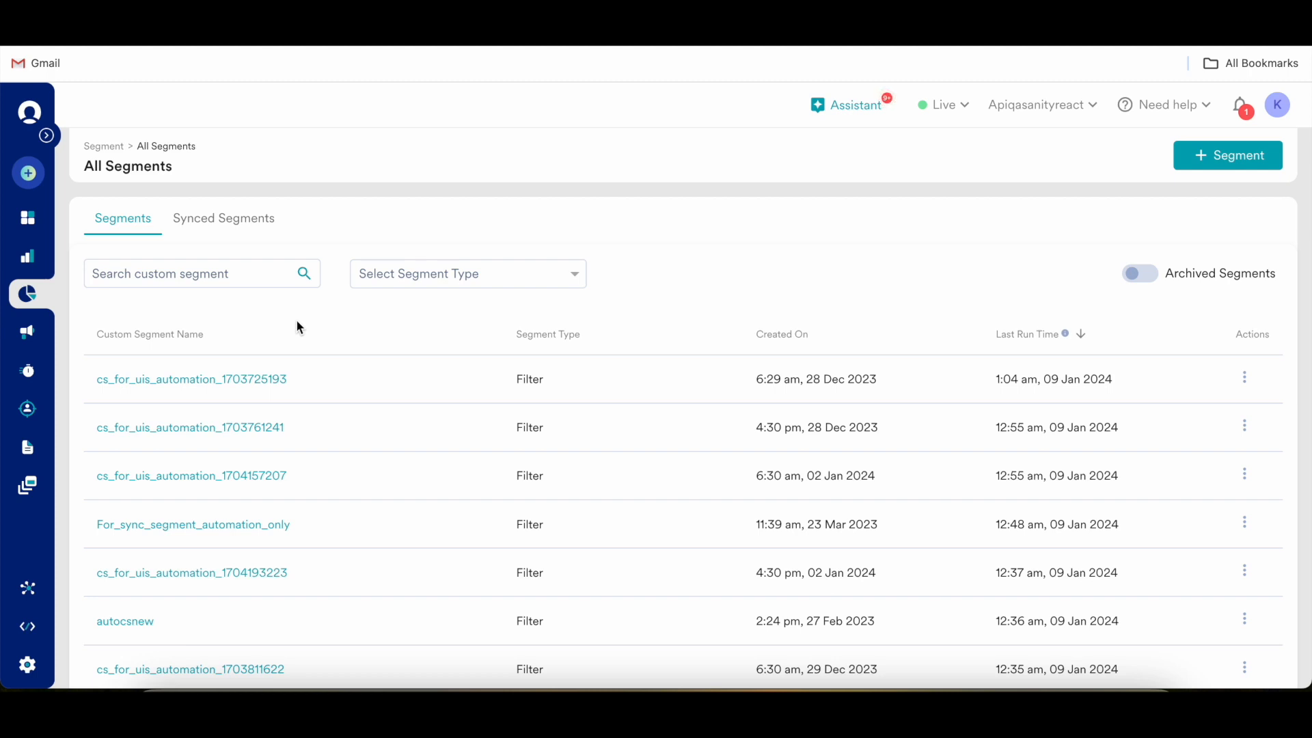
{"action": "mouse_move", "coordinate": [381, 340]}
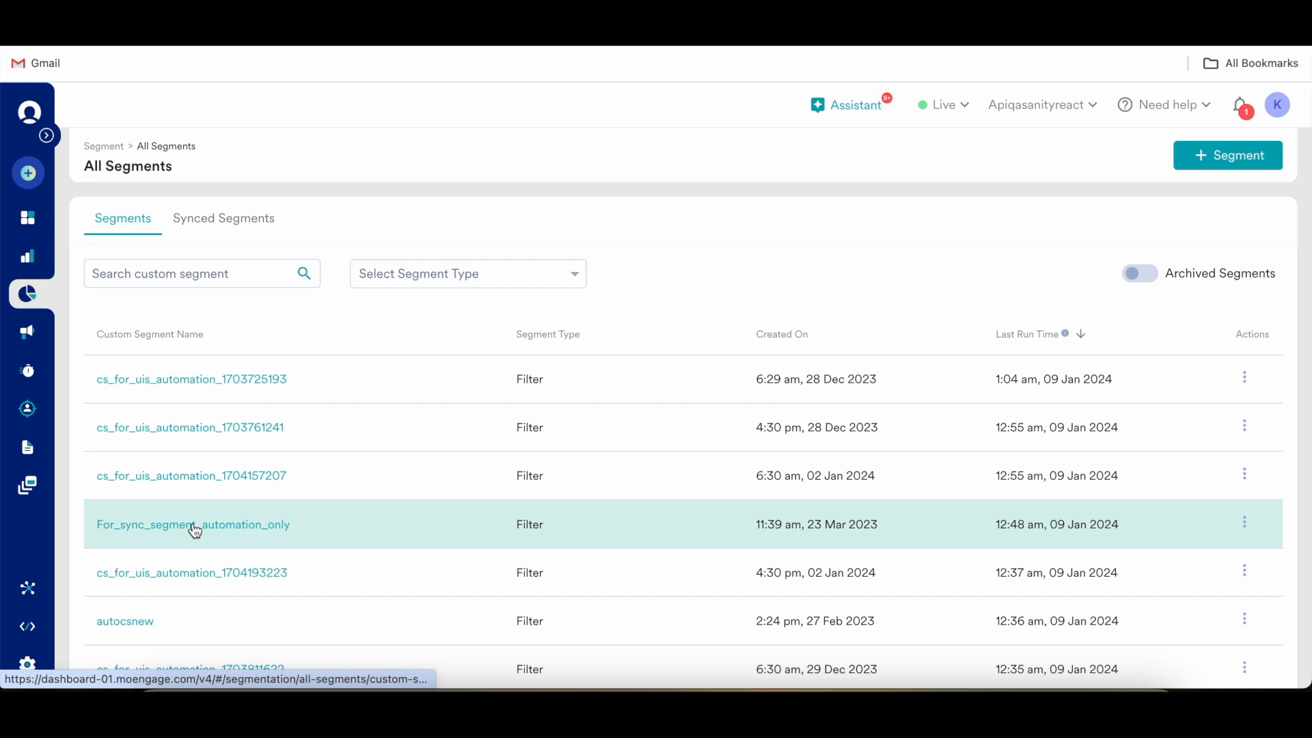
{"action": "mouse_move", "coordinate": [193, 524]}
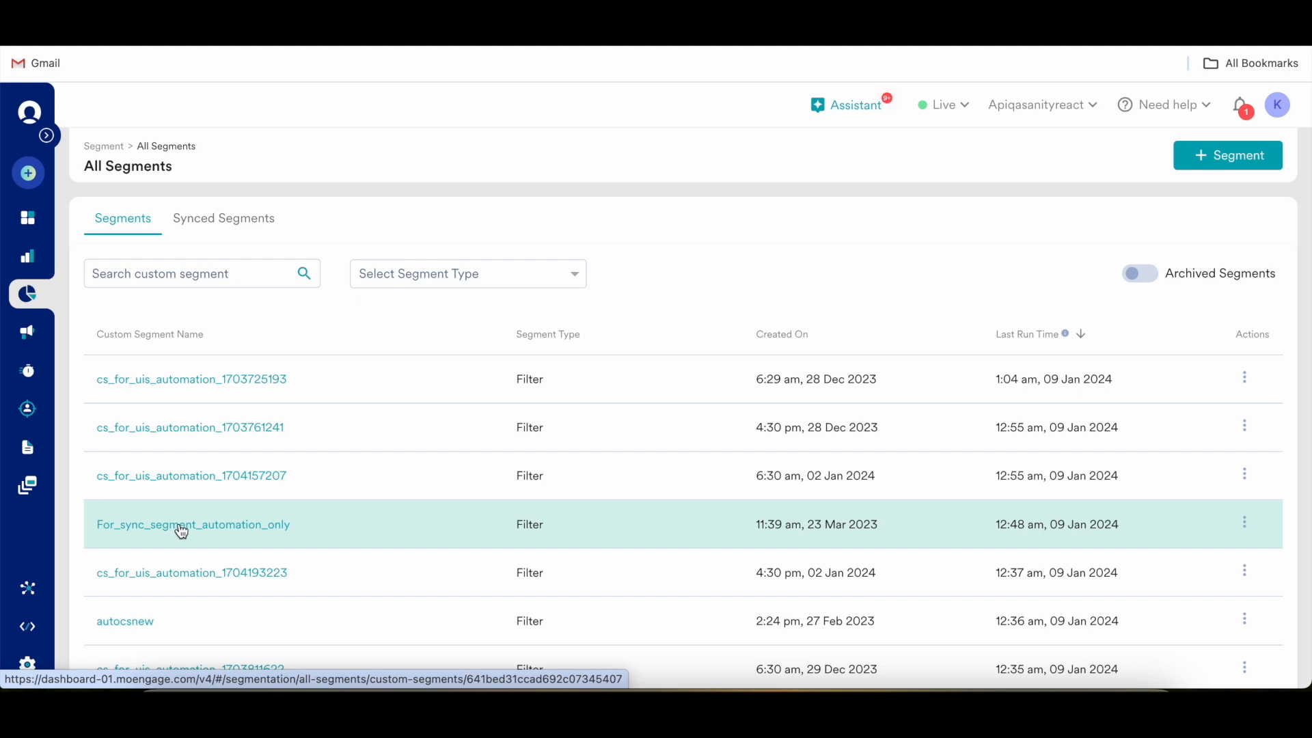
{"action": "mouse_move", "coordinate": [120, 508]}
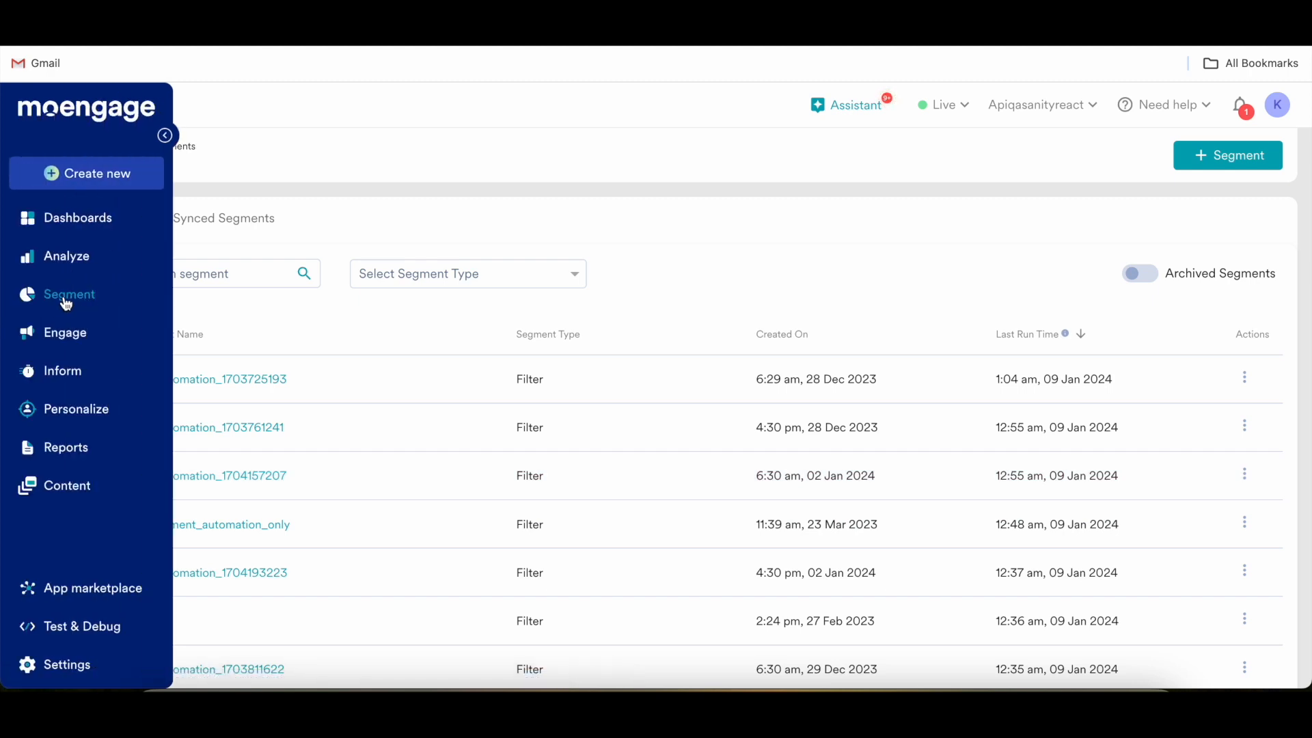
{"action": "left_click", "coordinate": [68, 294]}
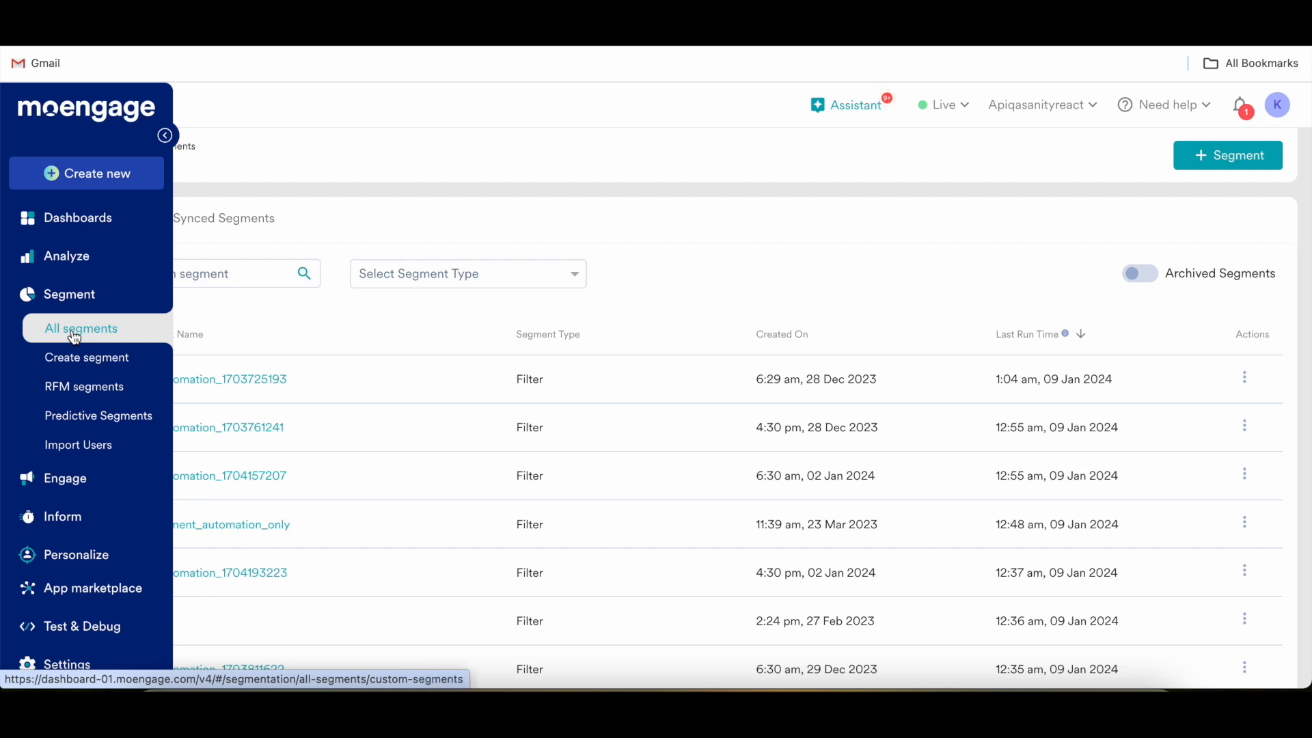
{"action": "left_click", "coordinate": [166, 135]}
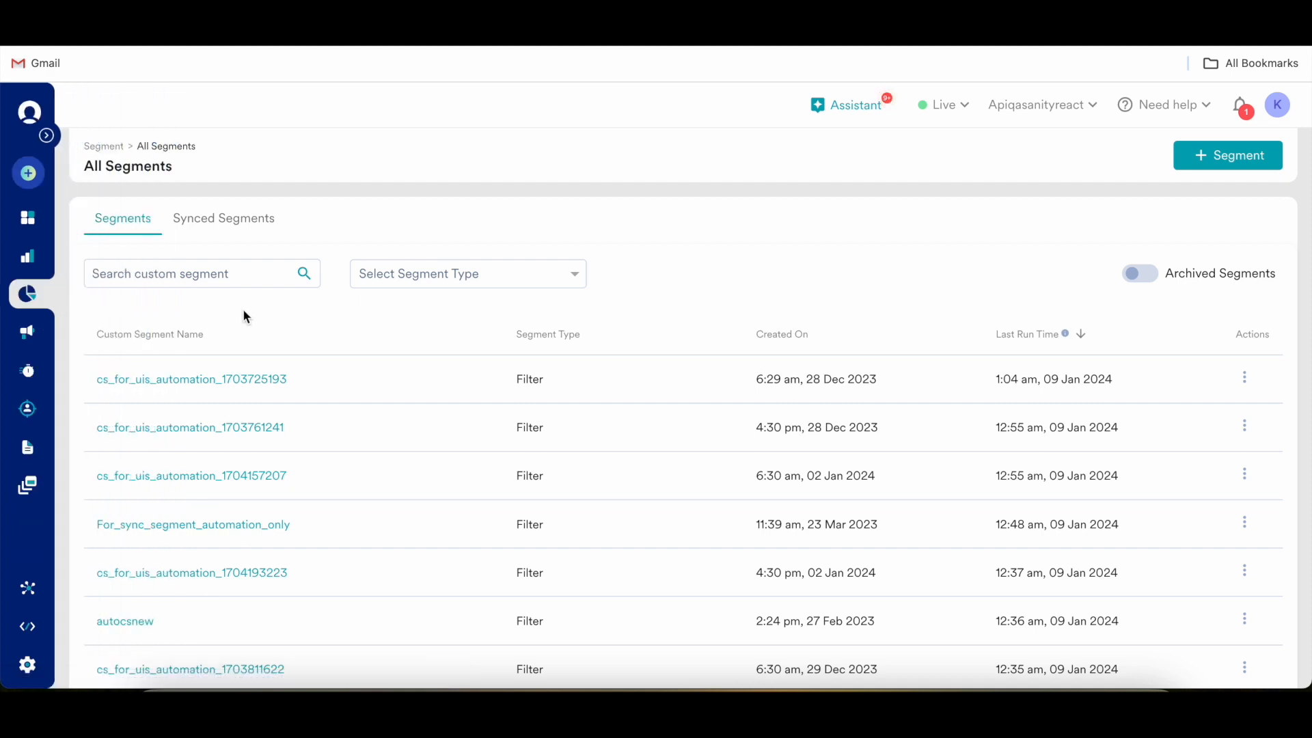
{"action": "mouse_move", "coordinate": [1103, 250]}
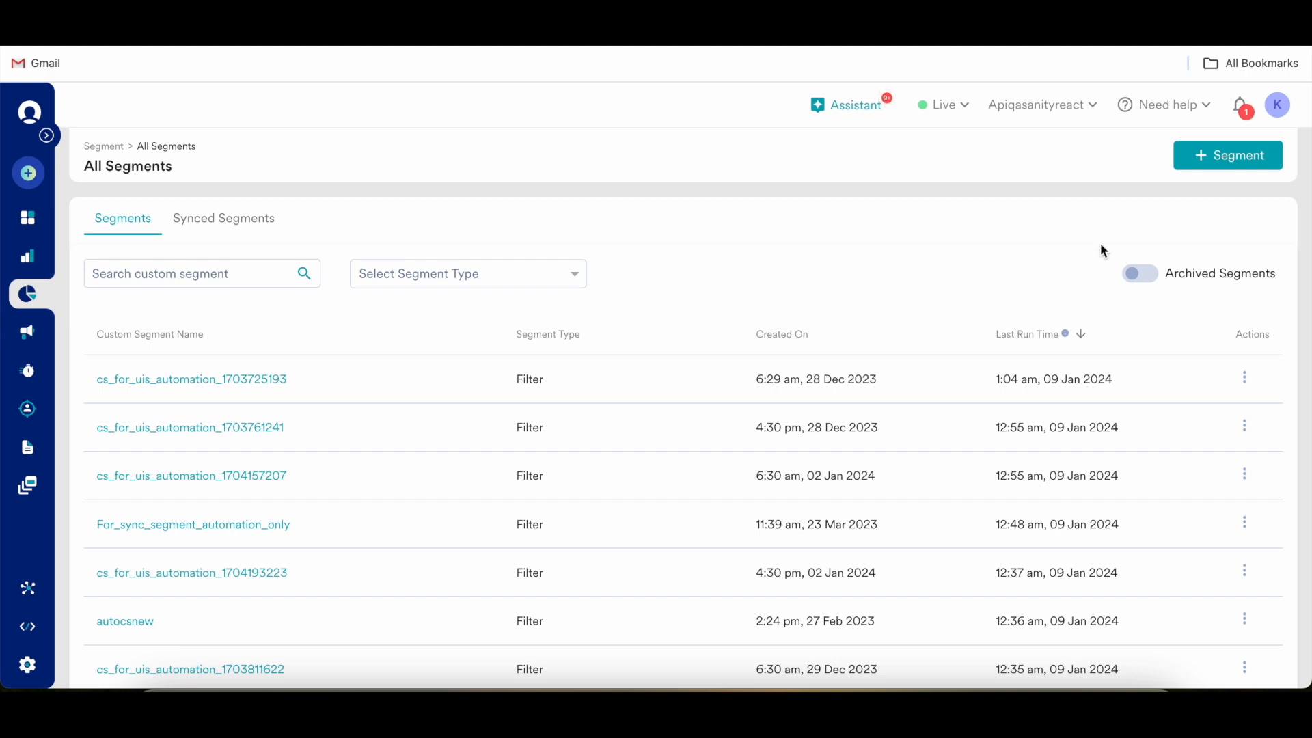
Step: Start creating a new segment, then abandon it and return to the segment list
{"action": "left_click", "coordinate": [1227, 154]}
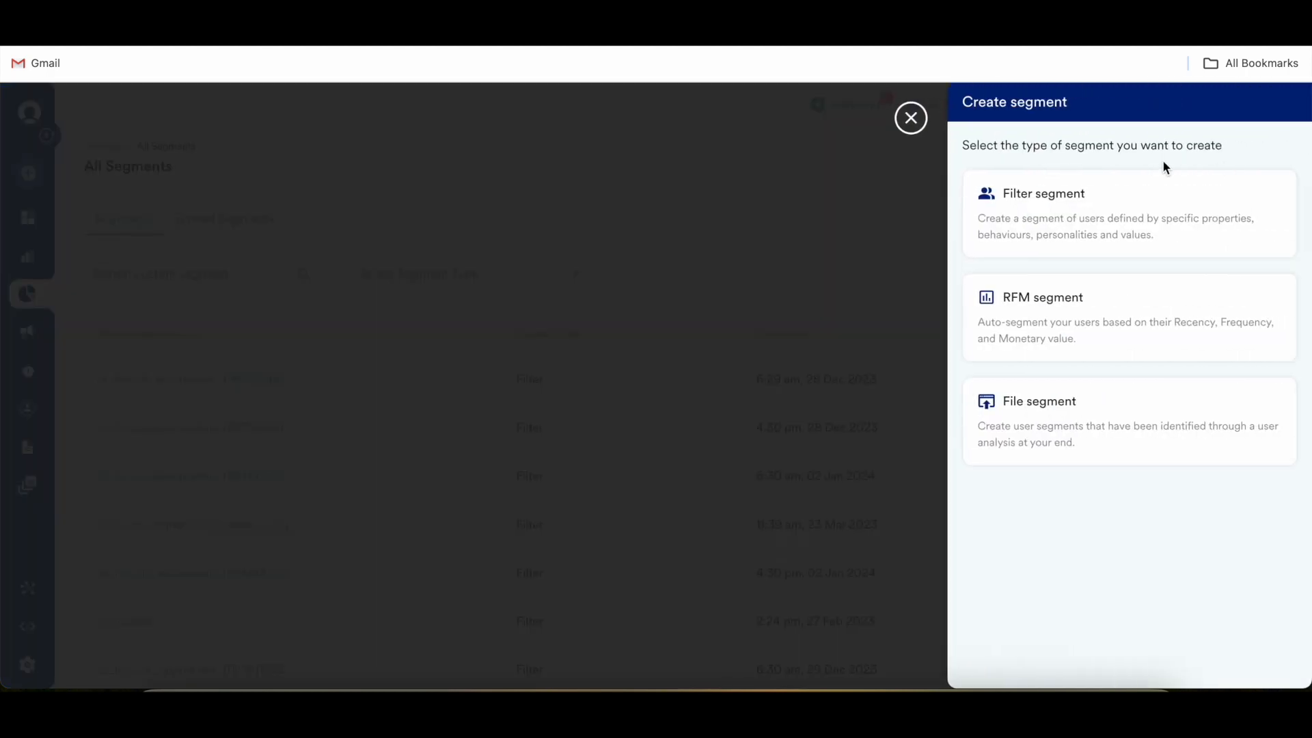
{"action": "mouse_move", "coordinate": [1002, 179]}
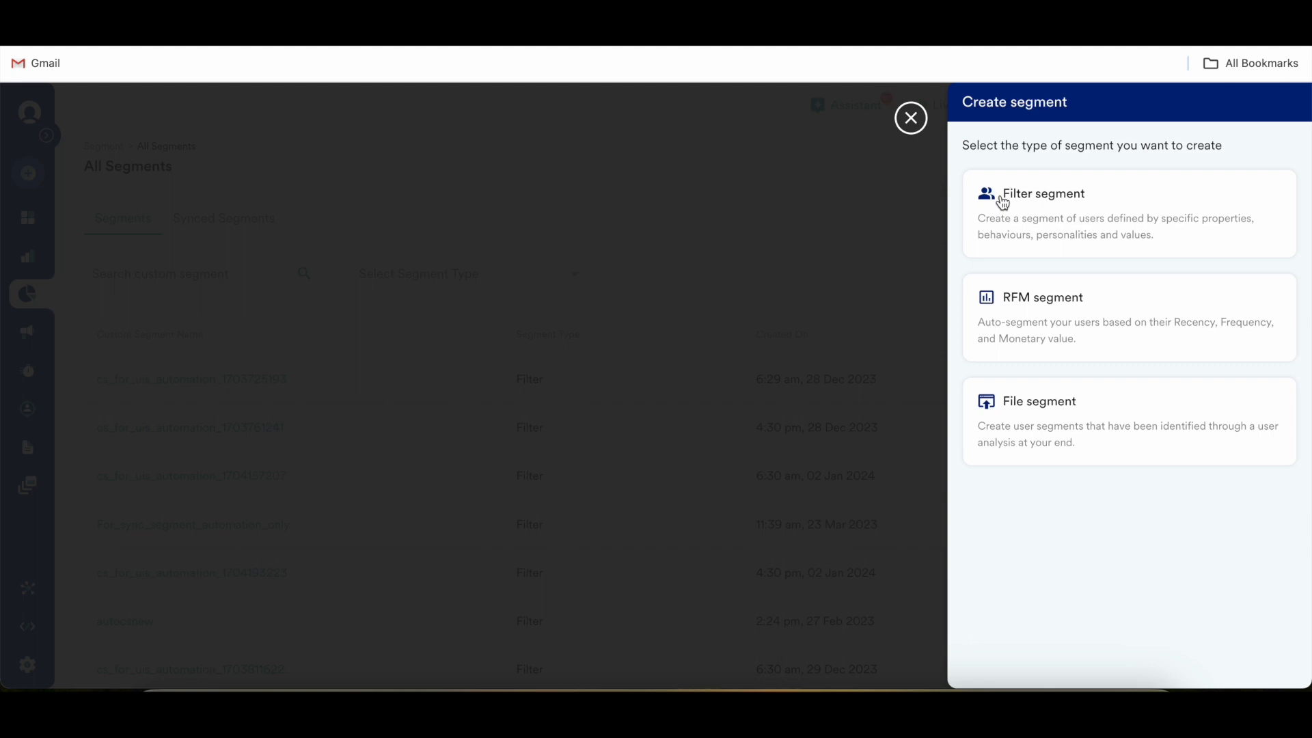
{"action": "mouse_move", "coordinate": [1090, 218]}
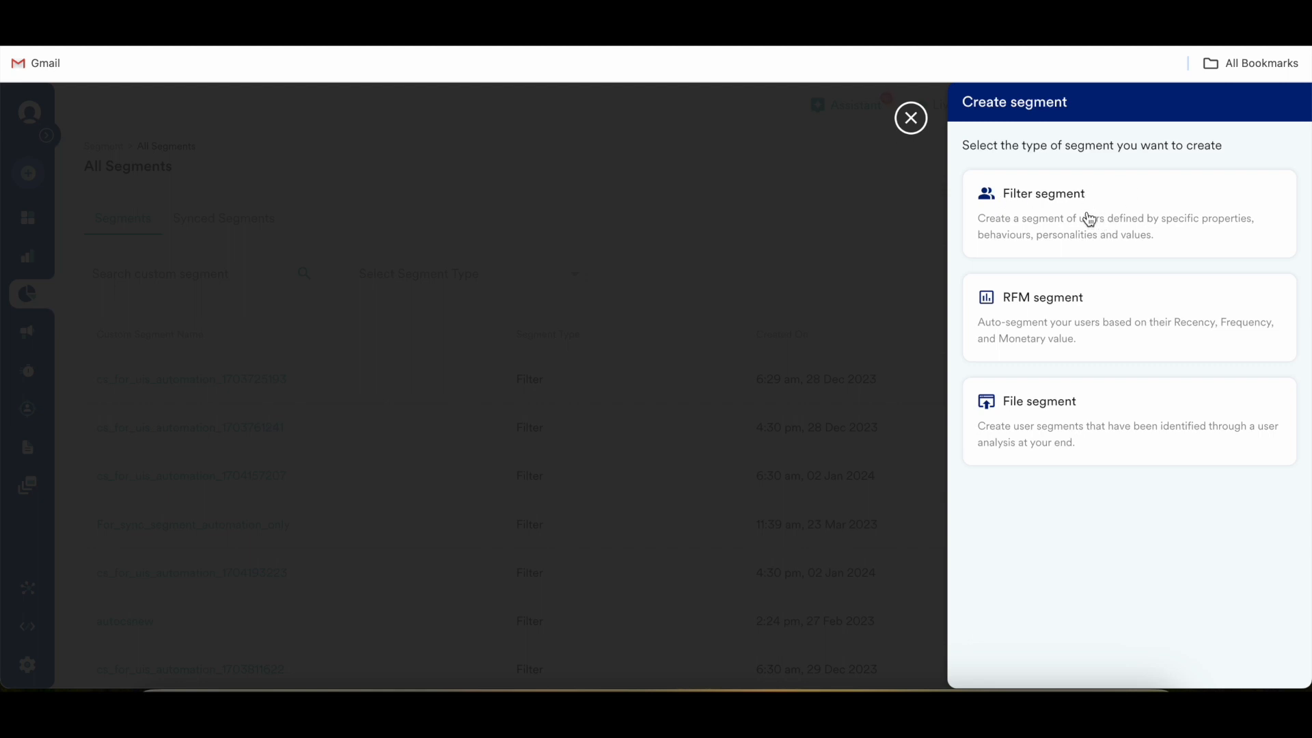
{"action": "mouse_move", "coordinate": [1101, 325]}
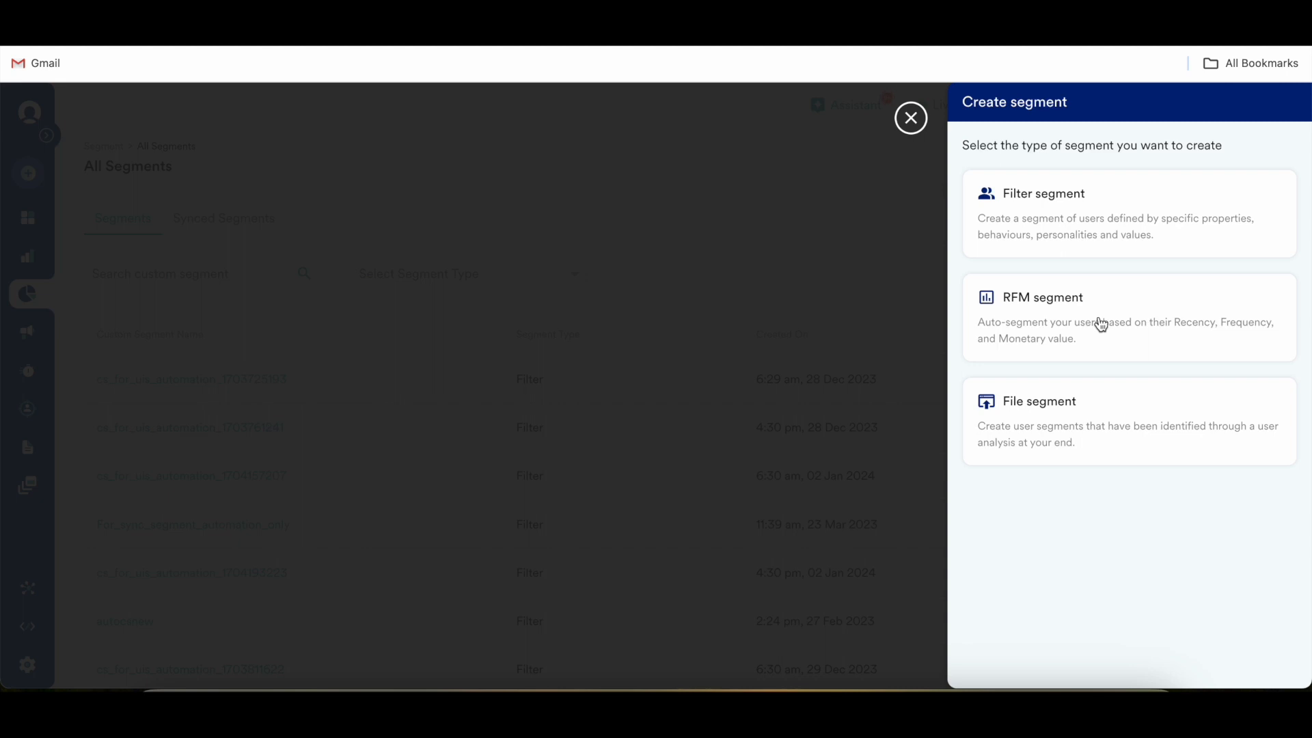
{"action": "mouse_move", "coordinate": [1061, 194]}
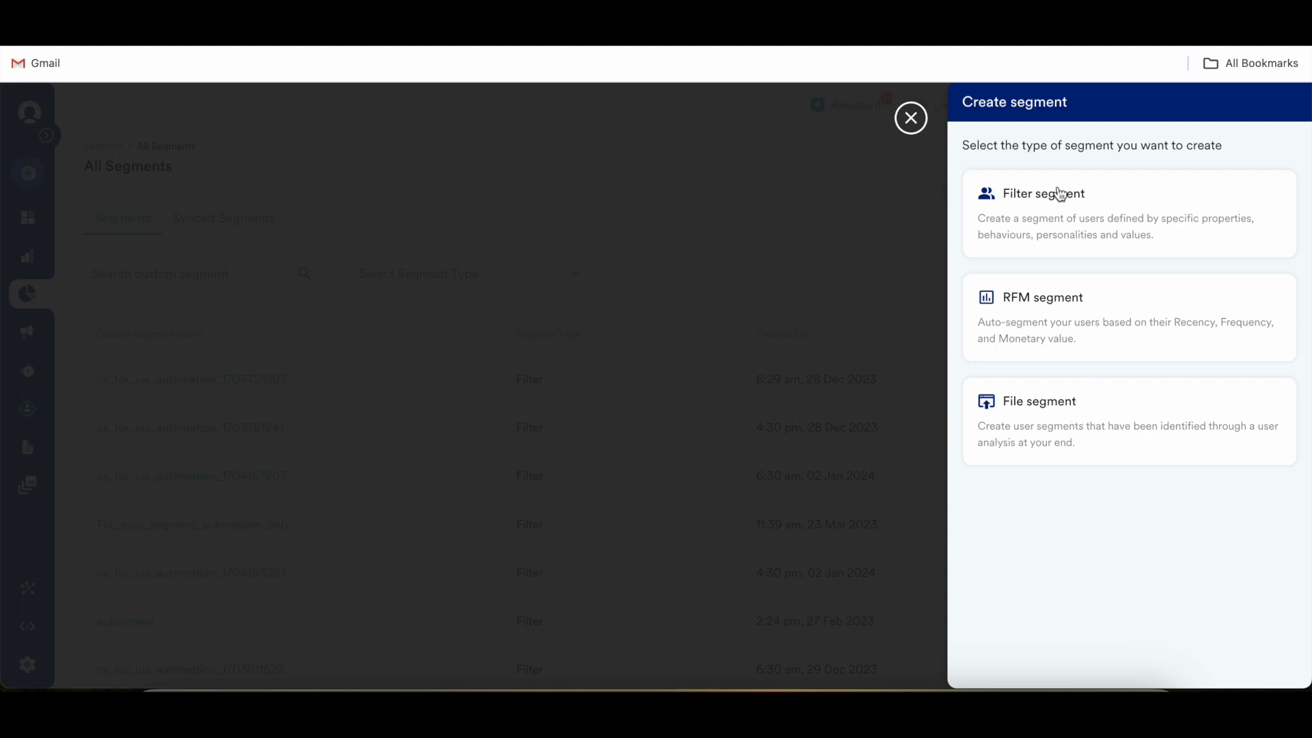
{"action": "mouse_move", "coordinate": [1042, 216]}
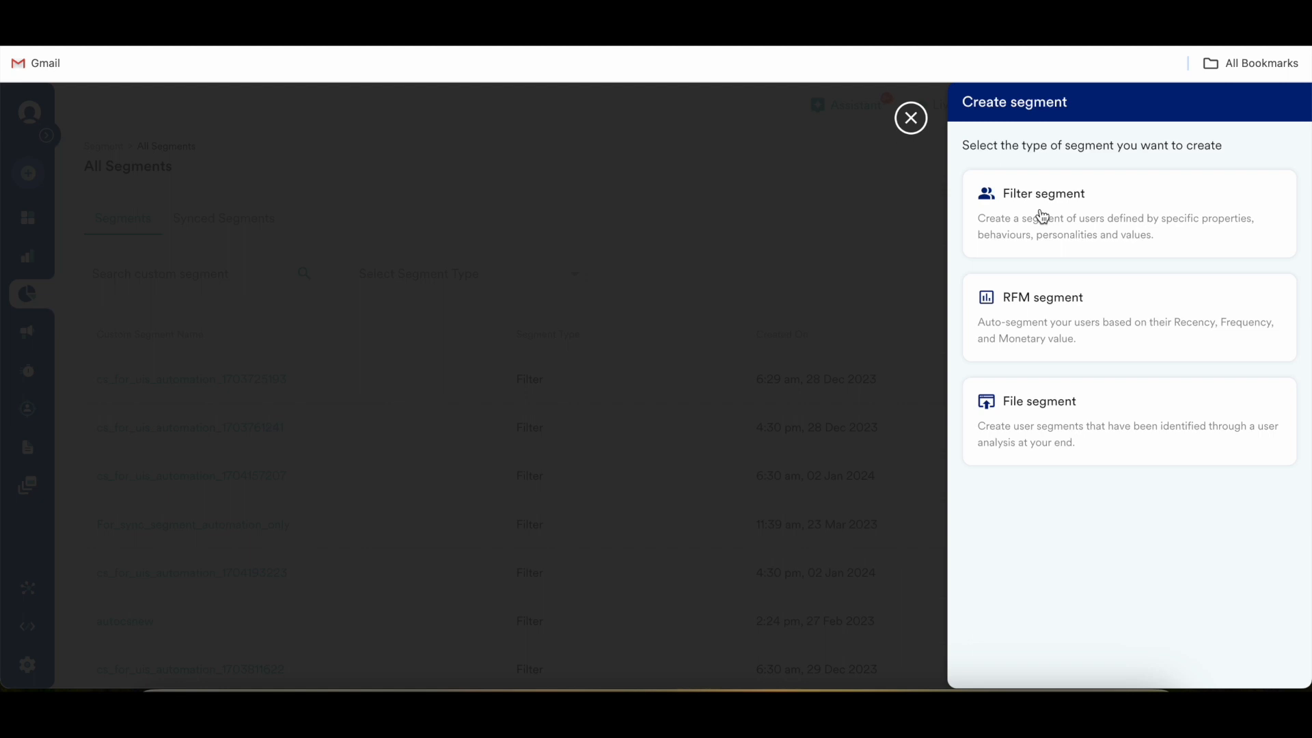
{"action": "mouse_move", "coordinate": [1033, 314]}
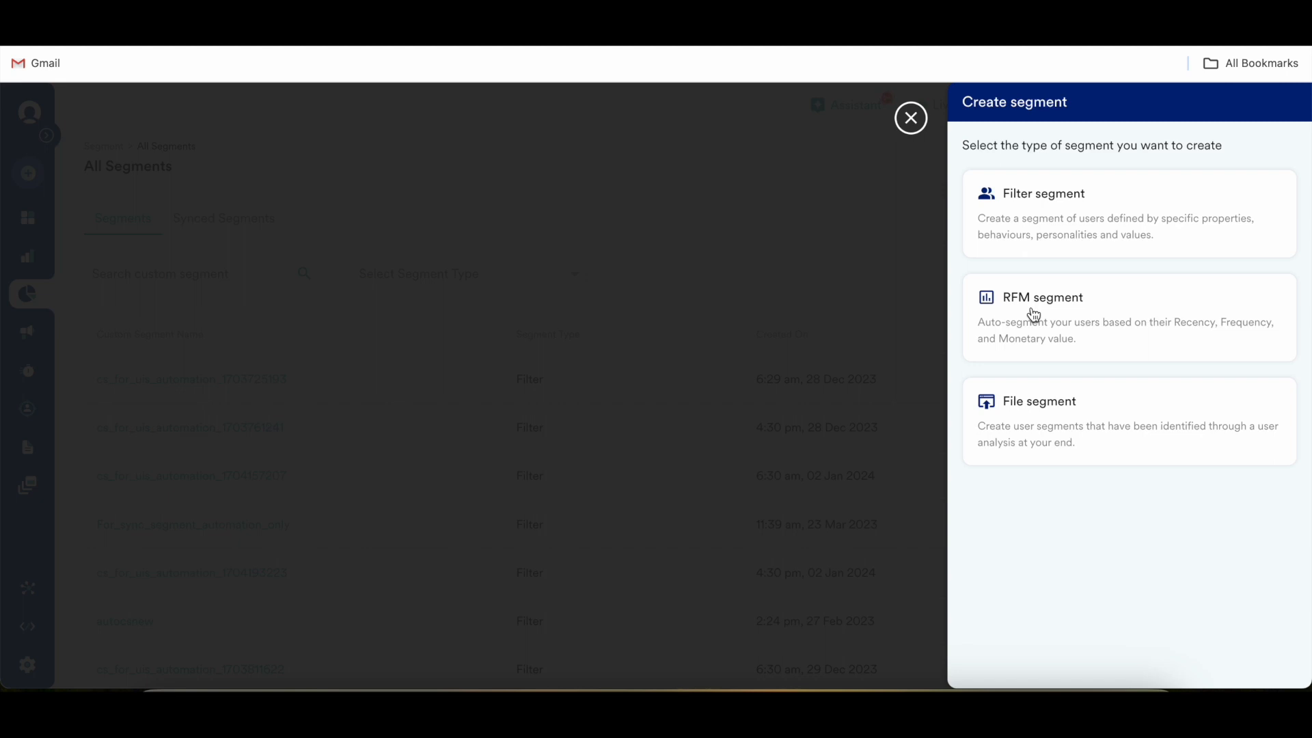
{"action": "mouse_move", "coordinate": [1028, 312]}
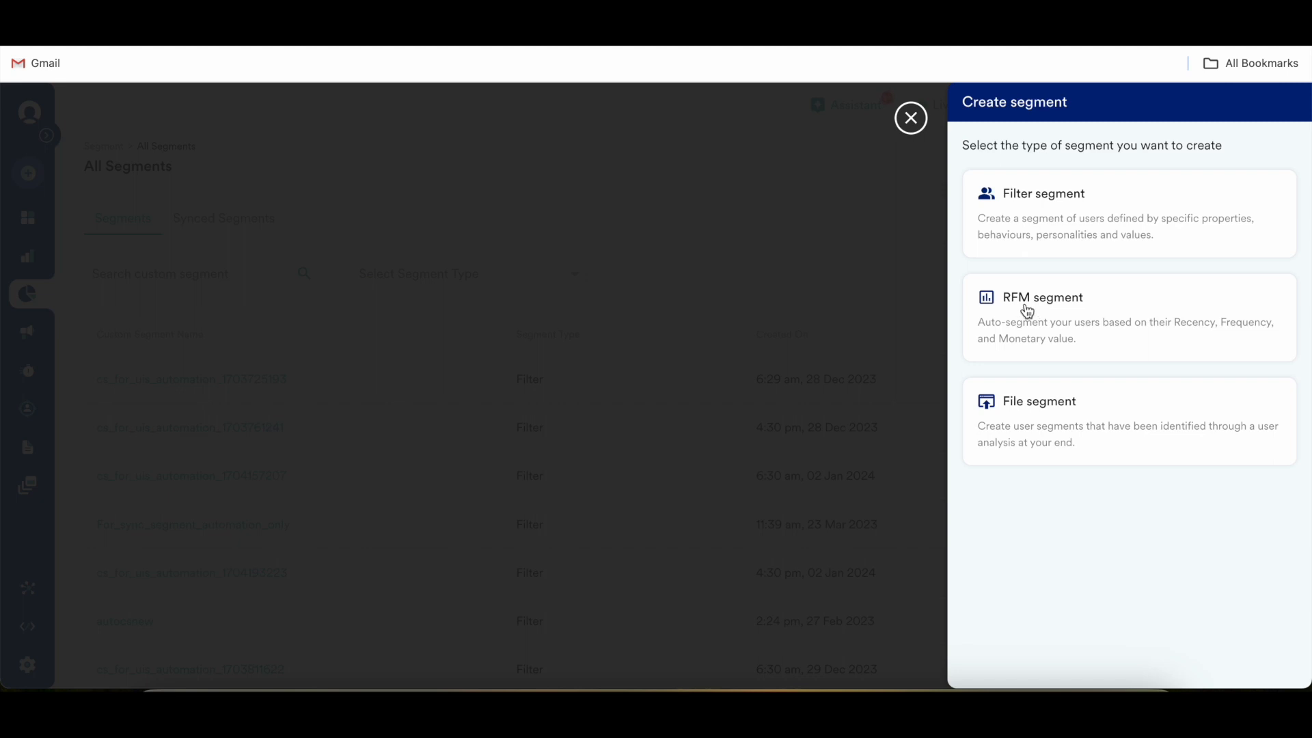
{"action": "mouse_move", "coordinate": [1223, 336]}
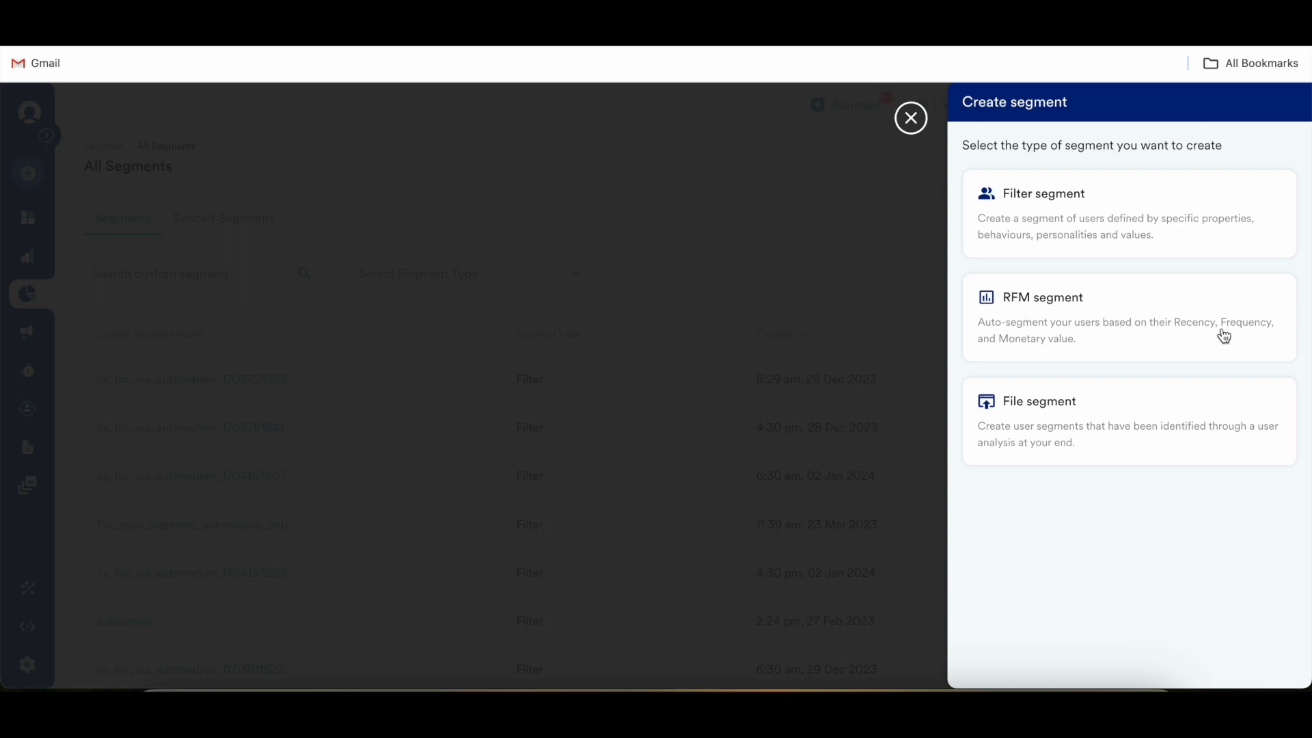
{"action": "mouse_move", "coordinate": [1000, 353]}
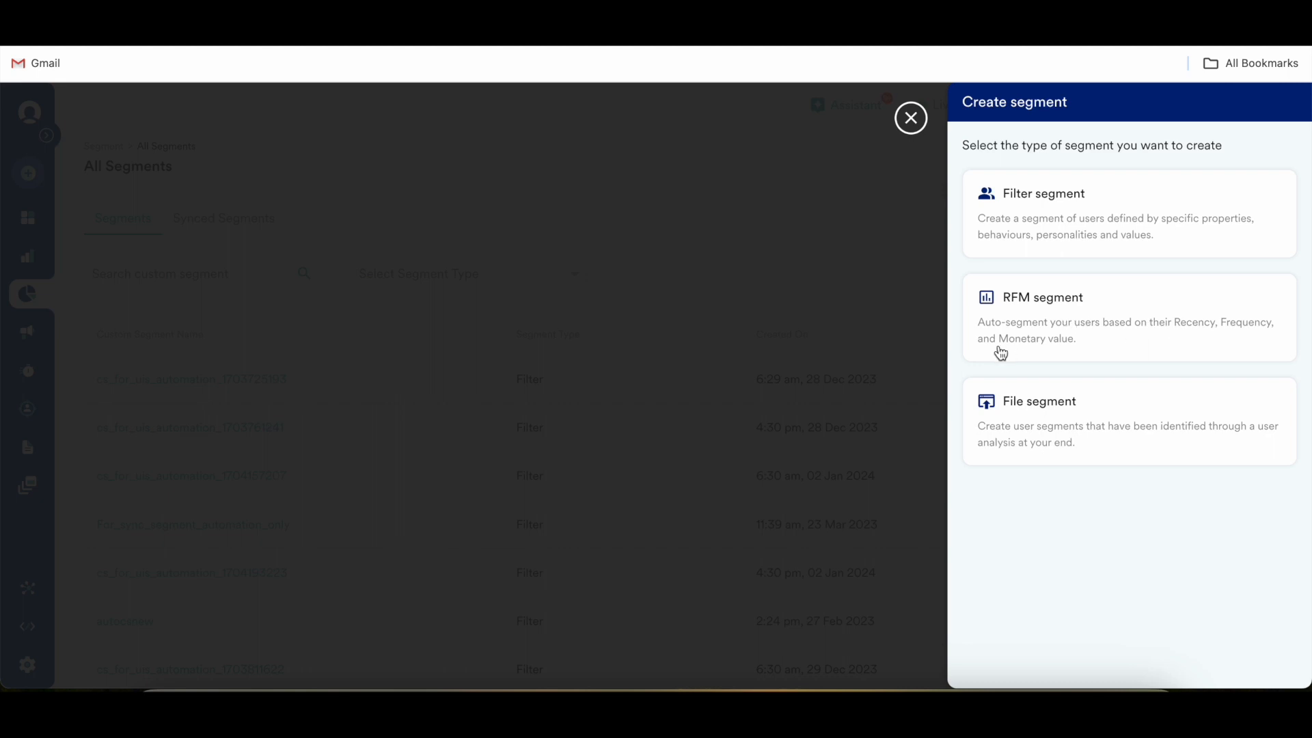
{"action": "mouse_move", "coordinate": [1003, 412]}
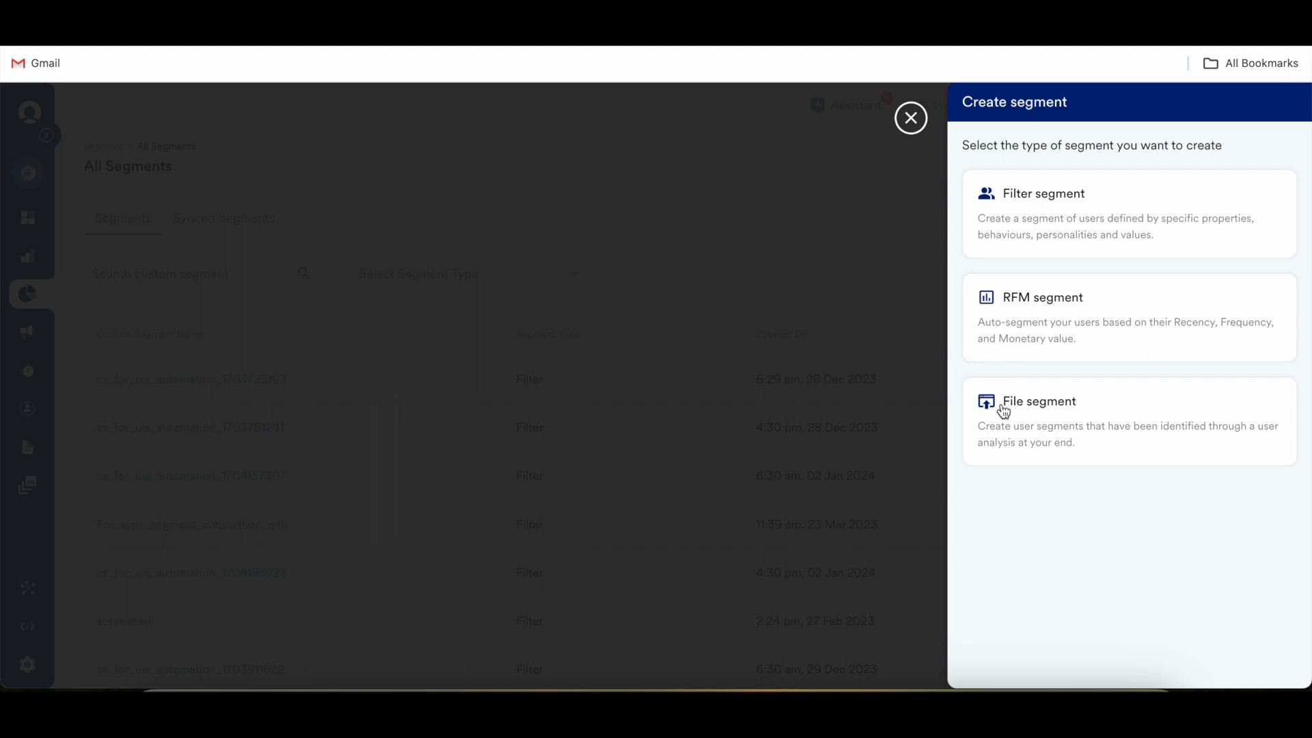
{"action": "mouse_move", "coordinate": [1065, 410]}
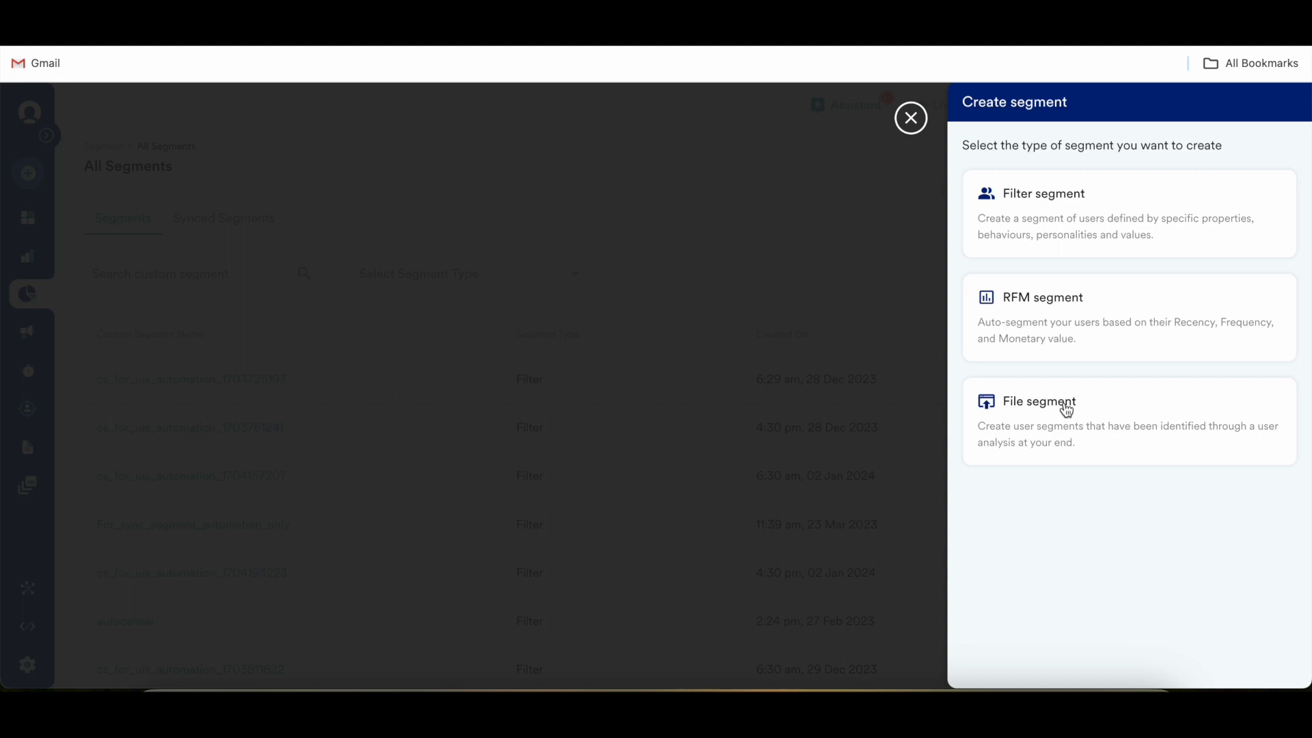
{"action": "mouse_move", "coordinate": [1066, 498]}
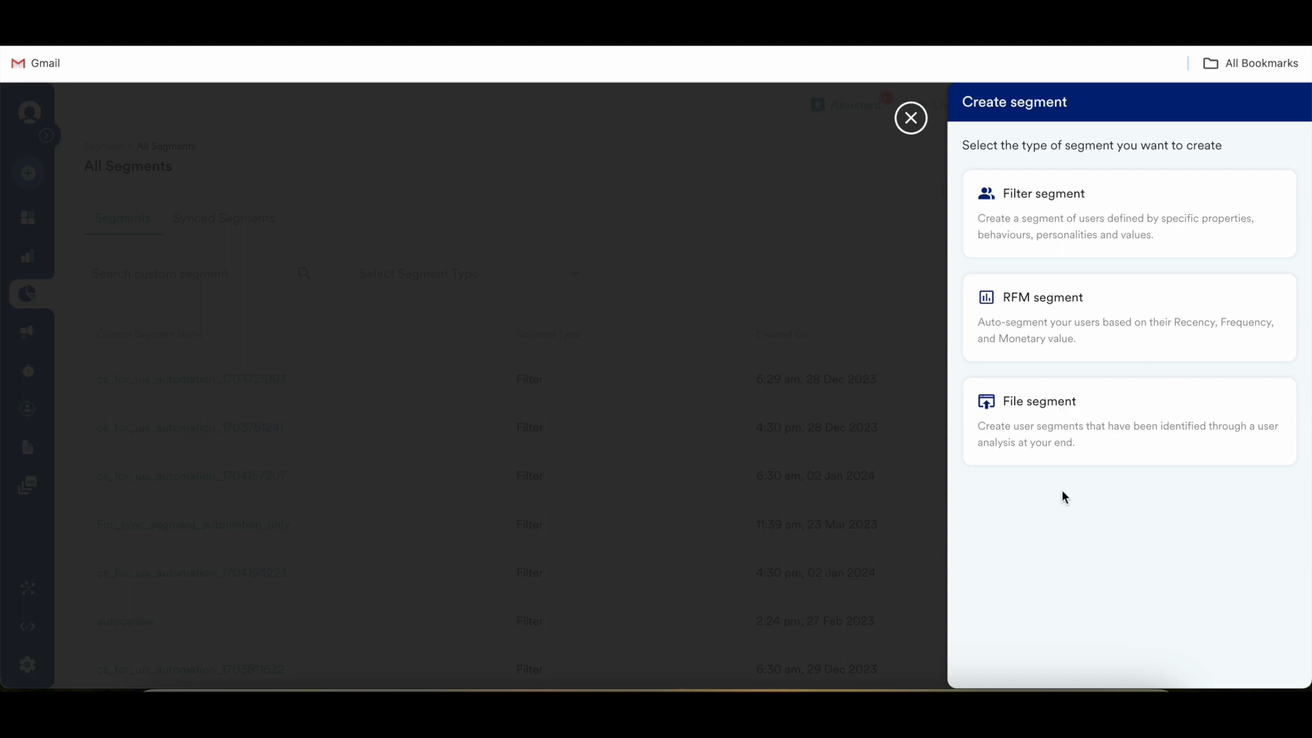
{"action": "mouse_move", "coordinate": [960, 501]}
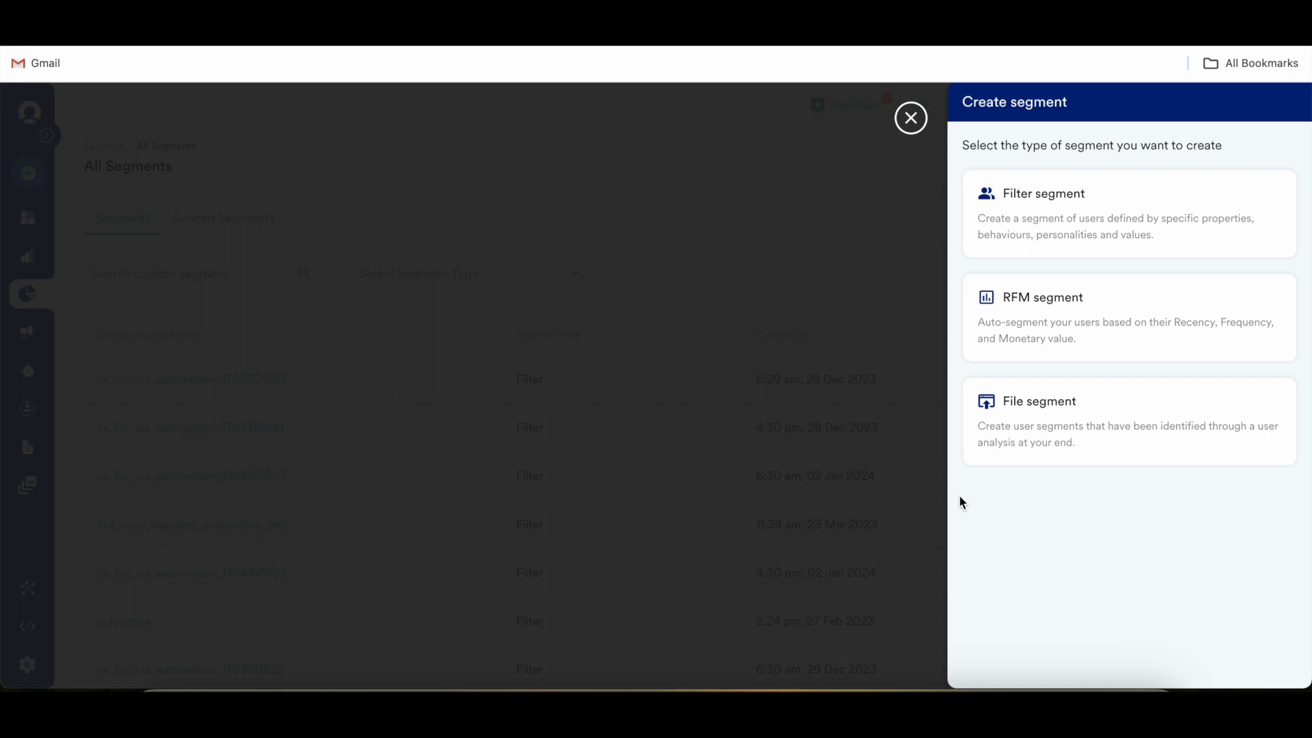
{"action": "mouse_move", "coordinate": [1302, 379]}
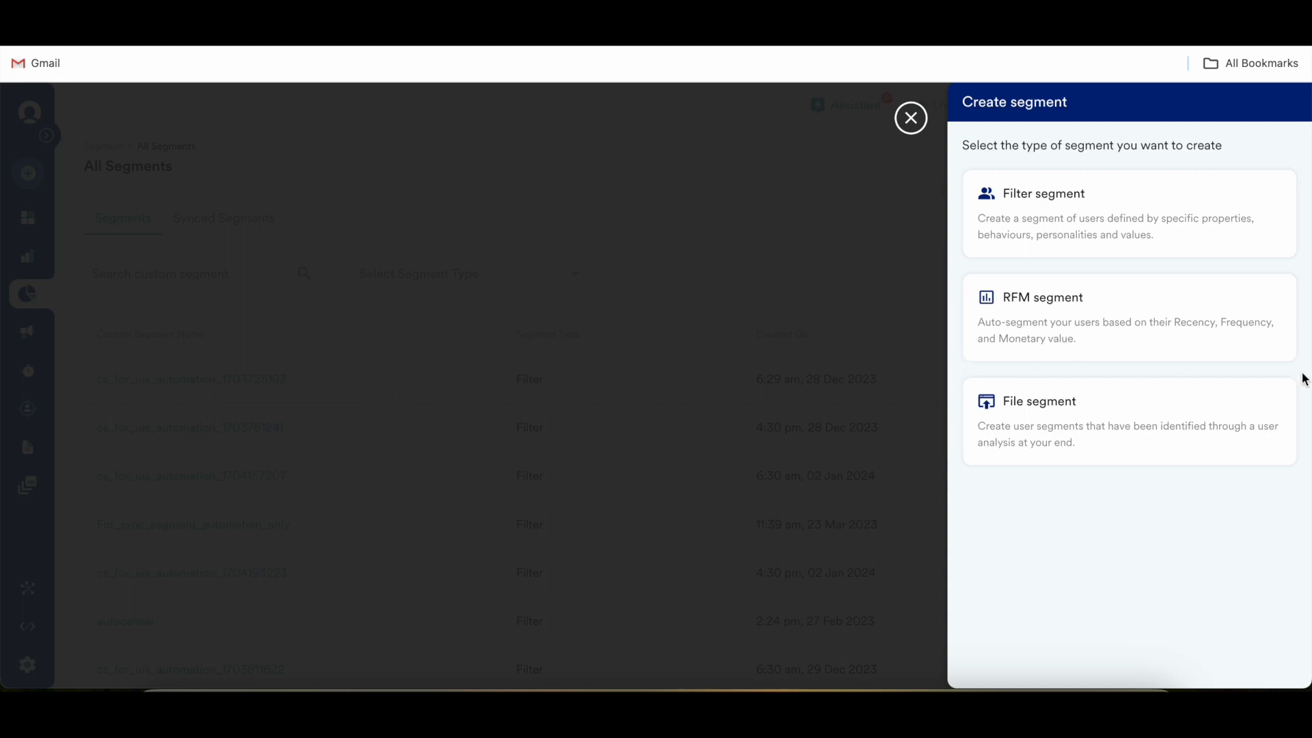
{"action": "mouse_move", "coordinate": [952, 489]}
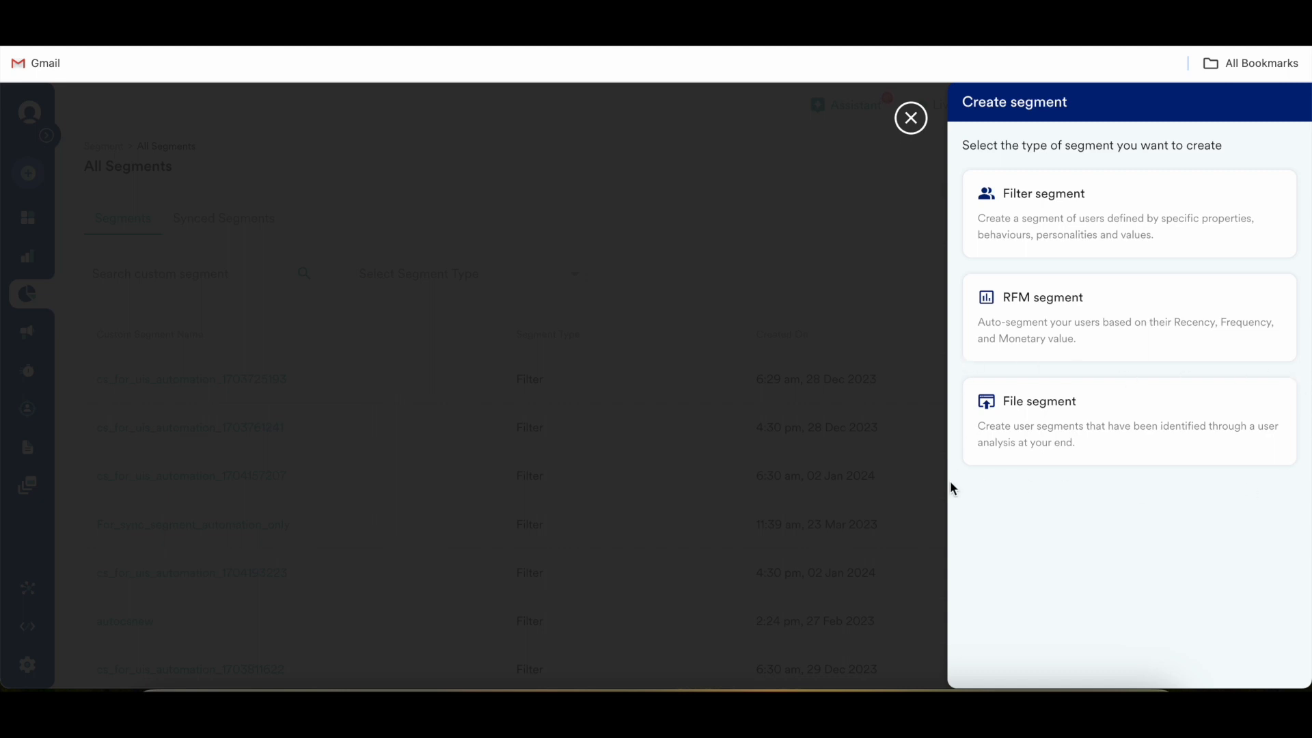
{"action": "mouse_move", "coordinate": [957, 371]}
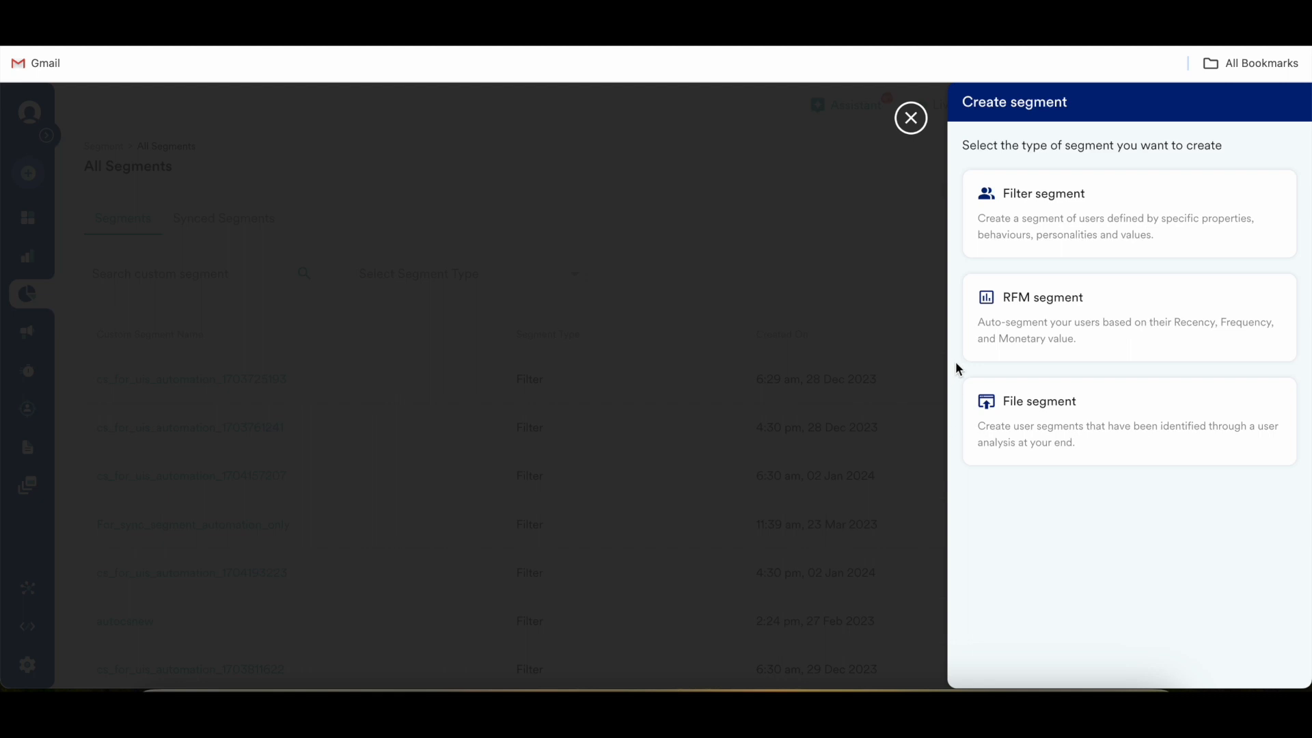
{"action": "mouse_move", "coordinate": [1103, 377]}
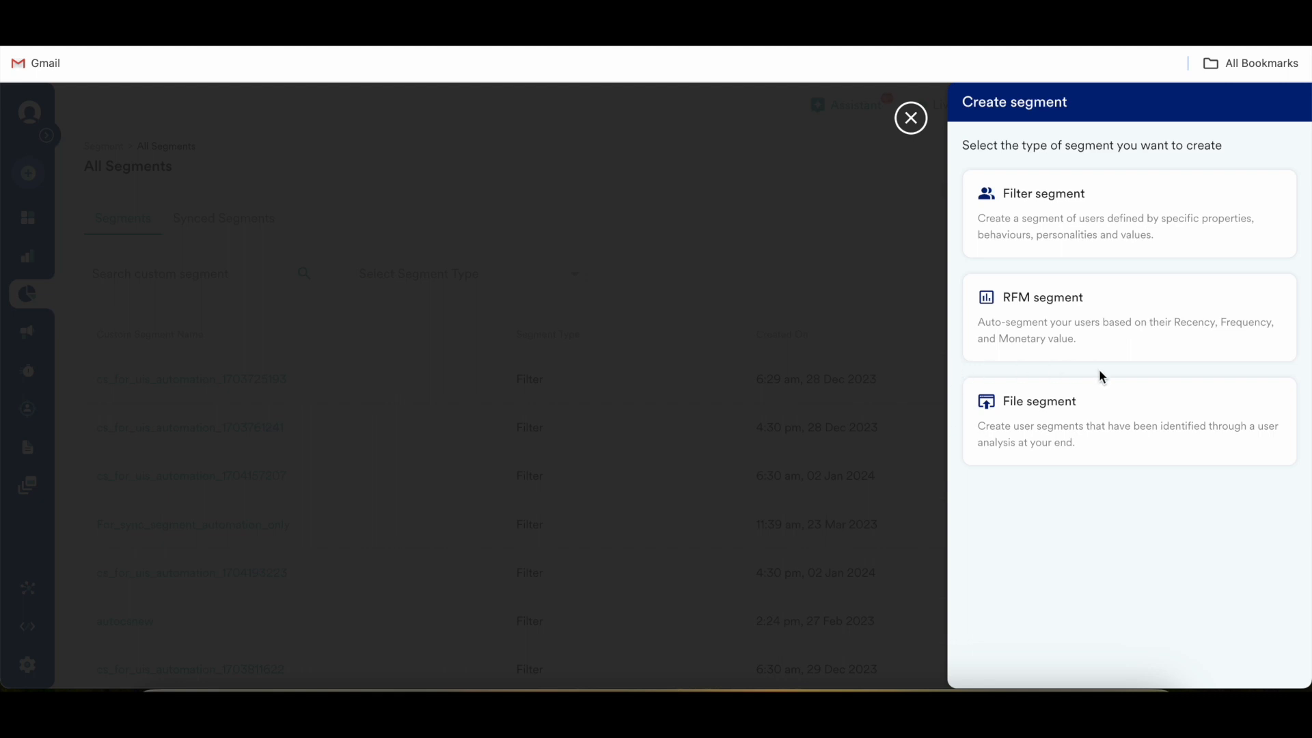
{"action": "mouse_move", "coordinate": [1024, 360]}
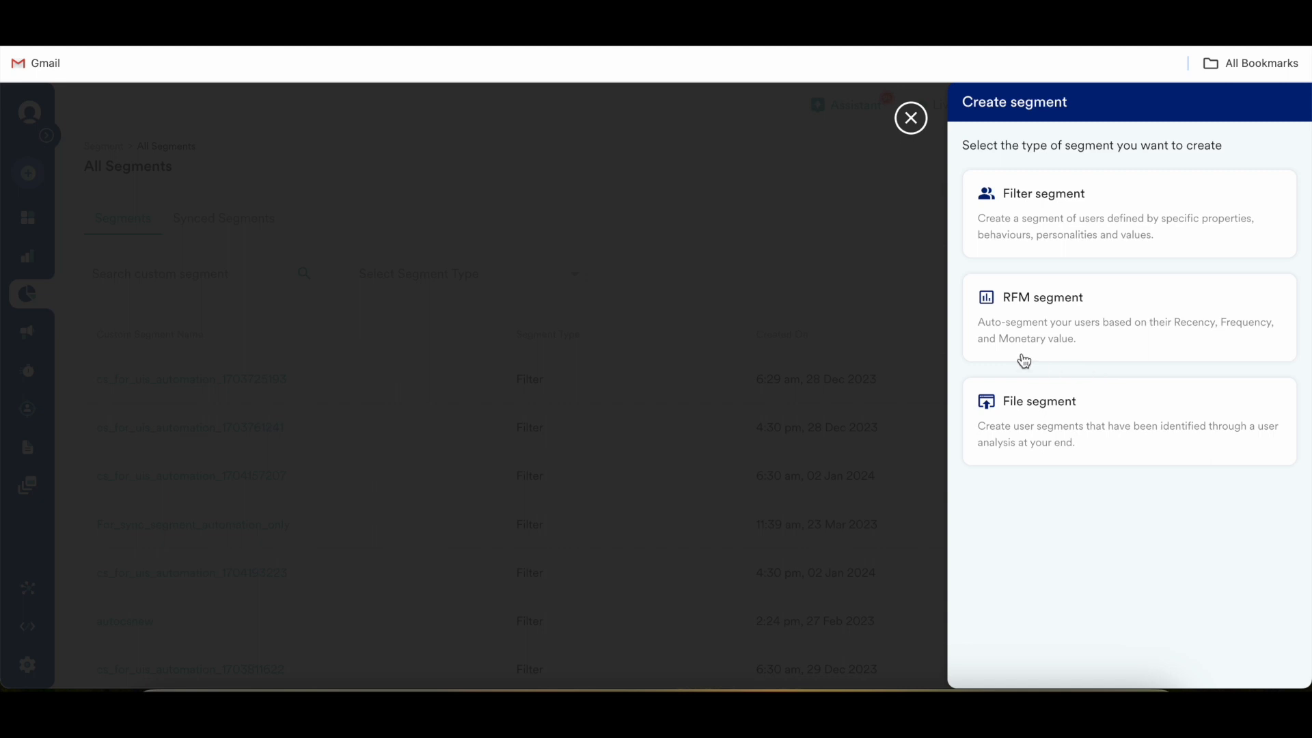
{"action": "mouse_move", "coordinate": [1294, 484]}
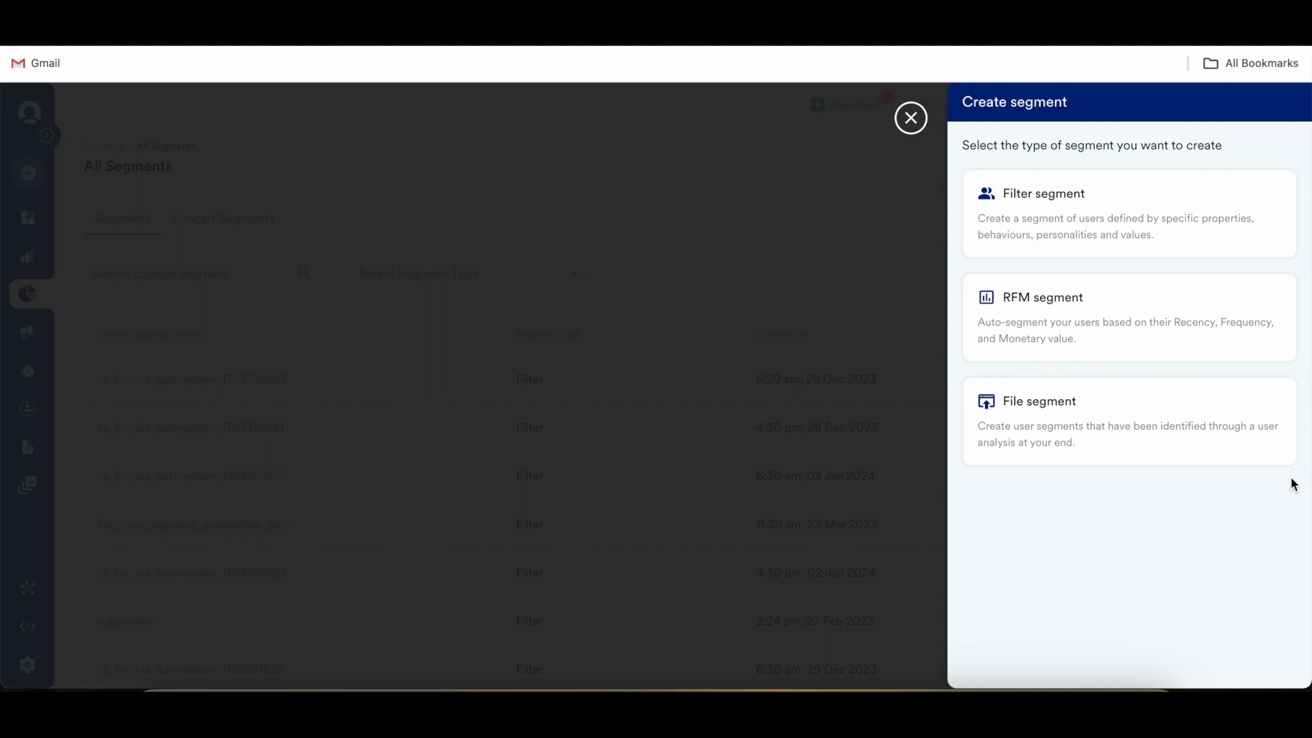
{"action": "mouse_move", "coordinate": [957, 471]}
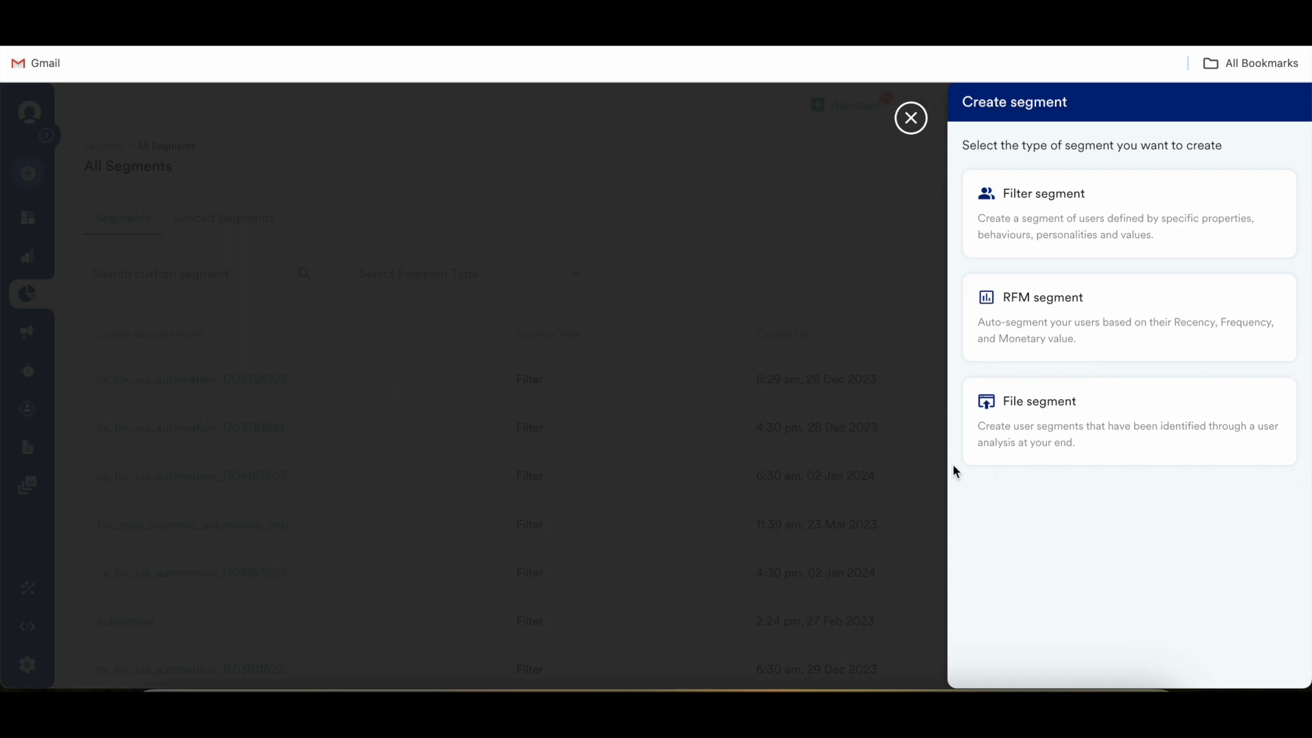
{"action": "mouse_move", "coordinate": [910, 118]}
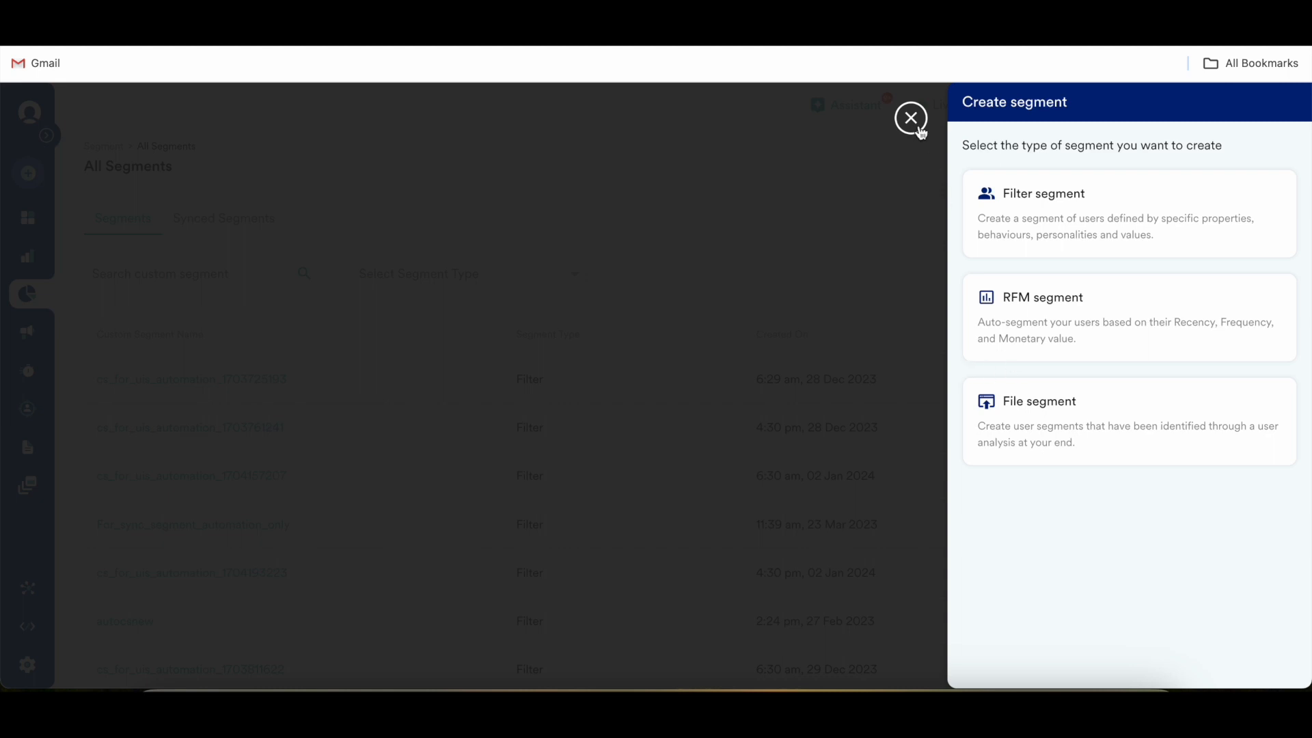
{"action": "left_click", "coordinate": [910, 118]}
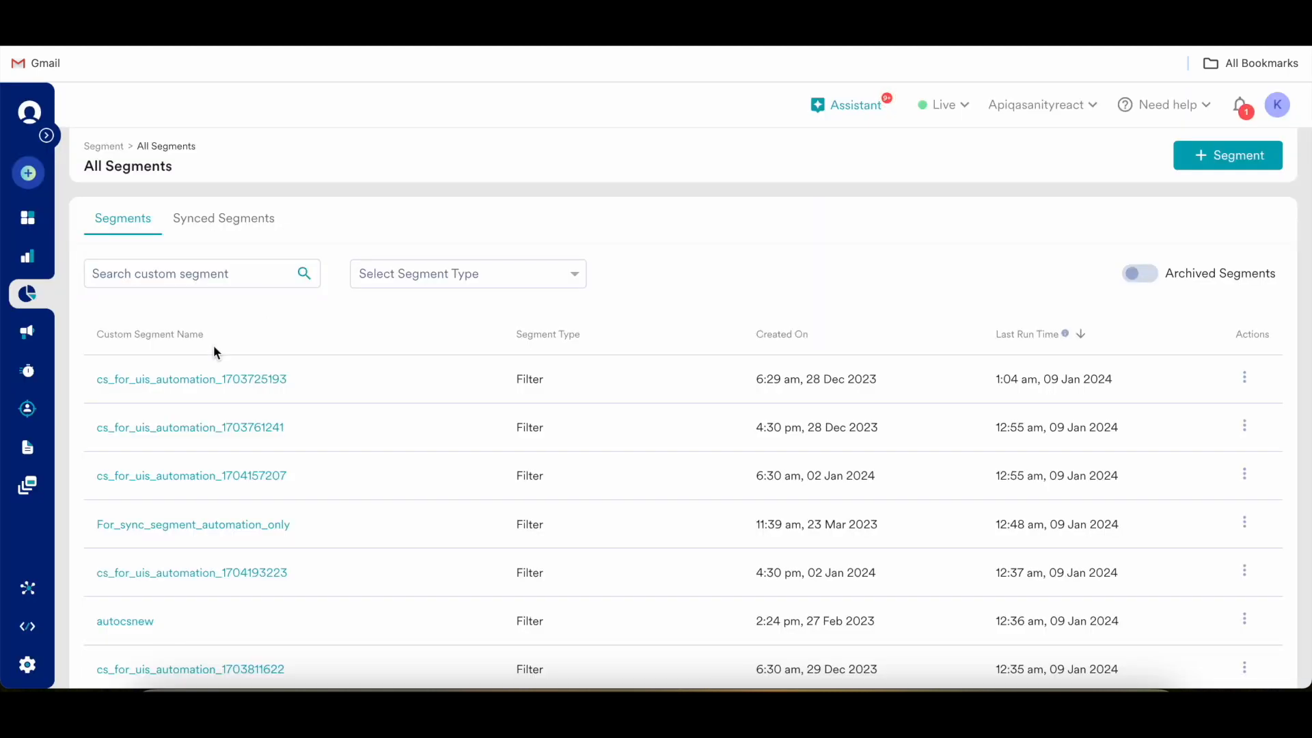
{"action": "mouse_move", "coordinate": [235, 244]}
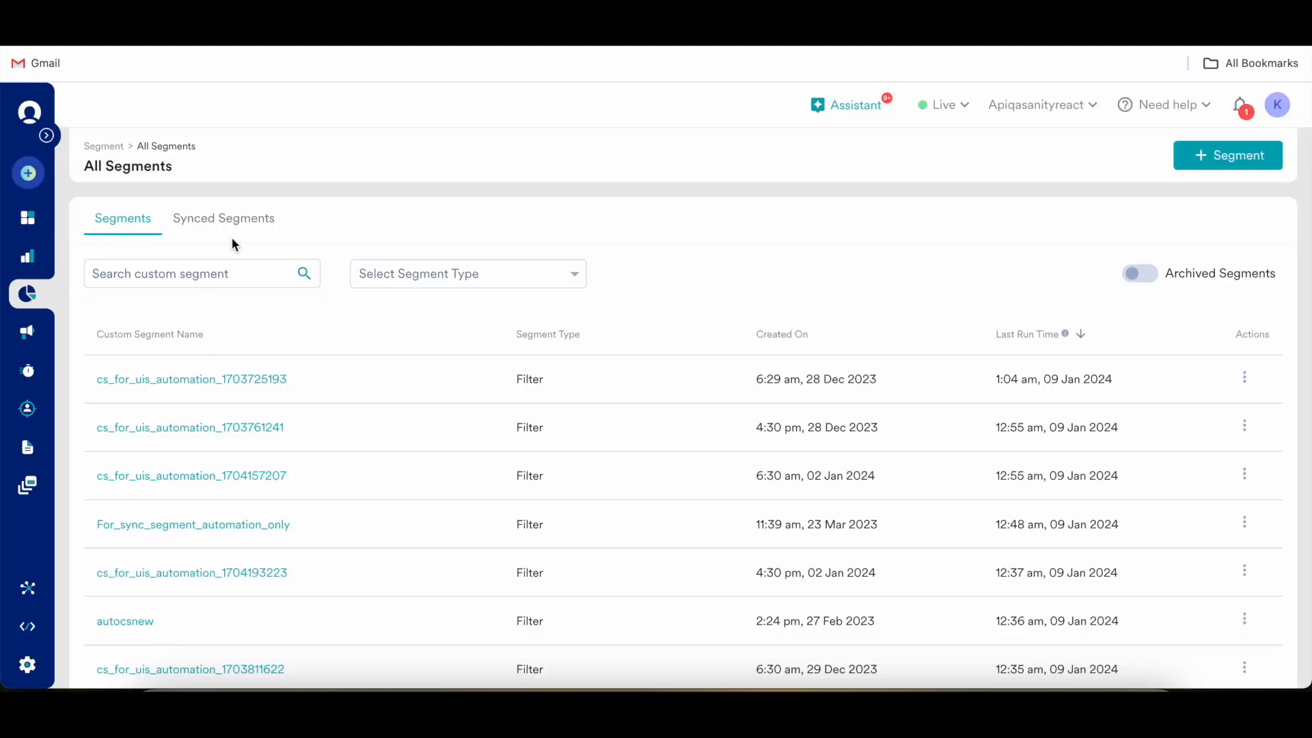
{"action": "mouse_move", "coordinate": [571, 525]}
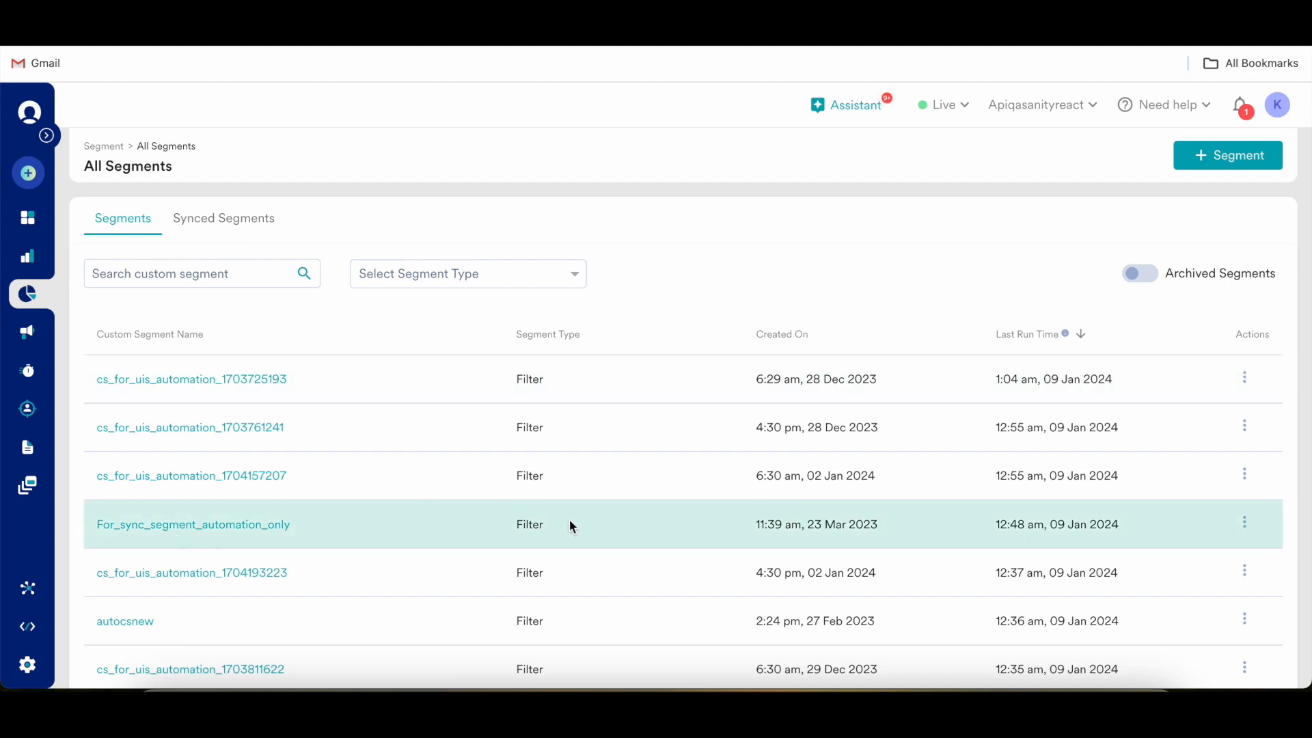
{"action": "left_click", "coordinate": [1244, 524]}
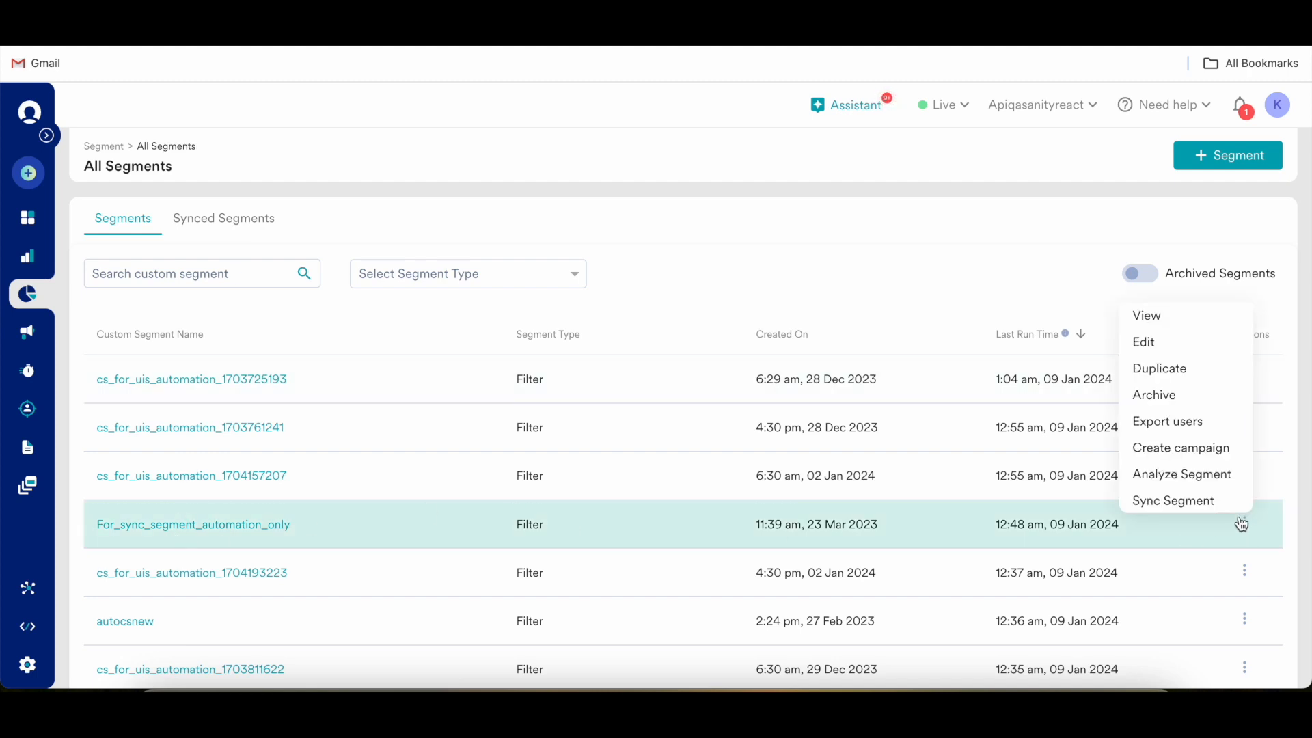
{"action": "mouse_move", "coordinate": [1161, 349]}
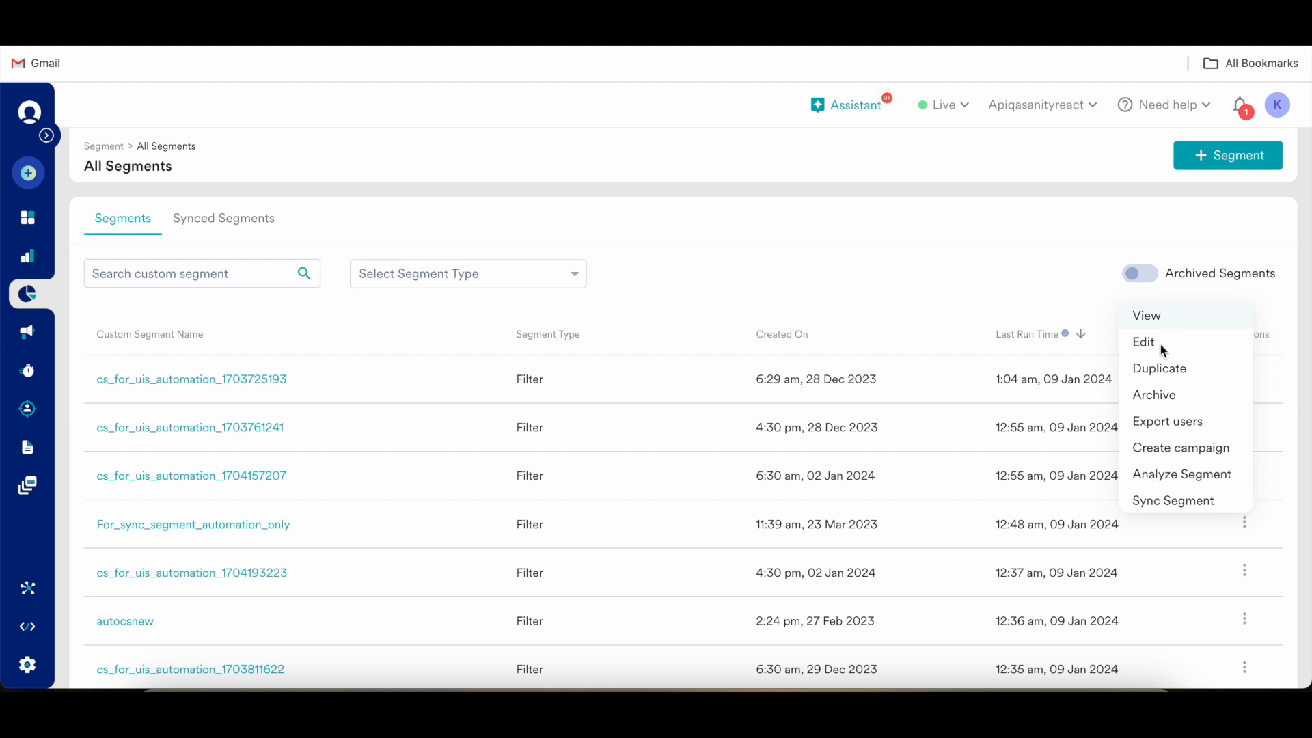
{"action": "mouse_move", "coordinate": [1151, 325]}
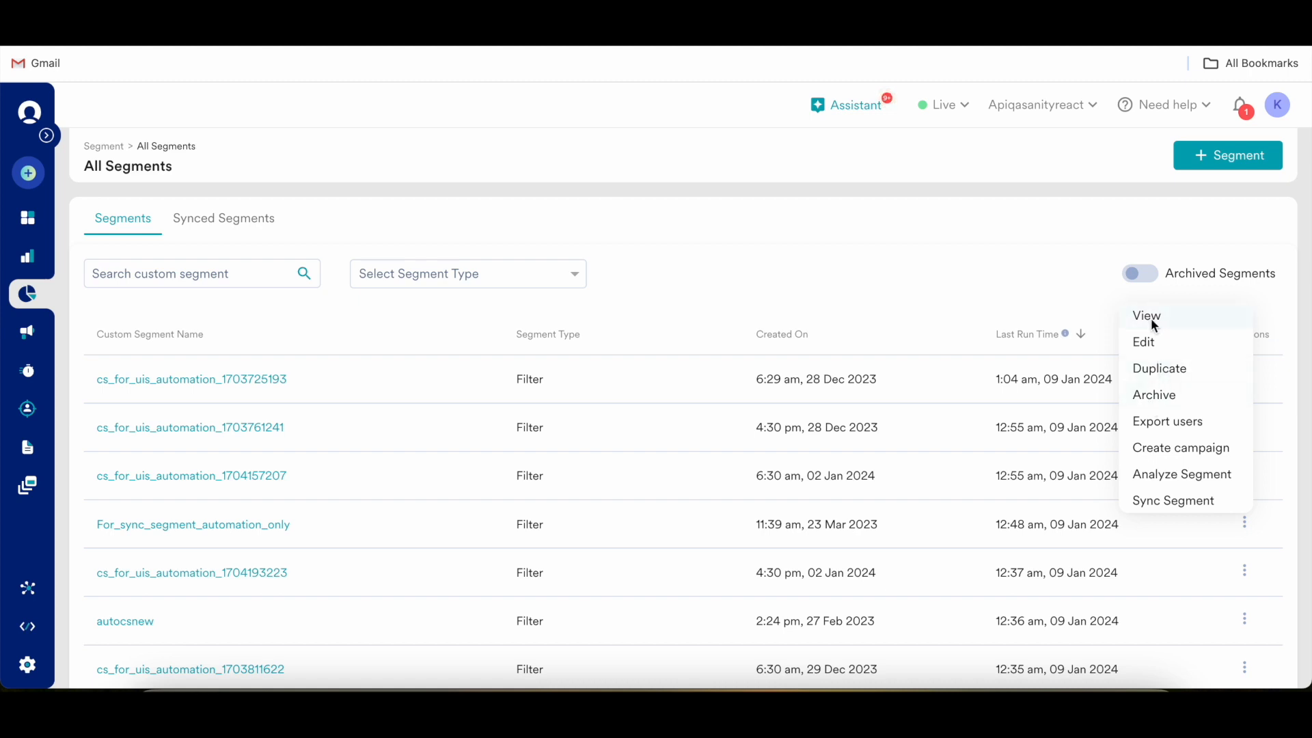
{"action": "mouse_move", "coordinate": [1172, 326]}
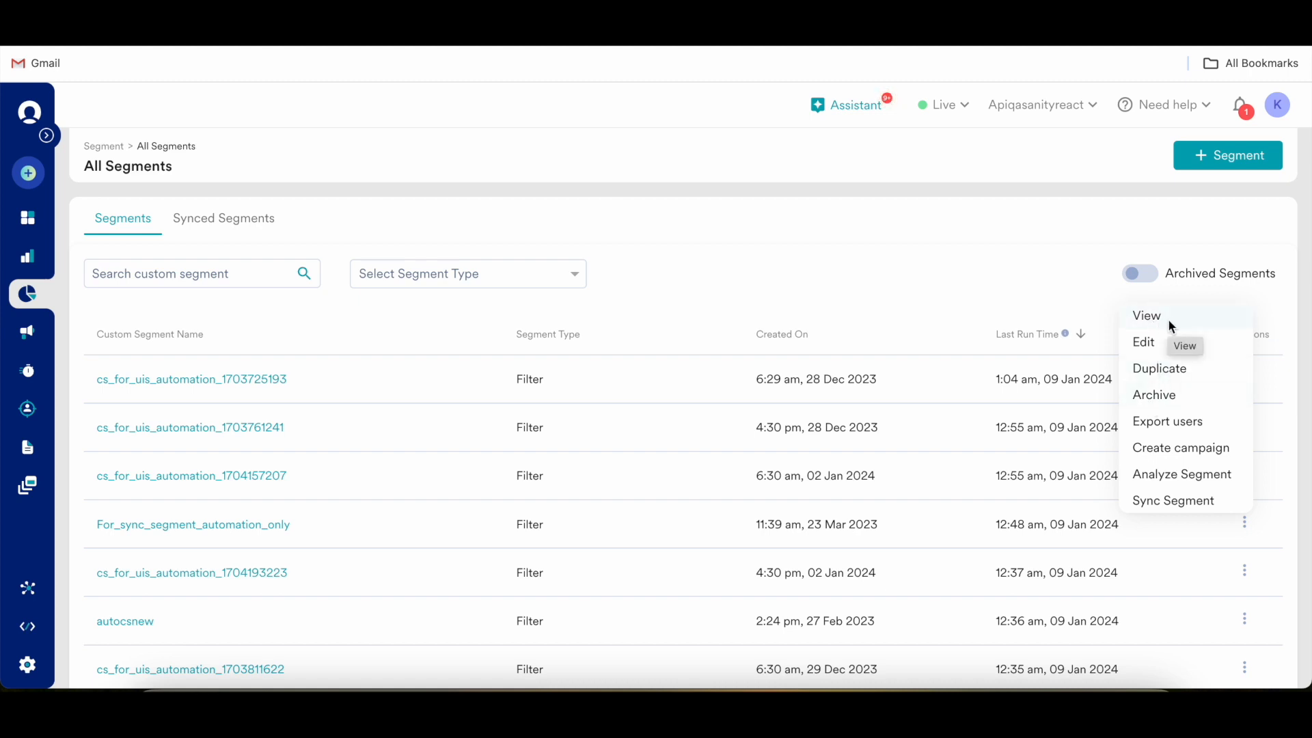
{"action": "mouse_move", "coordinate": [1144, 343]}
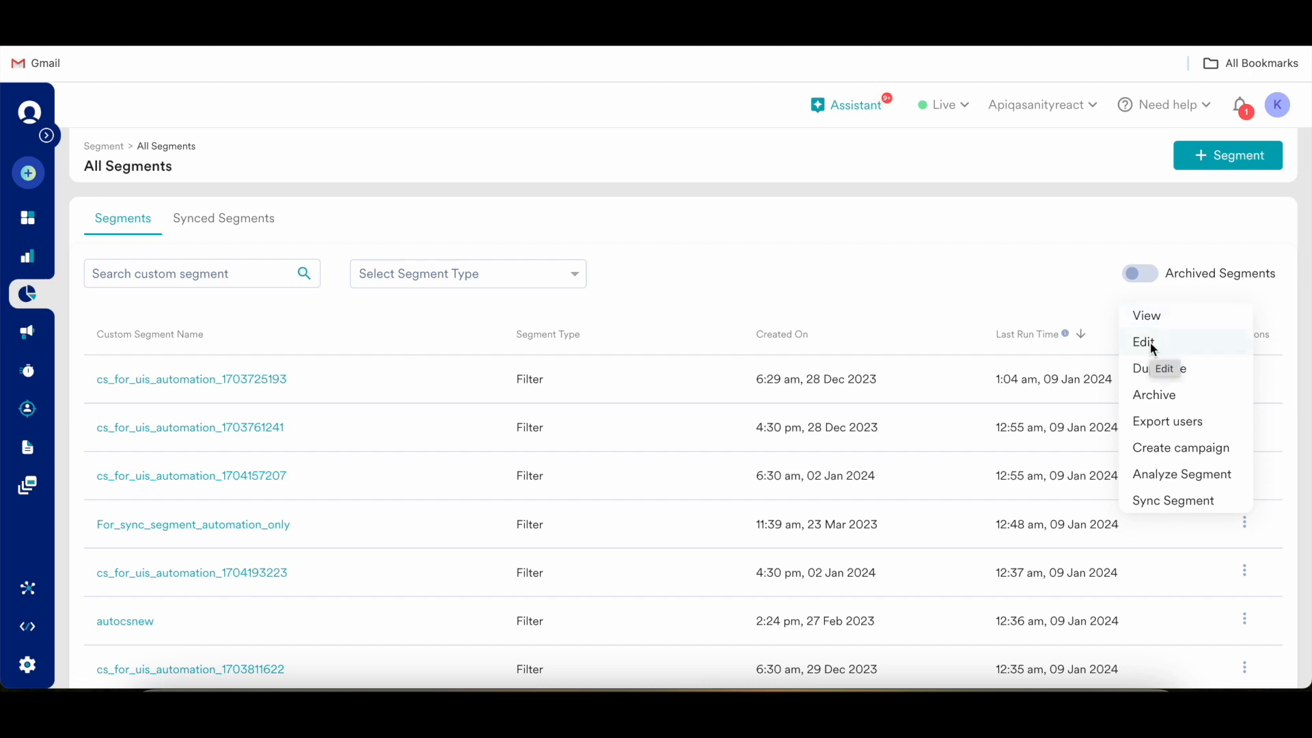
{"action": "mouse_move", "coordinate": [1161, 375]}
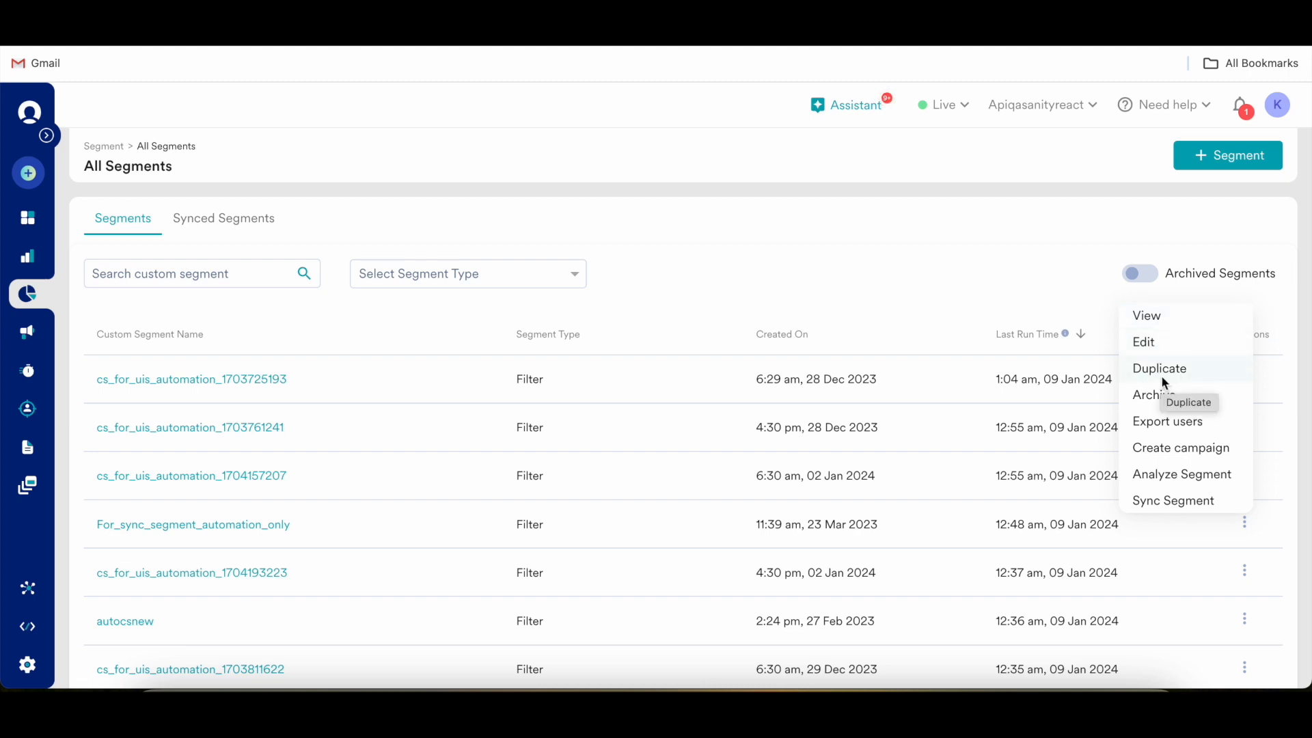
{"action": "mouse_move", "coordinate": [1160, 401]}
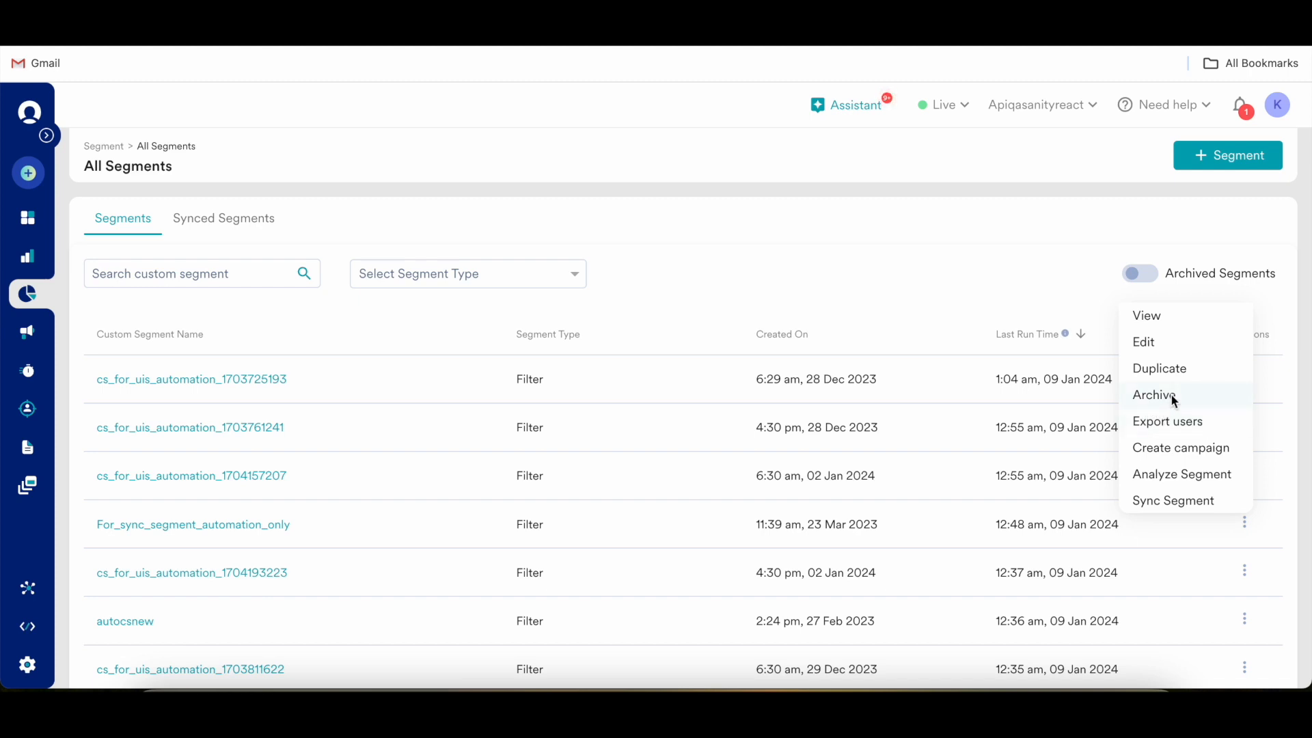
{"action": "mouse_move", "coordinate": [1156, 394]}
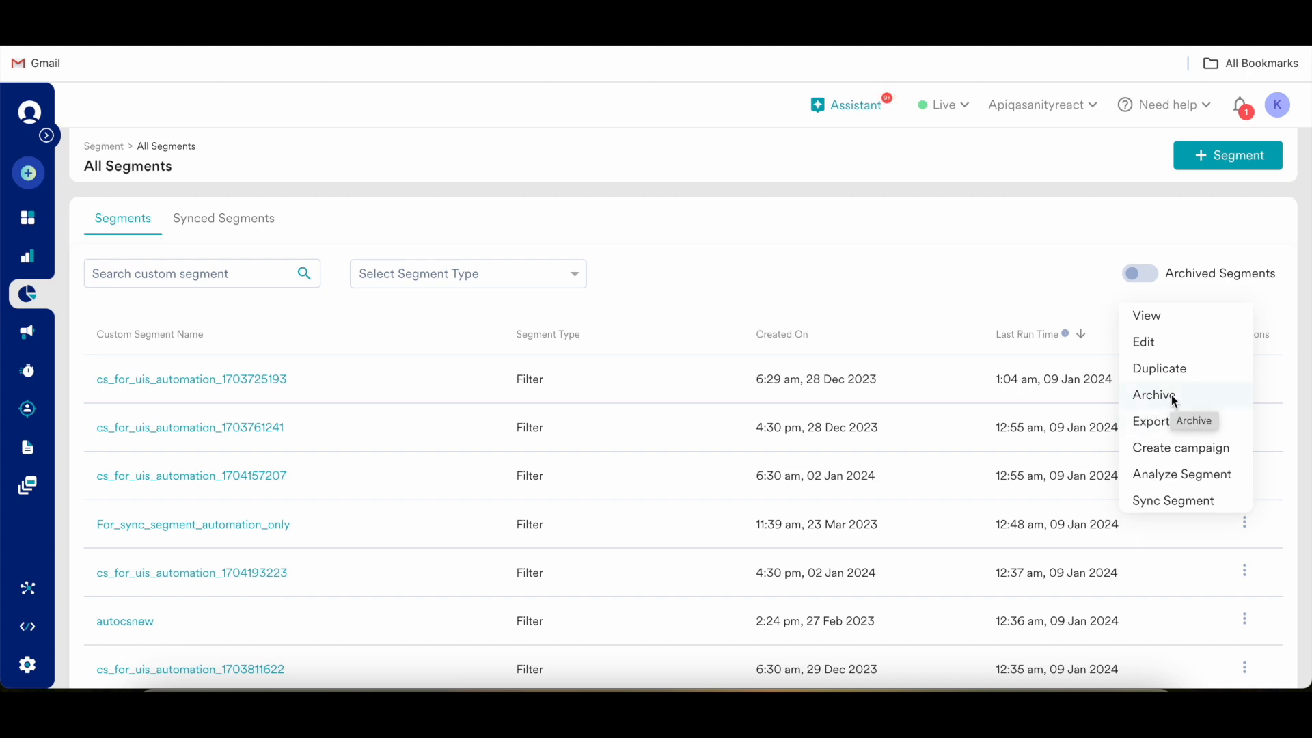
{"action": "mouse_move", "coordinate": [1149, 431]}
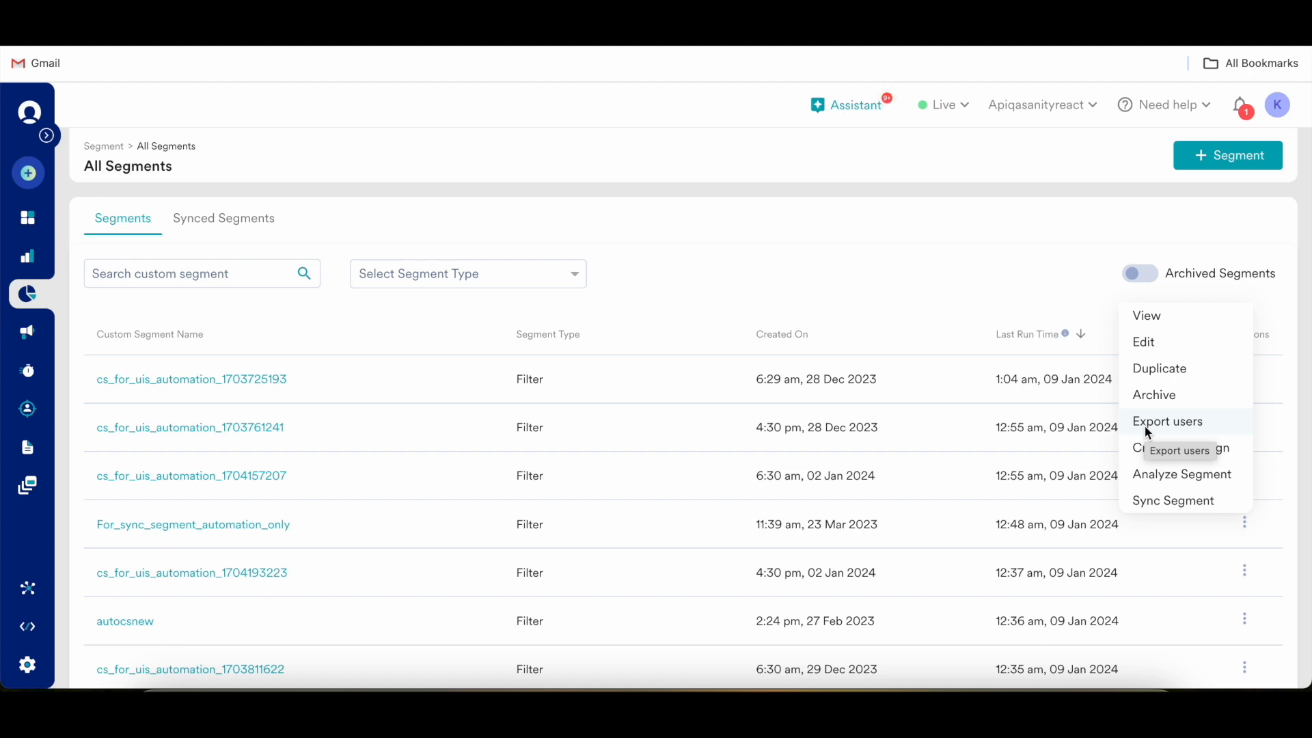
{"action": "mouse_move", "coordinate": [1154, 458]}
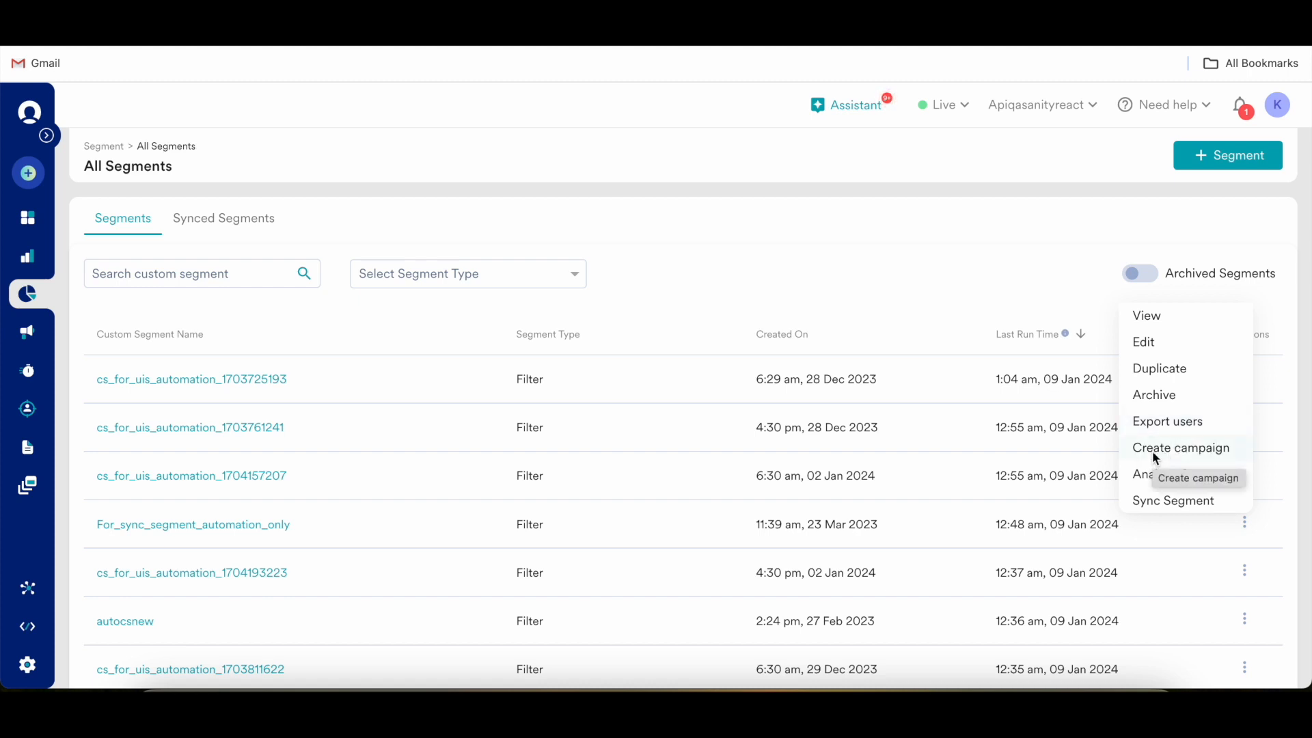
{"action": "mouse_move", "coordinate": [1147, 482]}
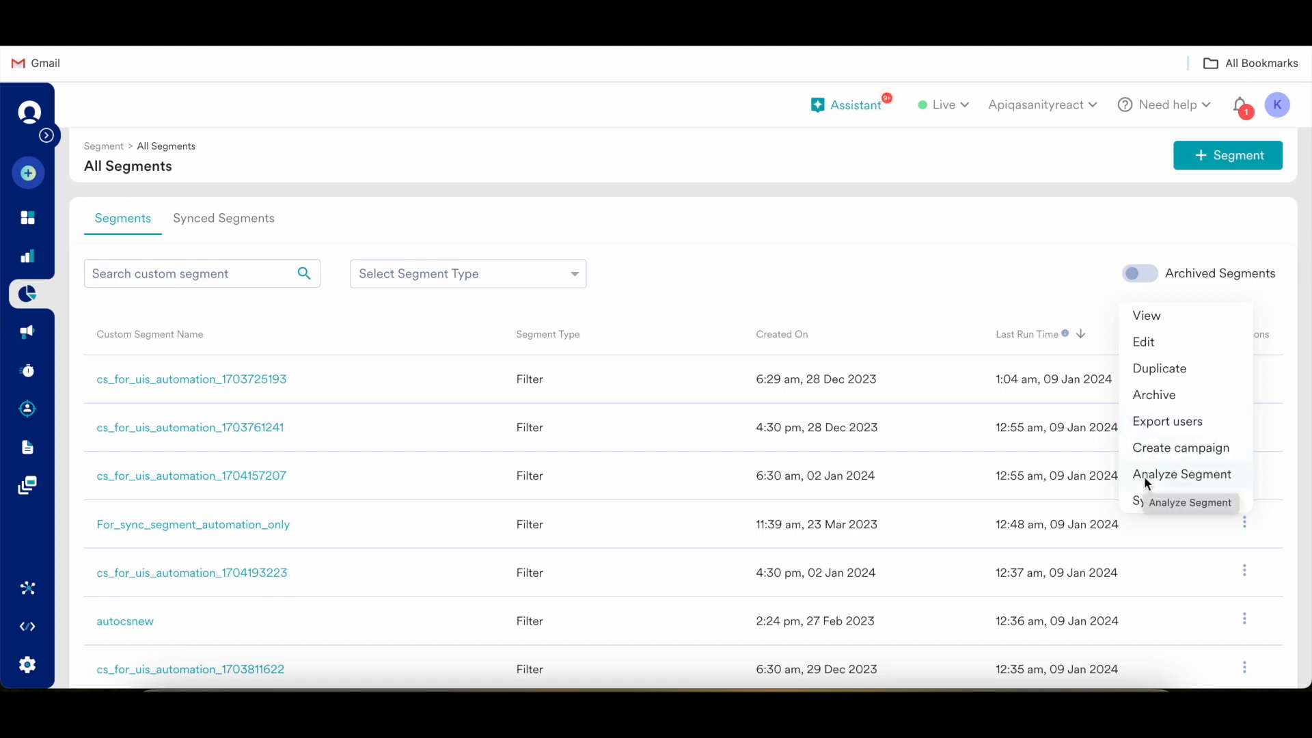
{"action": "mouse_move", "coordinate": [1173, 500]}
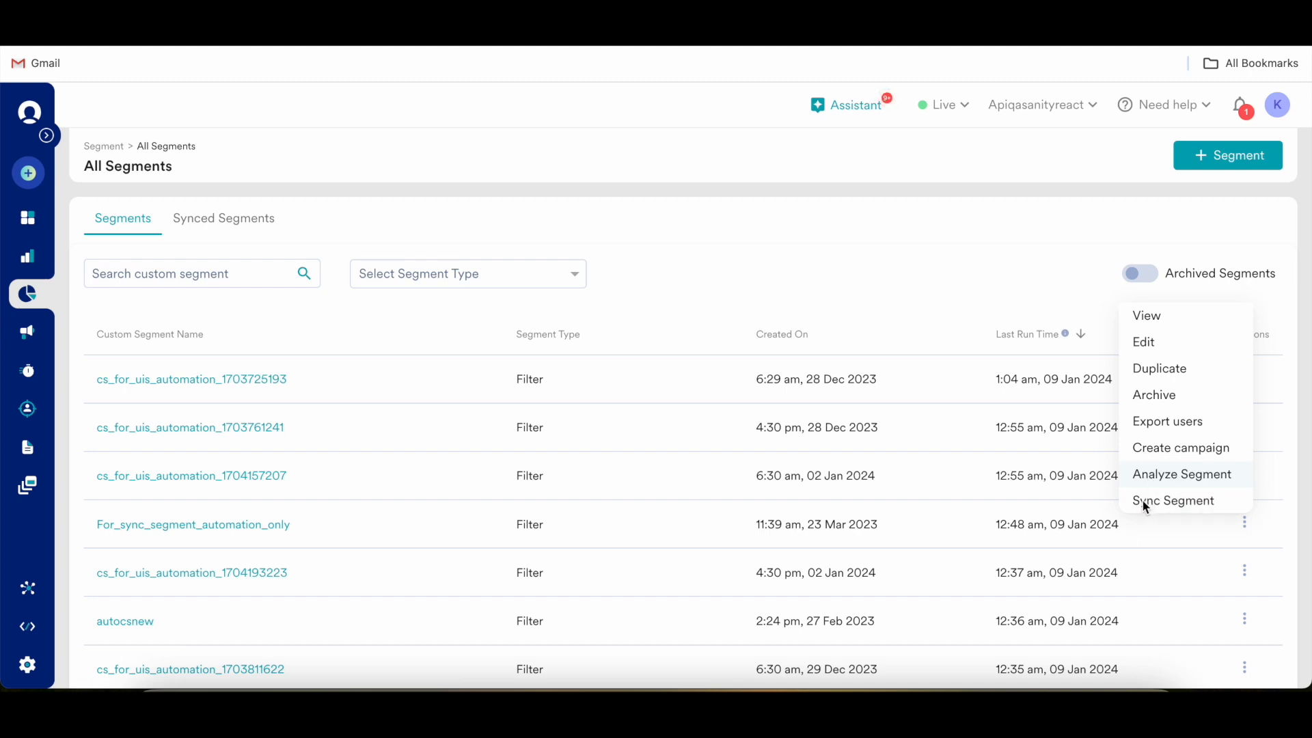
{"action": "mouse_move", "coordinate": [1173, 501]}
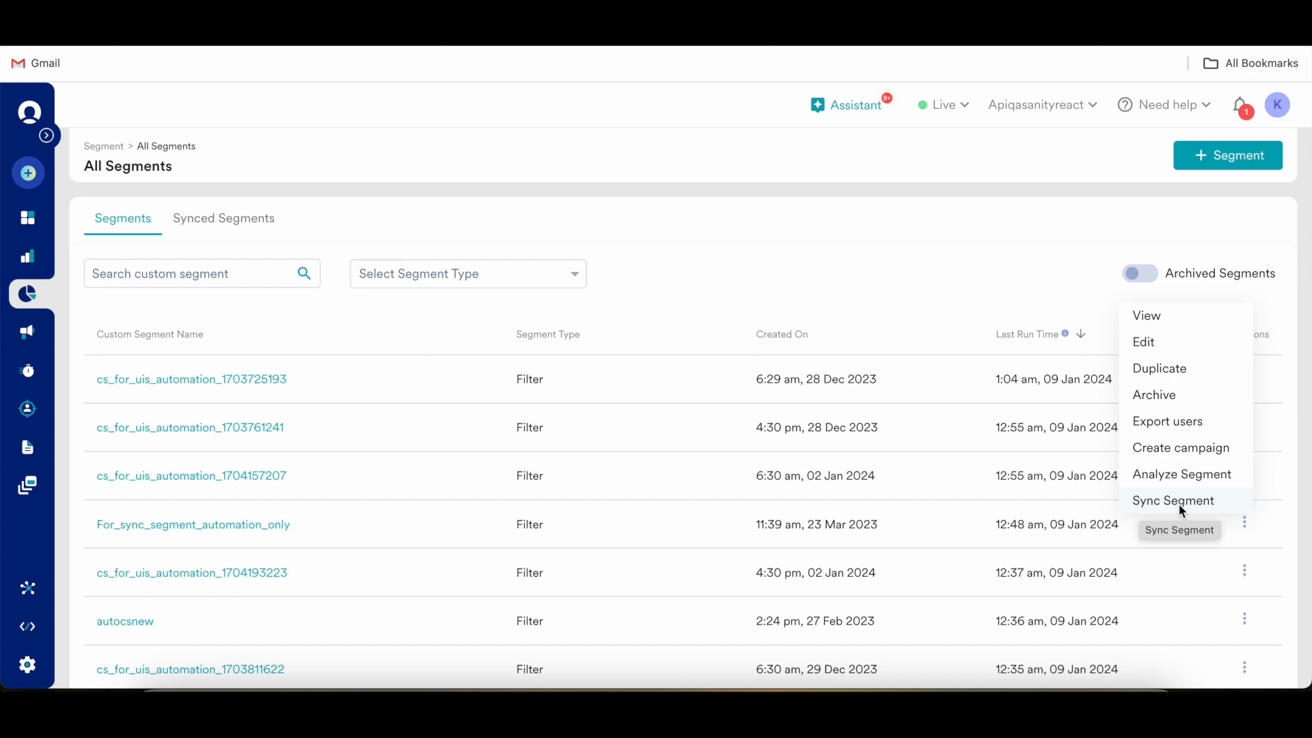
{"action": "mouse_move", "coordinate": [768, 426]}
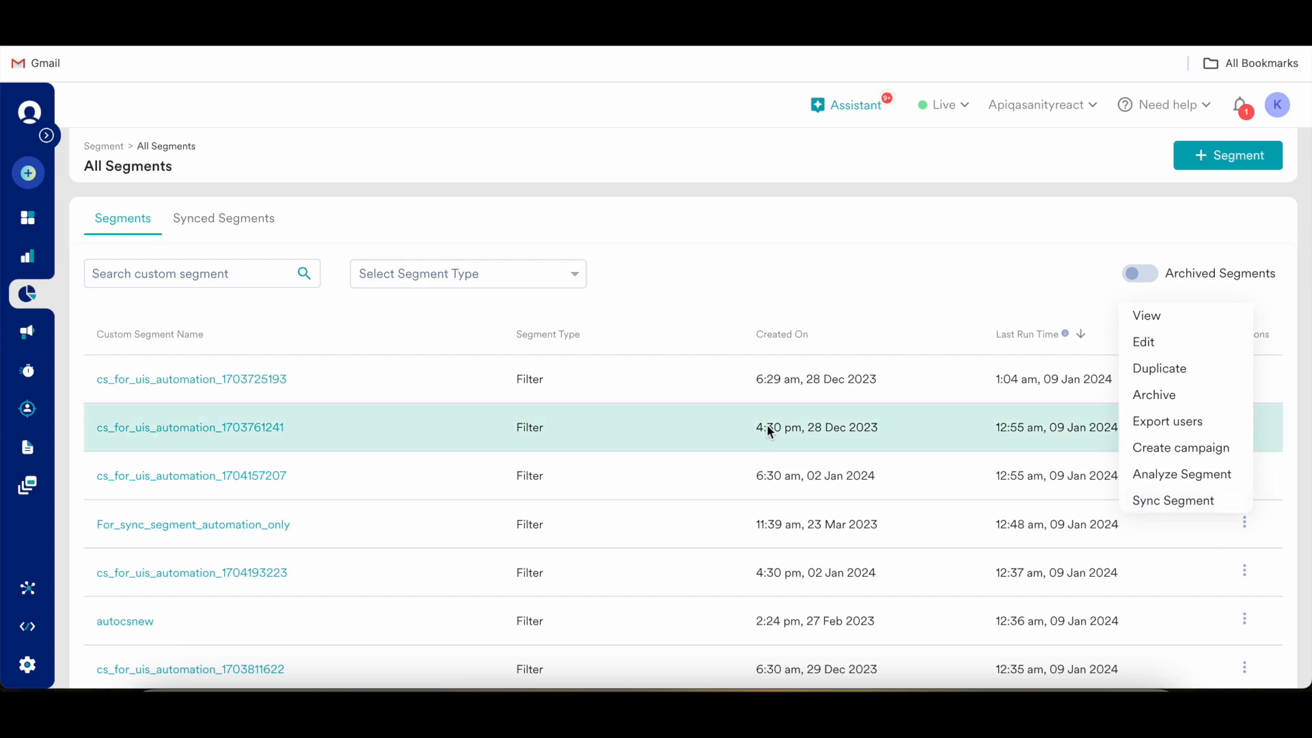
{"action": "mouse_move", "coordinate": [642, 182]}
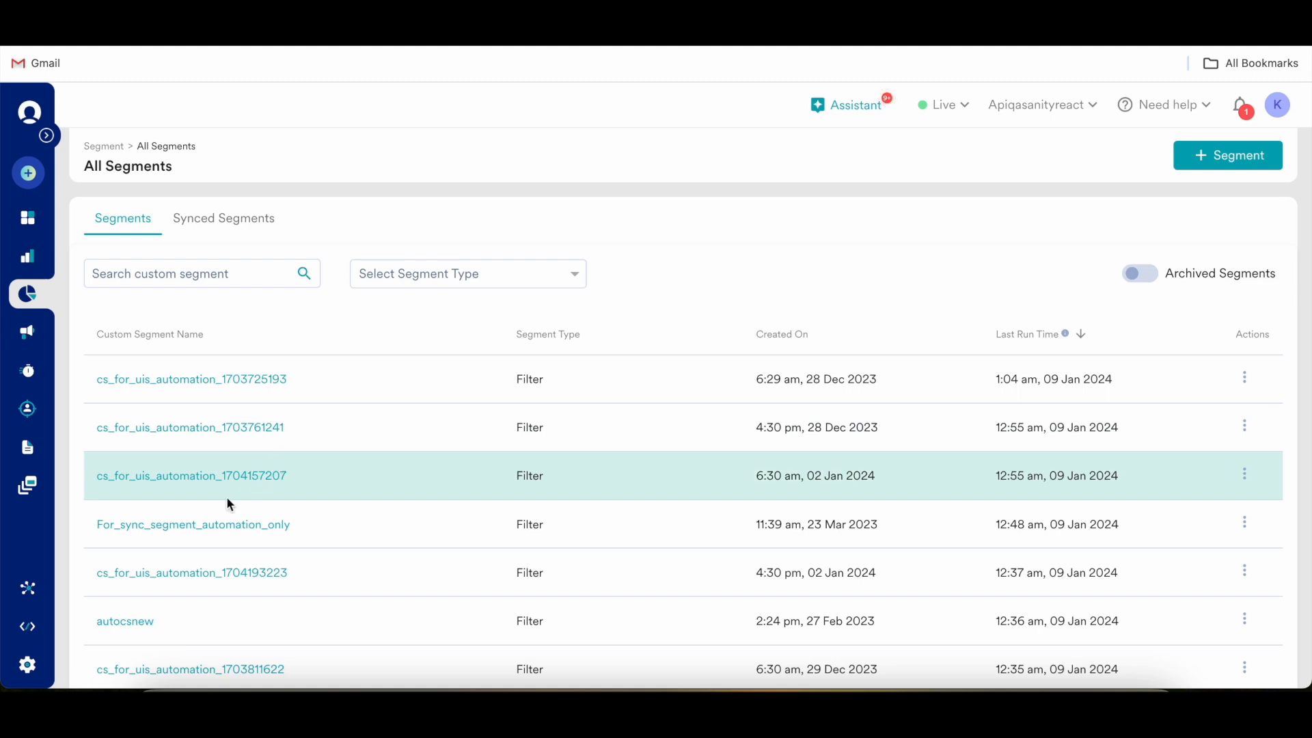
{"action": "mouse_move", "coordinate": [193, 524]}
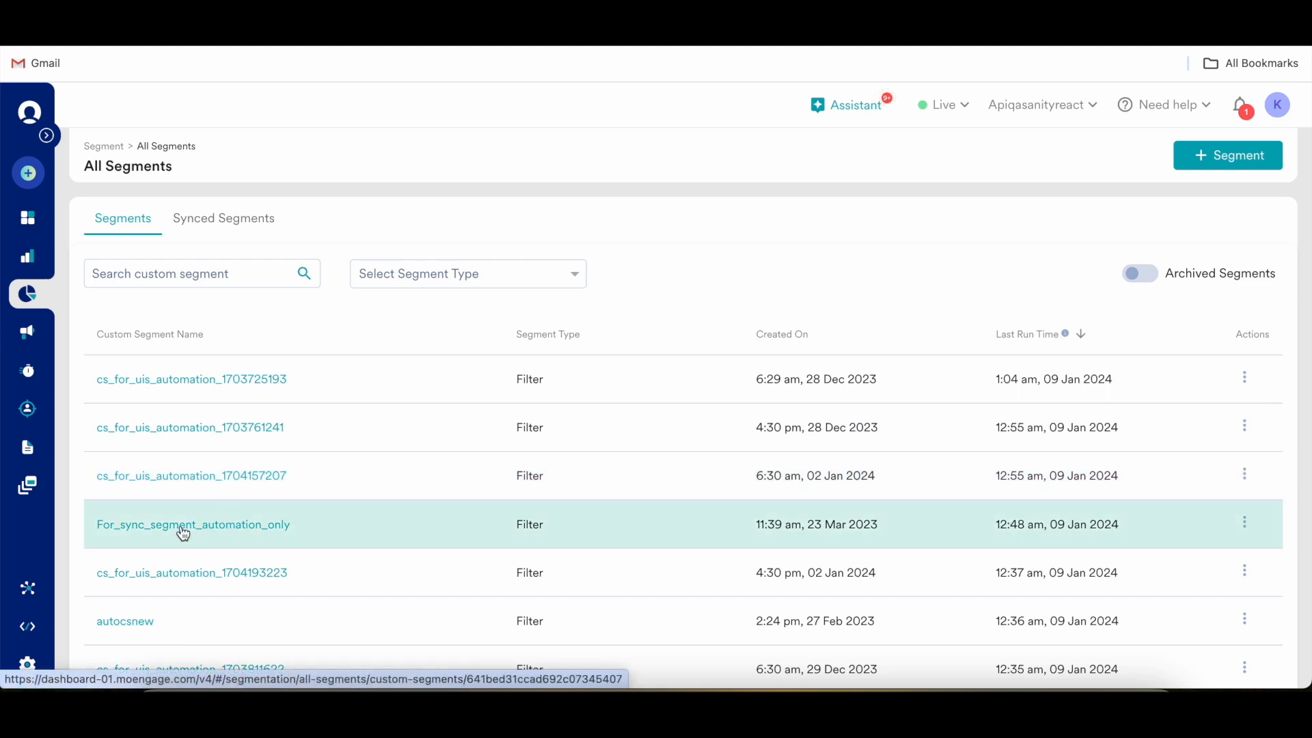
{"action": "mouse_move", "coordinate": [214, 532]}
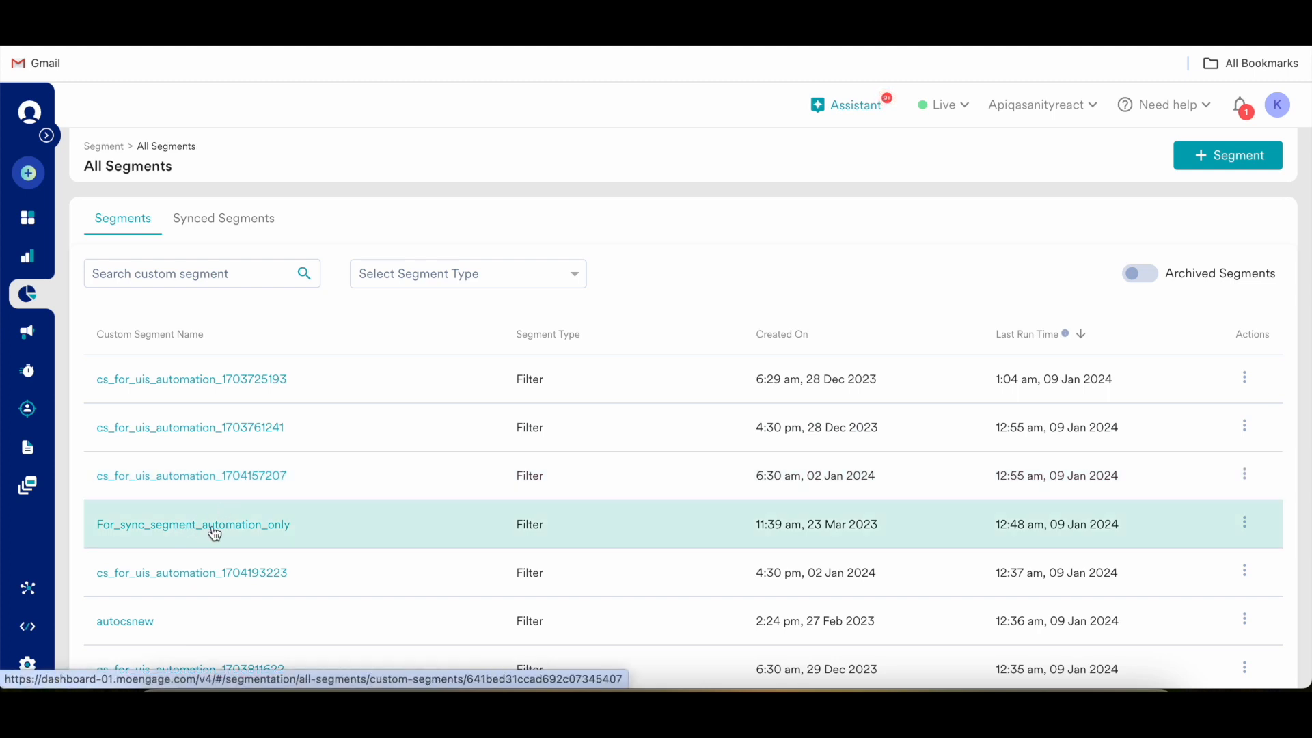
Step: Open the For_sync_segment_automation_only segment's Custom Segment Info page showing 14 users
{"action": "left_click", "coordinate": [192, 523]}
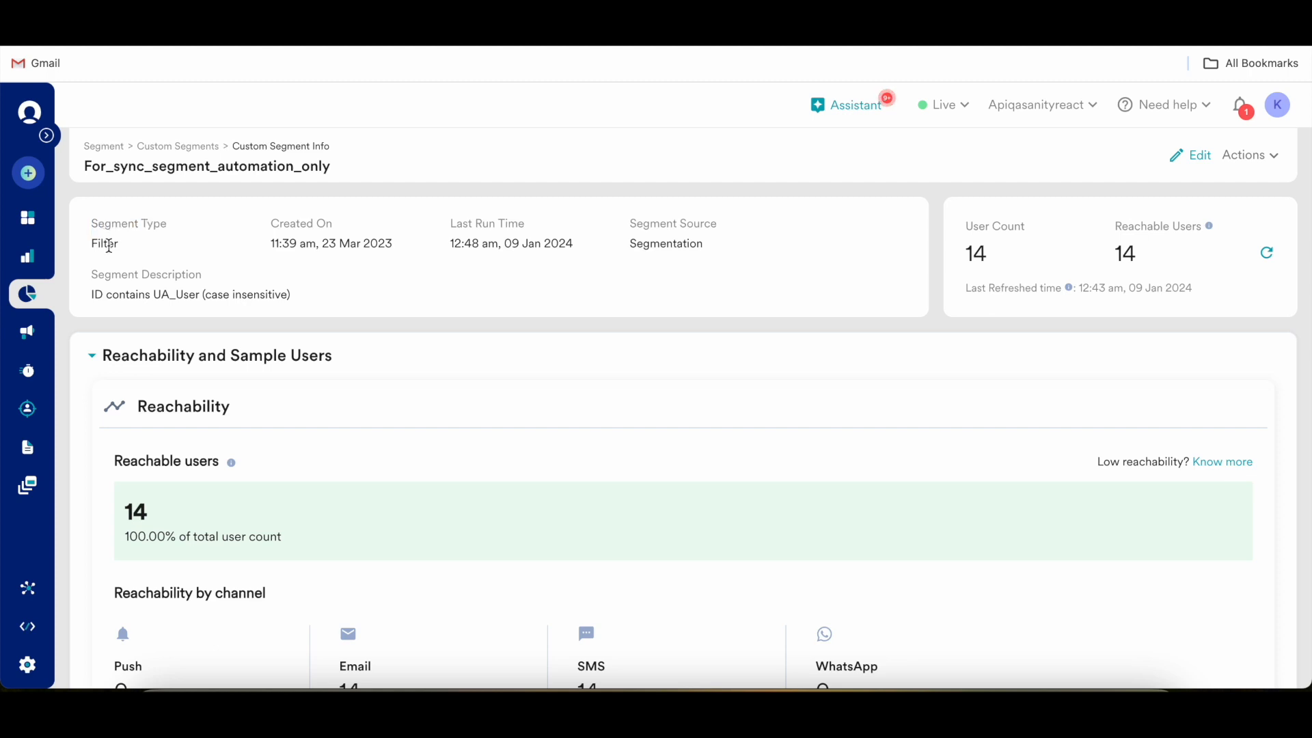
{"action": "mouse_move", "coordinate": [288, 229]}
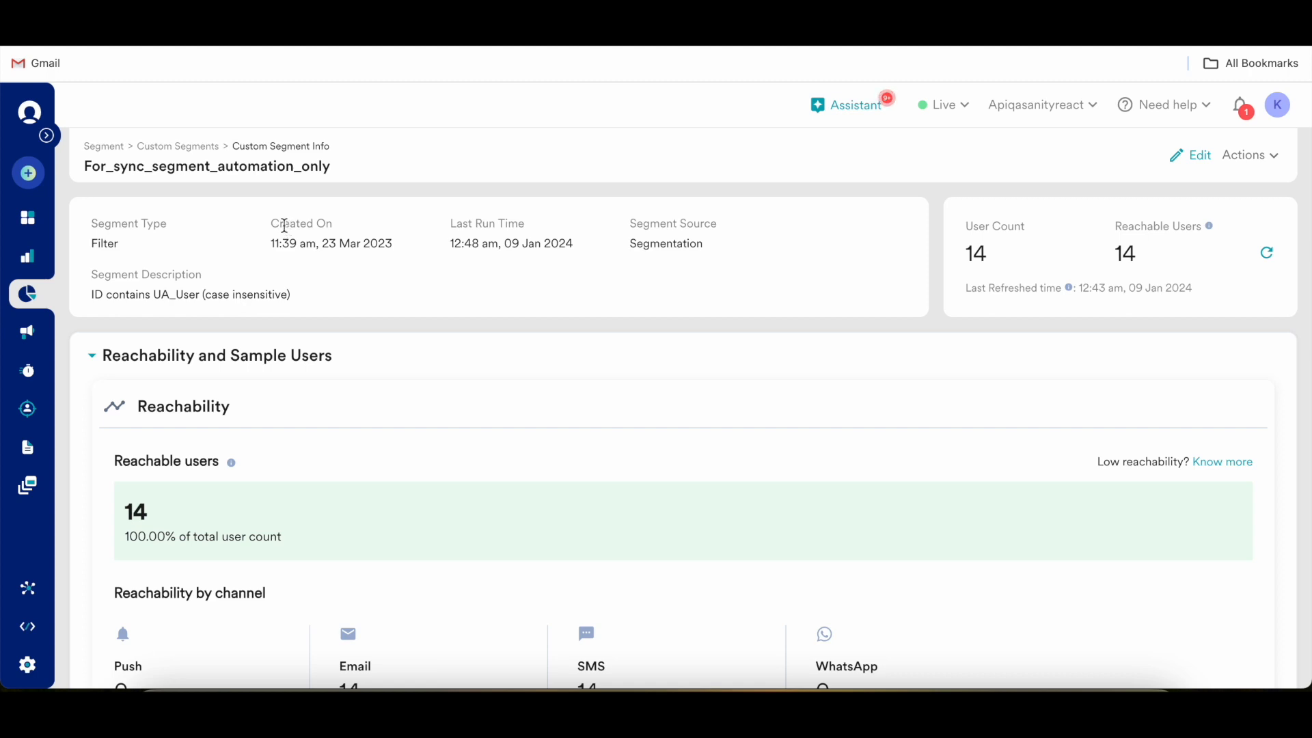
{"action": "mouse_move", "coordinate": [450, 230]}
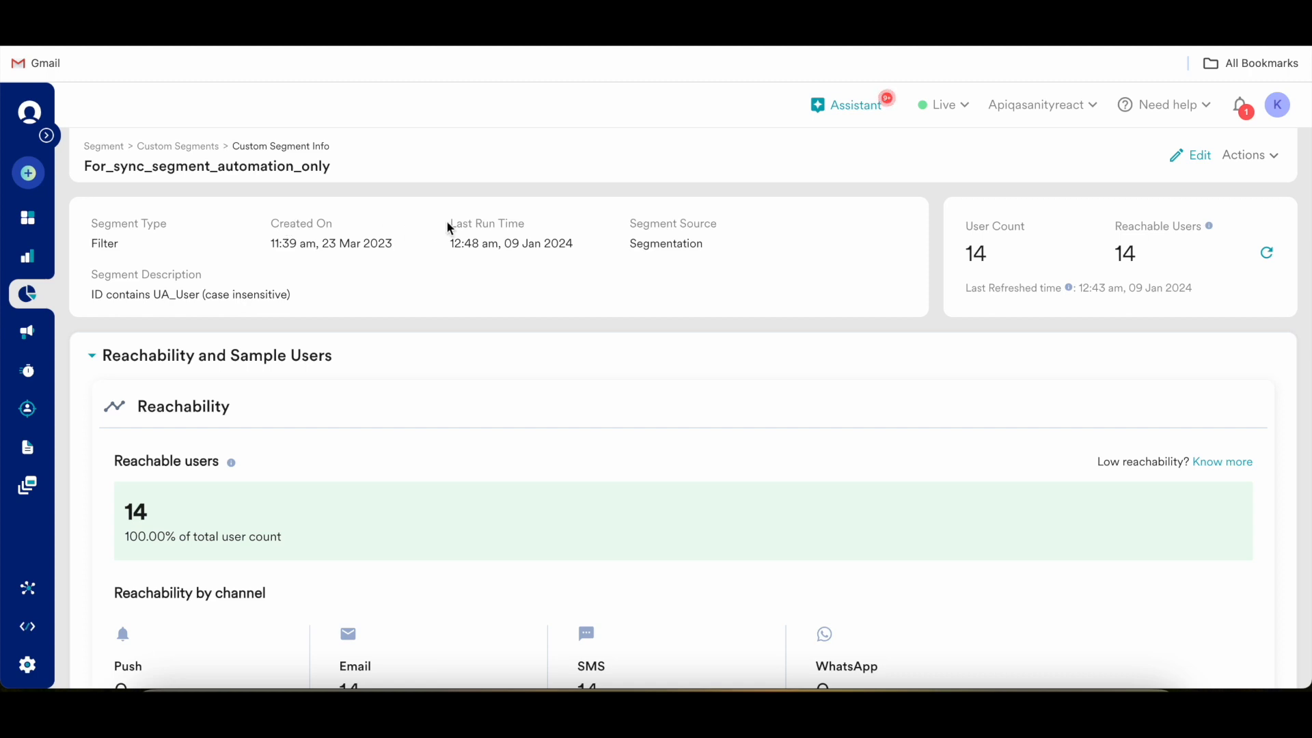
{"action": "mouse_move", "coordinate": [463, 225]}
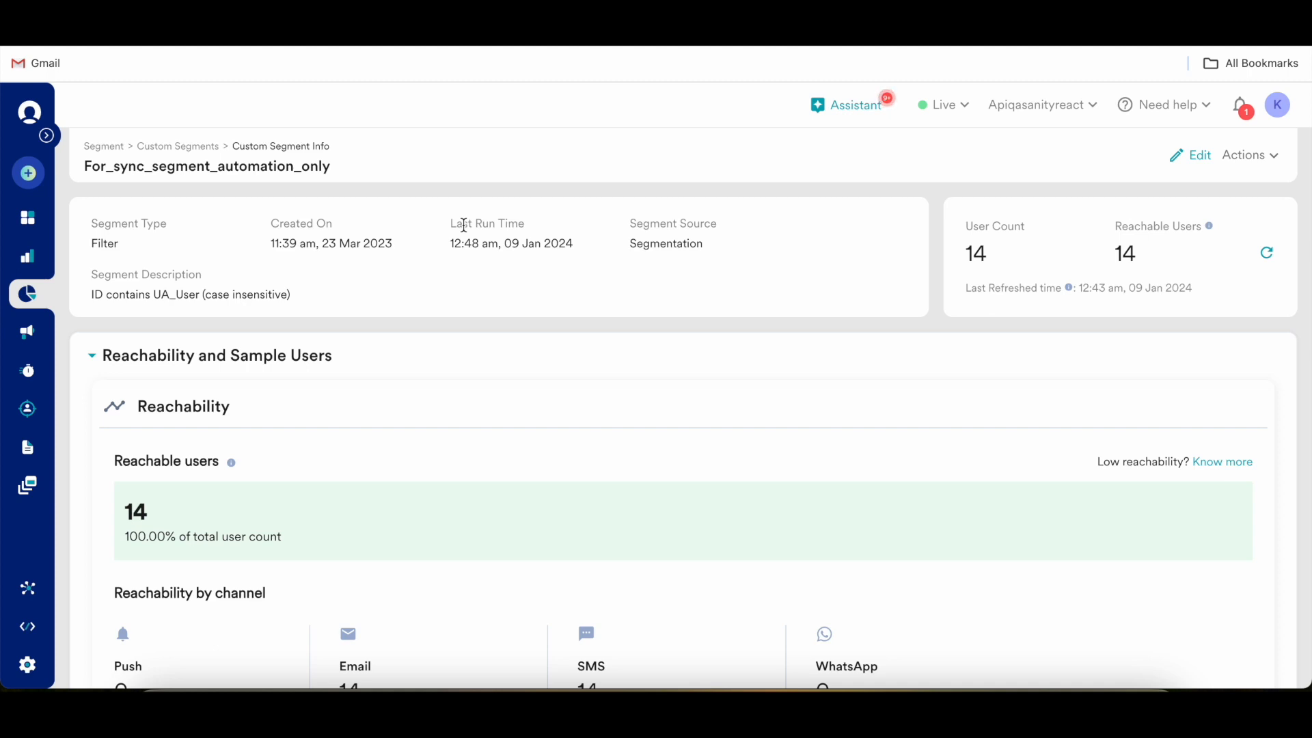
{"action": "mouse_move", "coordinate": [466, 248]}
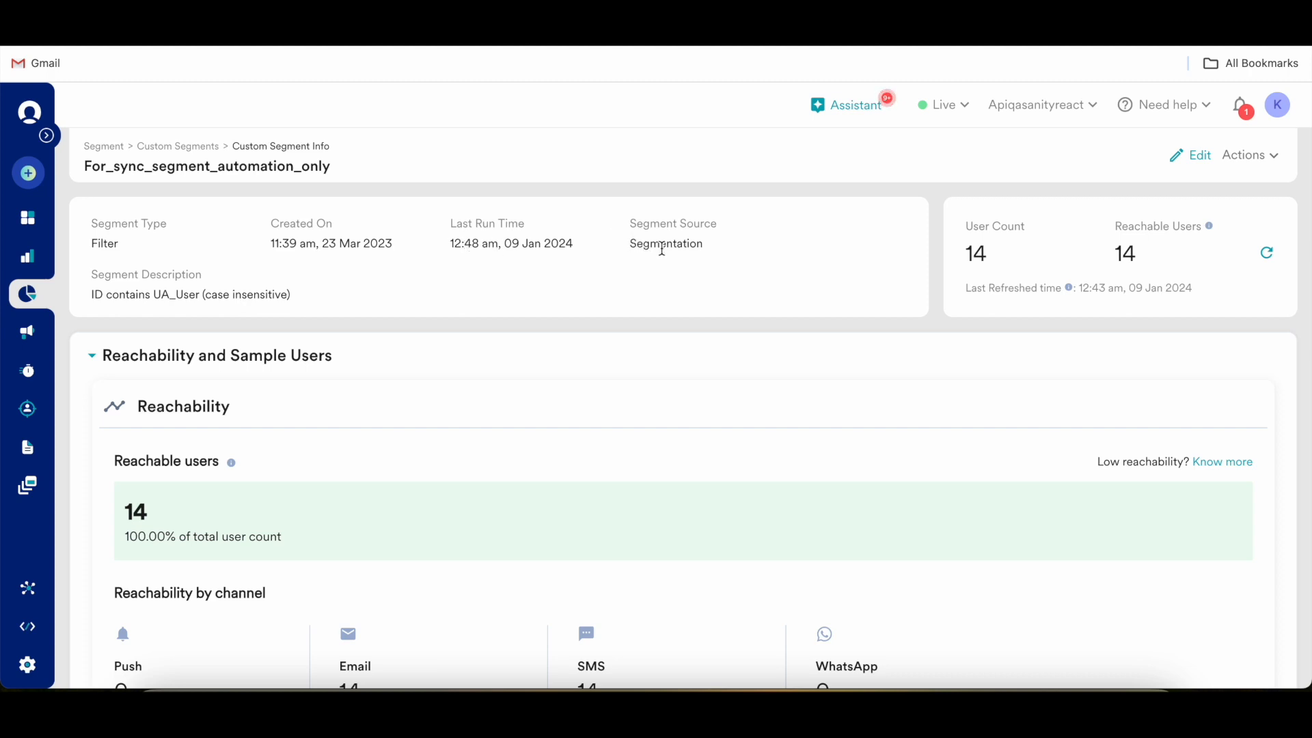
{"action": "mouse_move", "coordinate": [877, 270]}
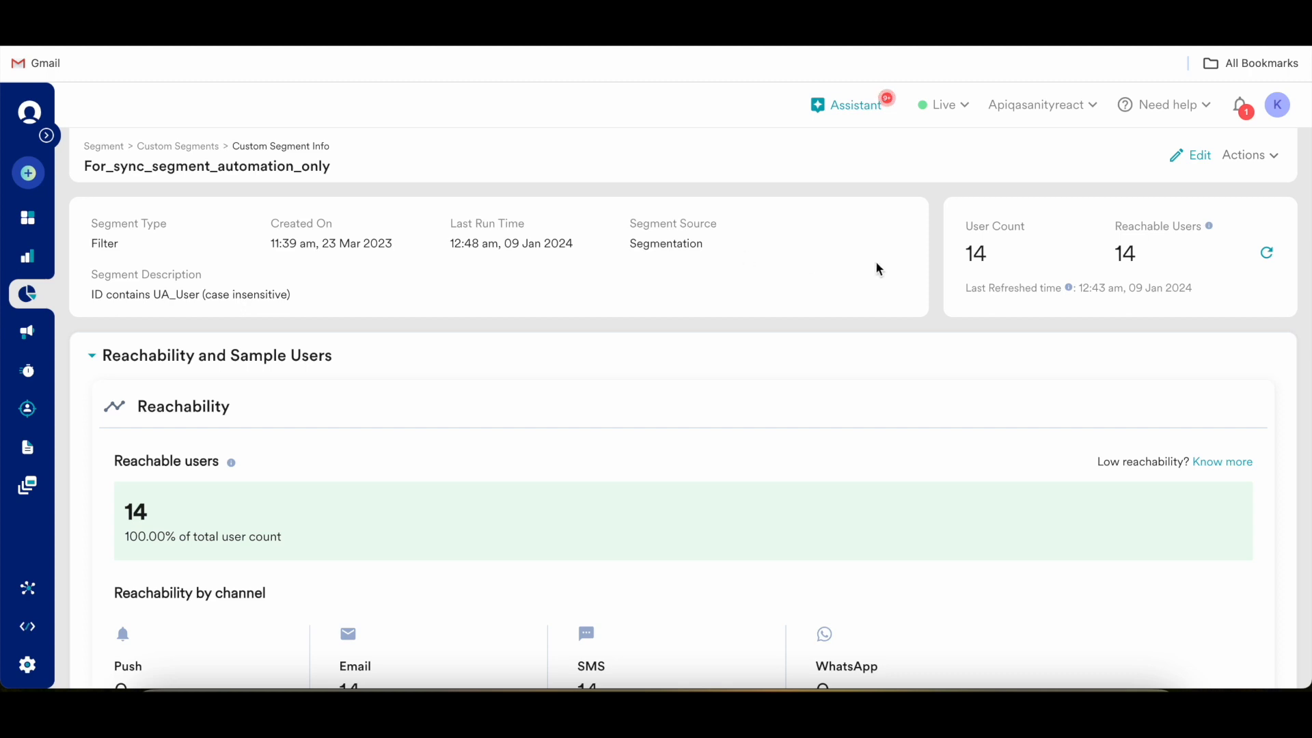
{"action": "triple_click", "coordinate": [191, 294]}
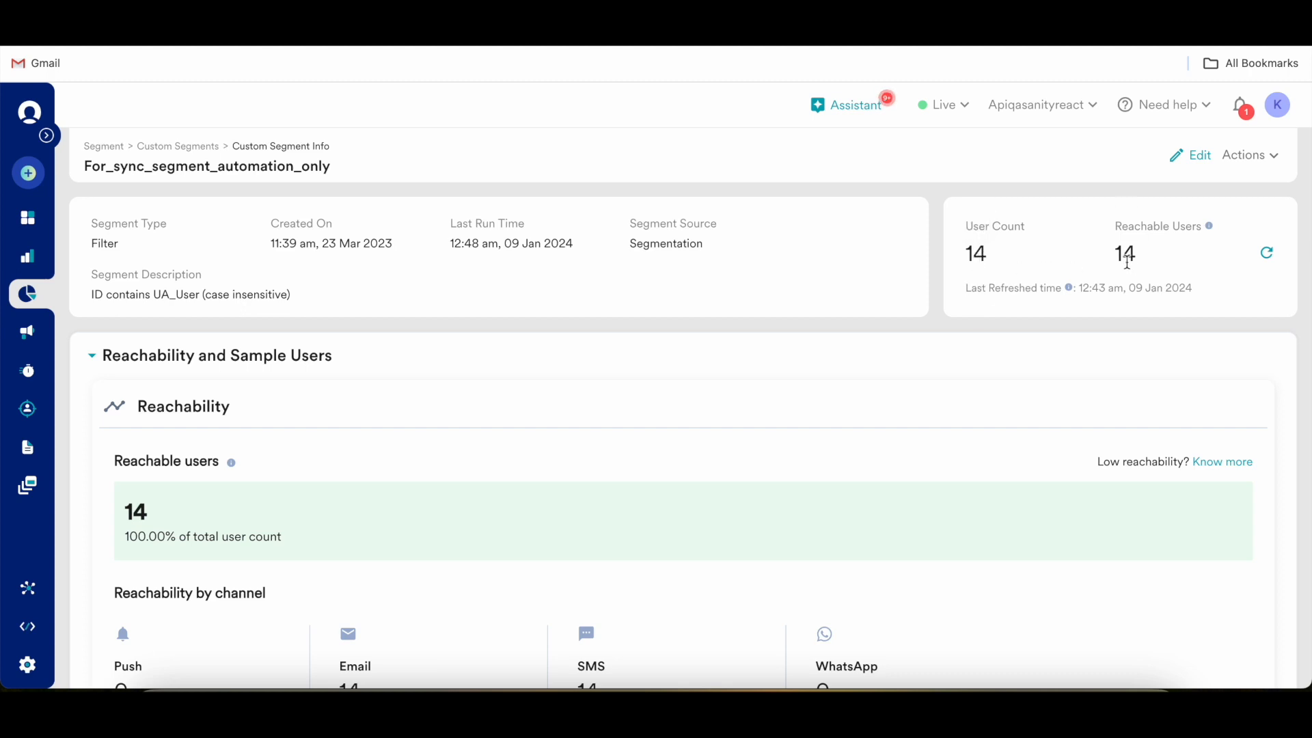
Step: Review reachability by channel, view and dismiss the full sample users table, and reach Segment Edit History
{"action": "scroll", "scroll_direction": "down", "scroll_amount": 3}
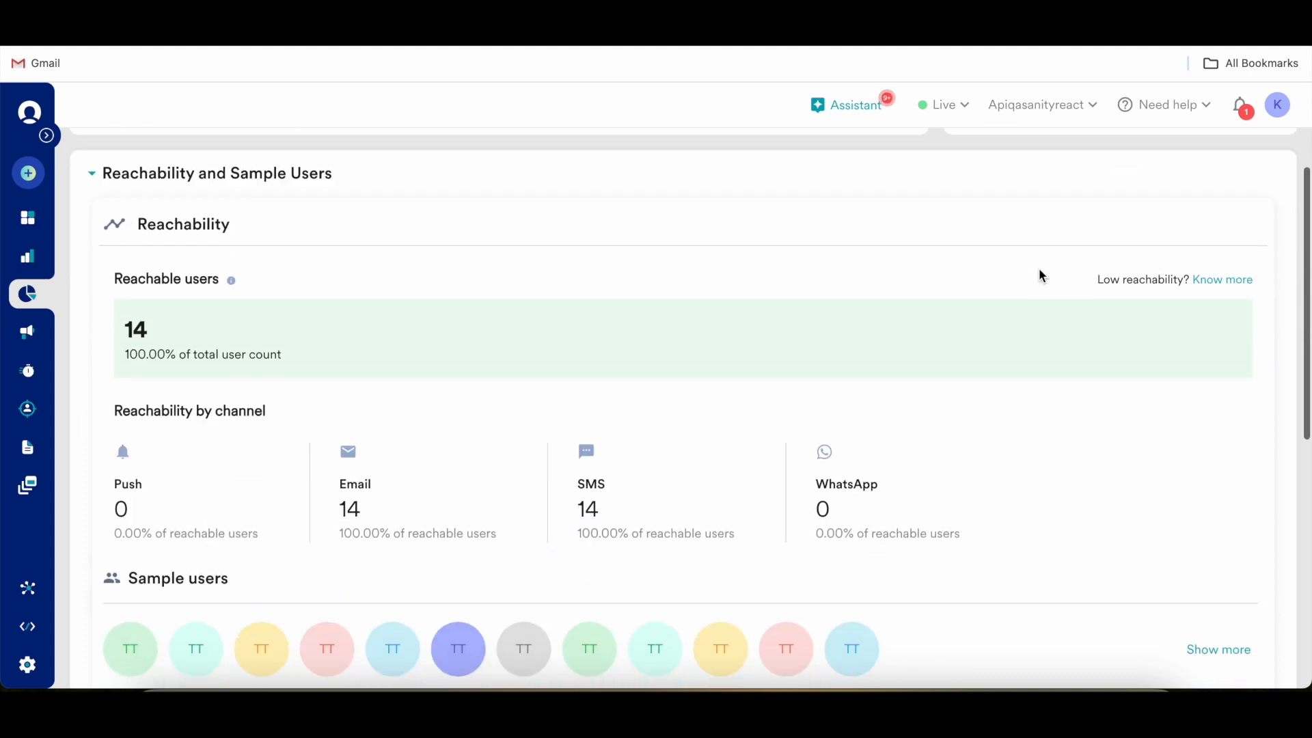
{"action": "scroll", "scroll_direction": "up", "scroll_amount": 3}
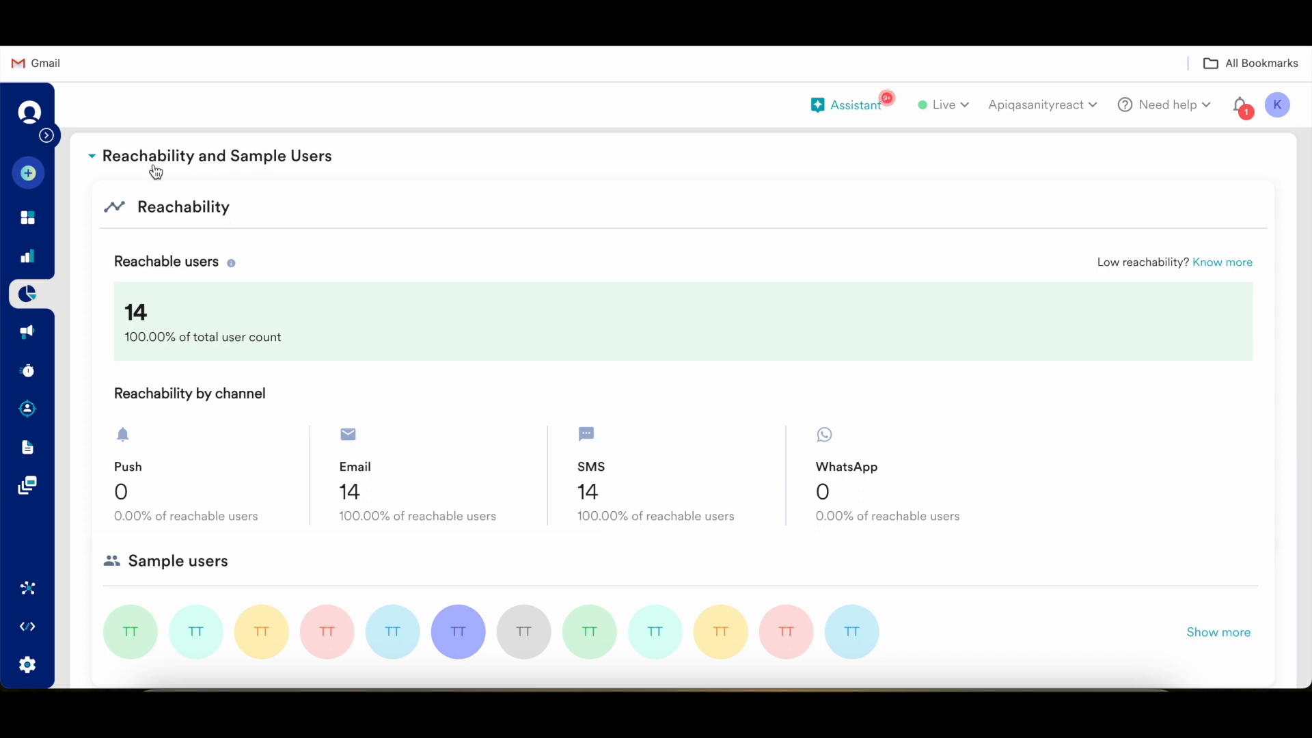
{"action": "scroll", "scroll_direction": "down", "scroll_amount": 3}
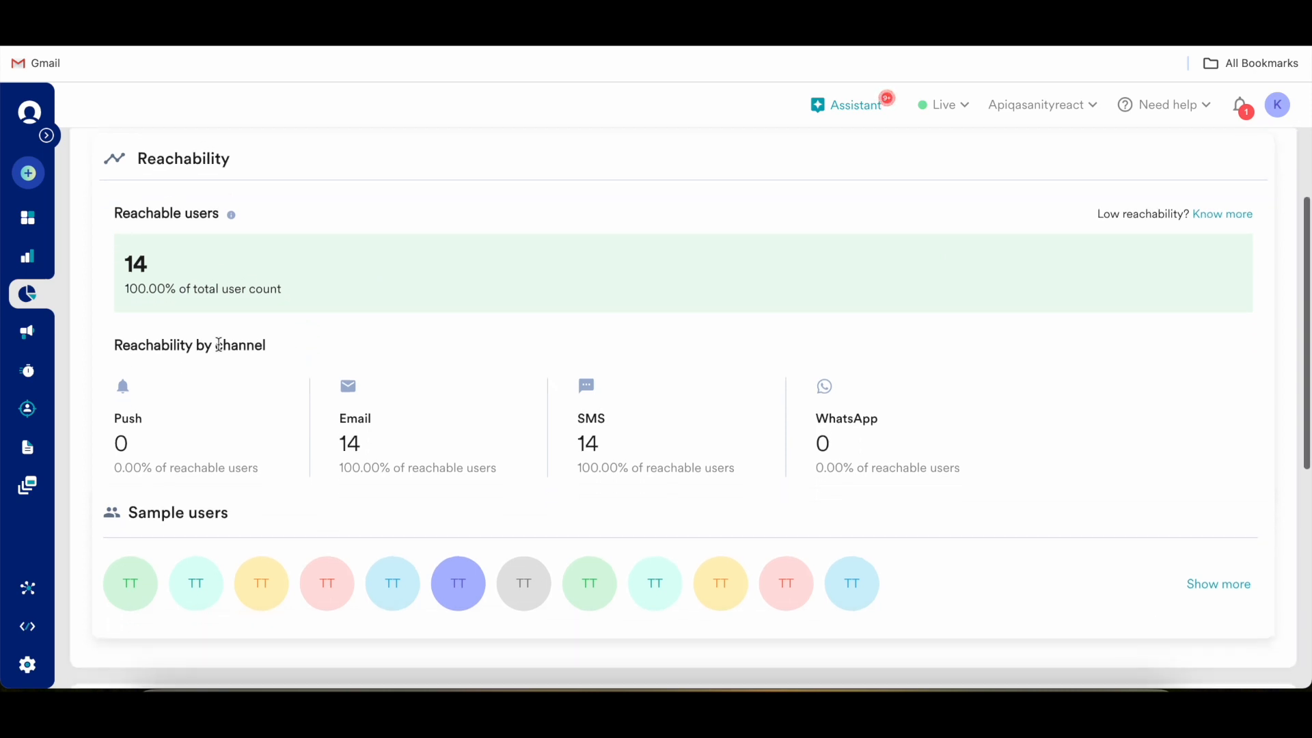
{"action": "scroll", "scroll_direction": "down", "scroll_amount": 3}
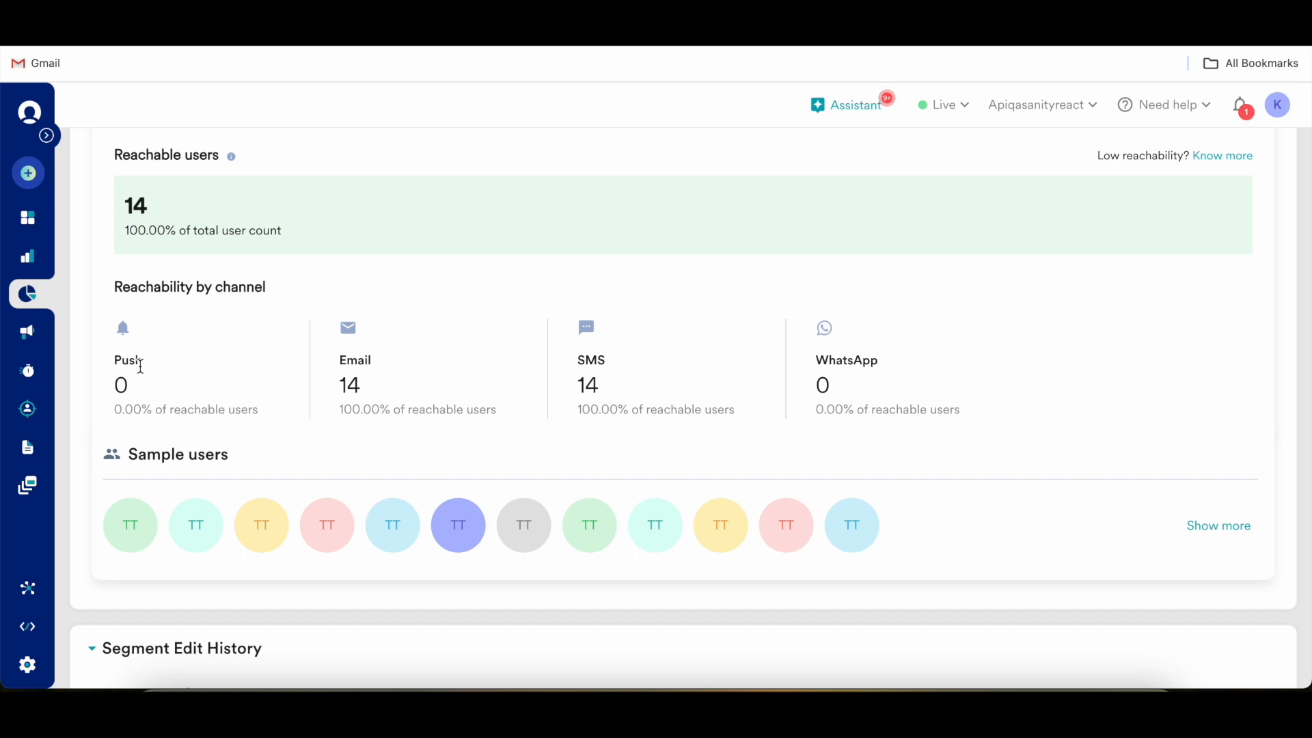
{"action": "mouse_move", "coordinate": [122, 387]}
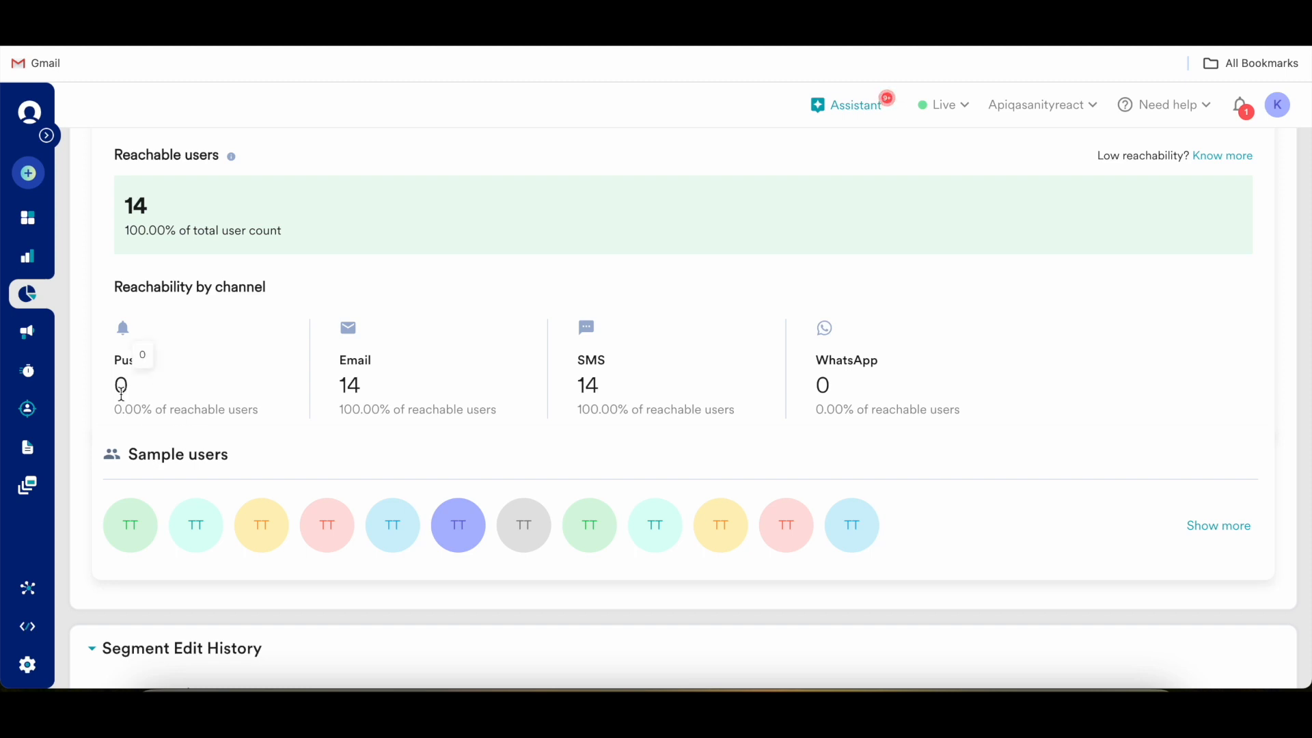
{"action": "mouse_move", "coordinate": [316, 398]}
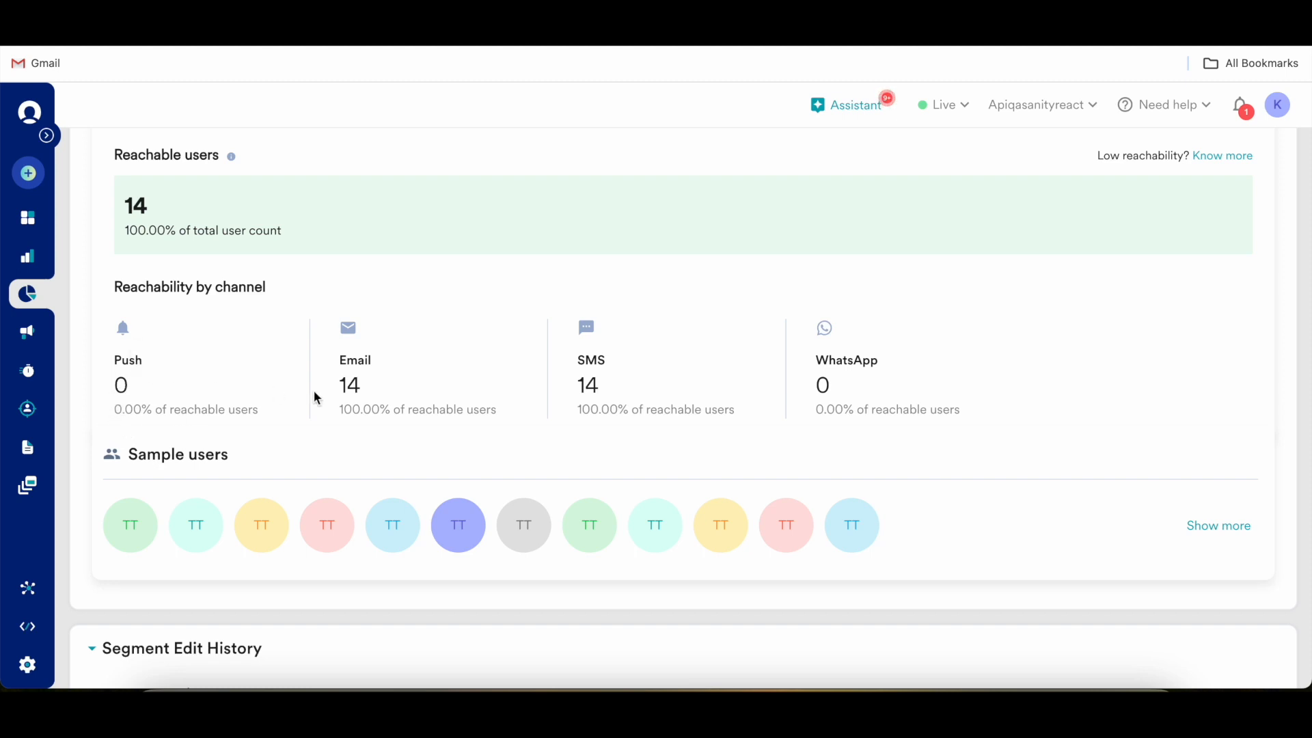
{"action": "mouse_move", "coordinate": [138, 384]}
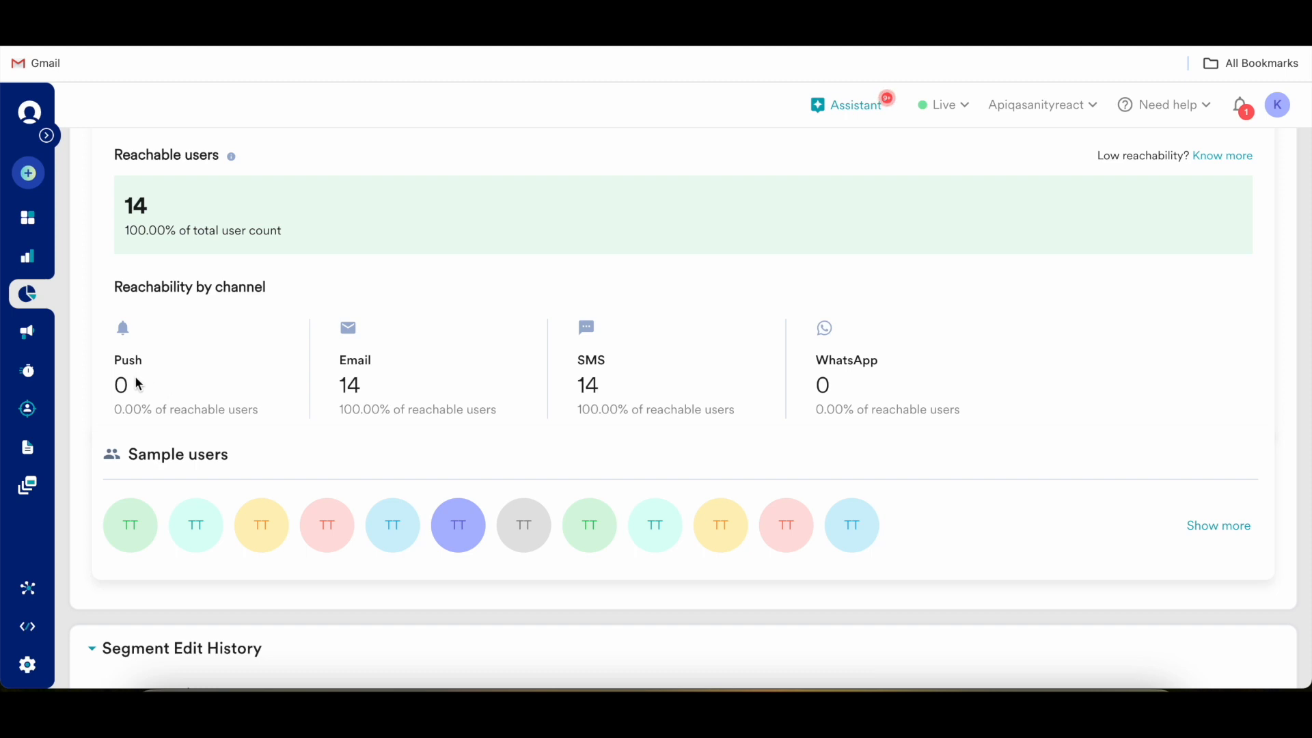
{"action": "mouse_move", "coordinate": [367, 387]}
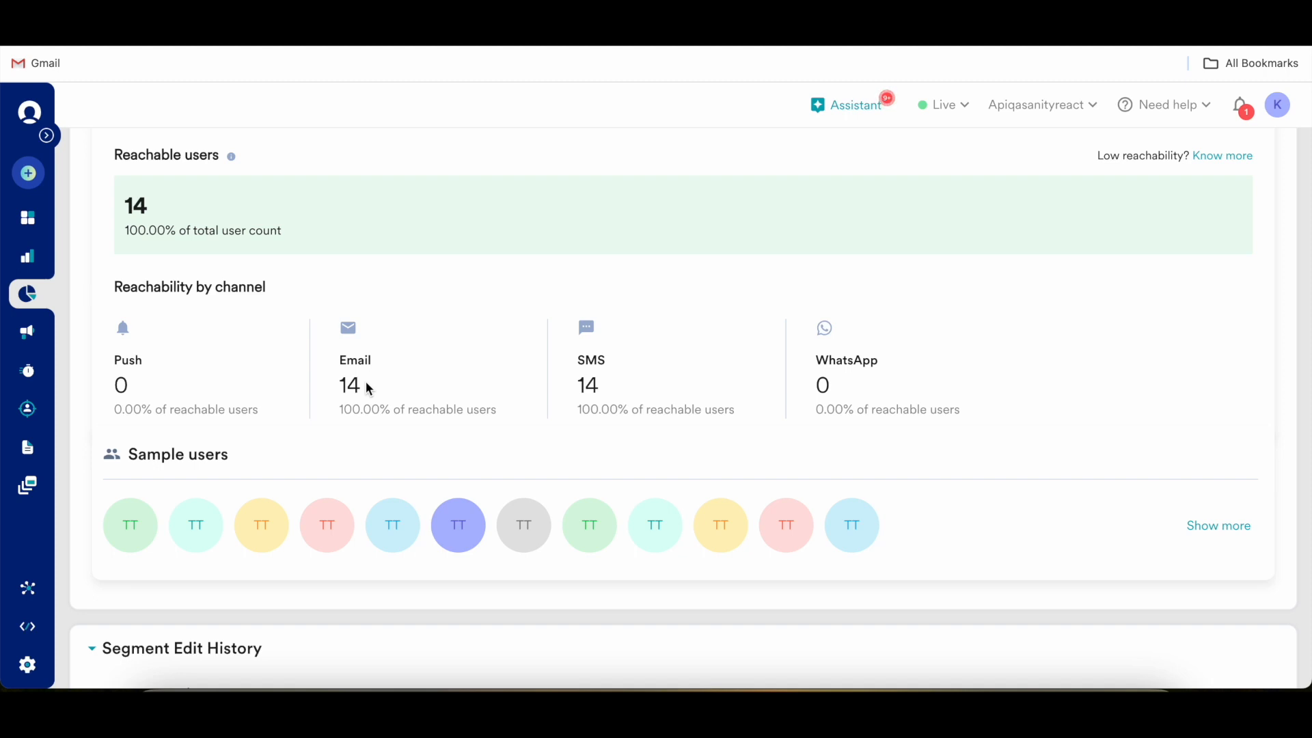
{"action": "scroll", "scroll_direction": "down", "scroll_amount": 3}
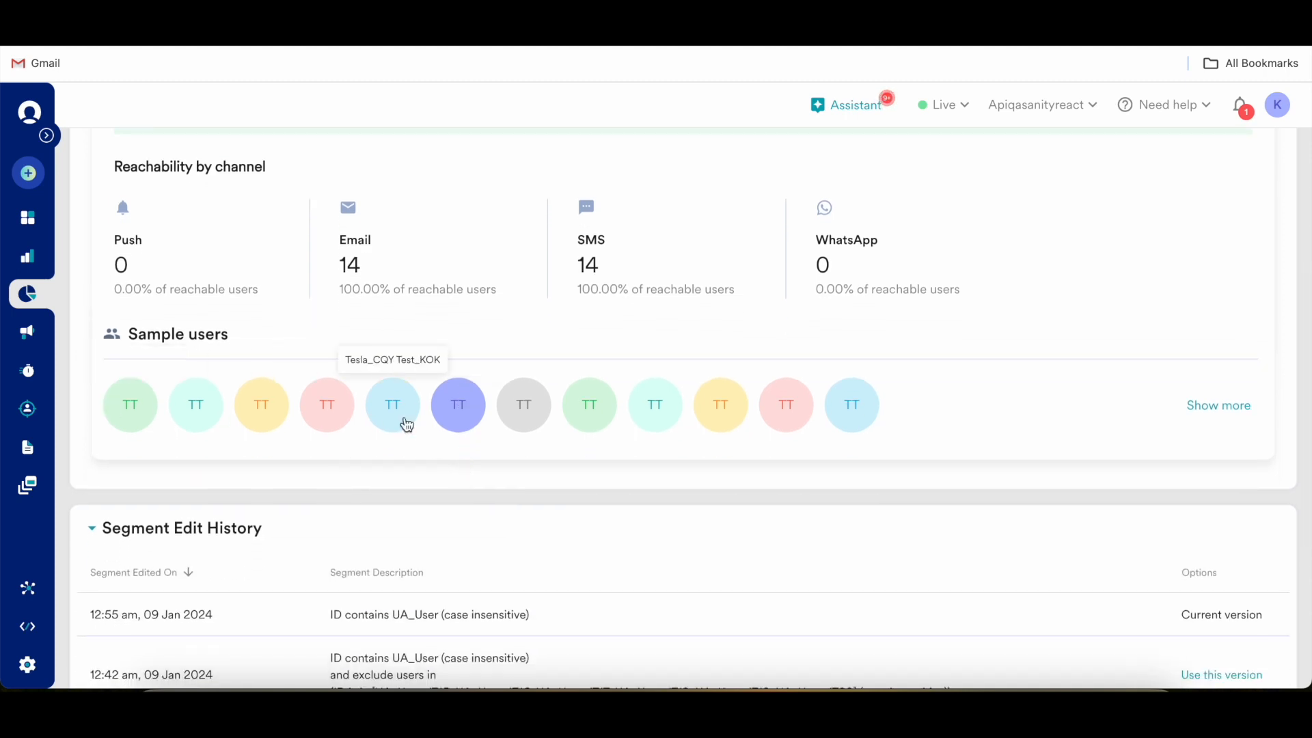
{"action": "mouse_move", "coordinate": [1175, 424]}
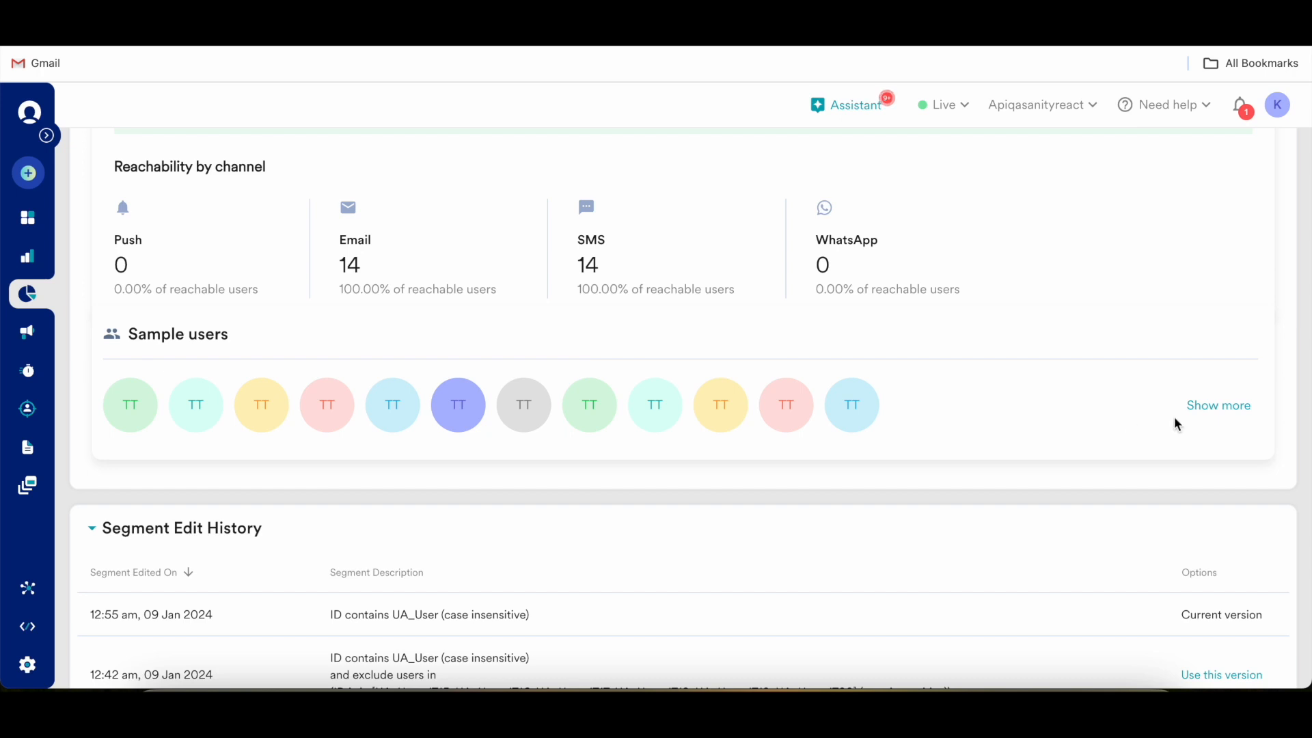
{"action": "left_click", "coordinate": [1219, 404]}
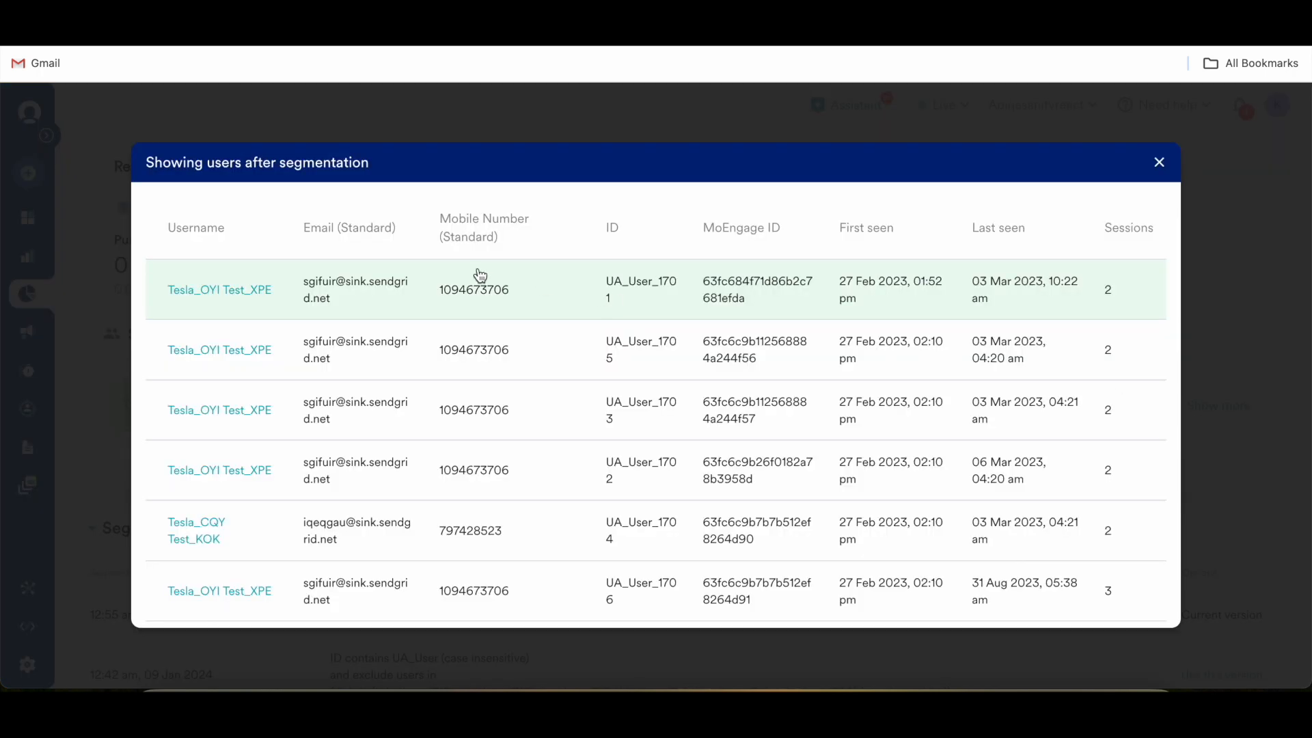
{"action": "mouse_move", "coordinate": [419, 279]}
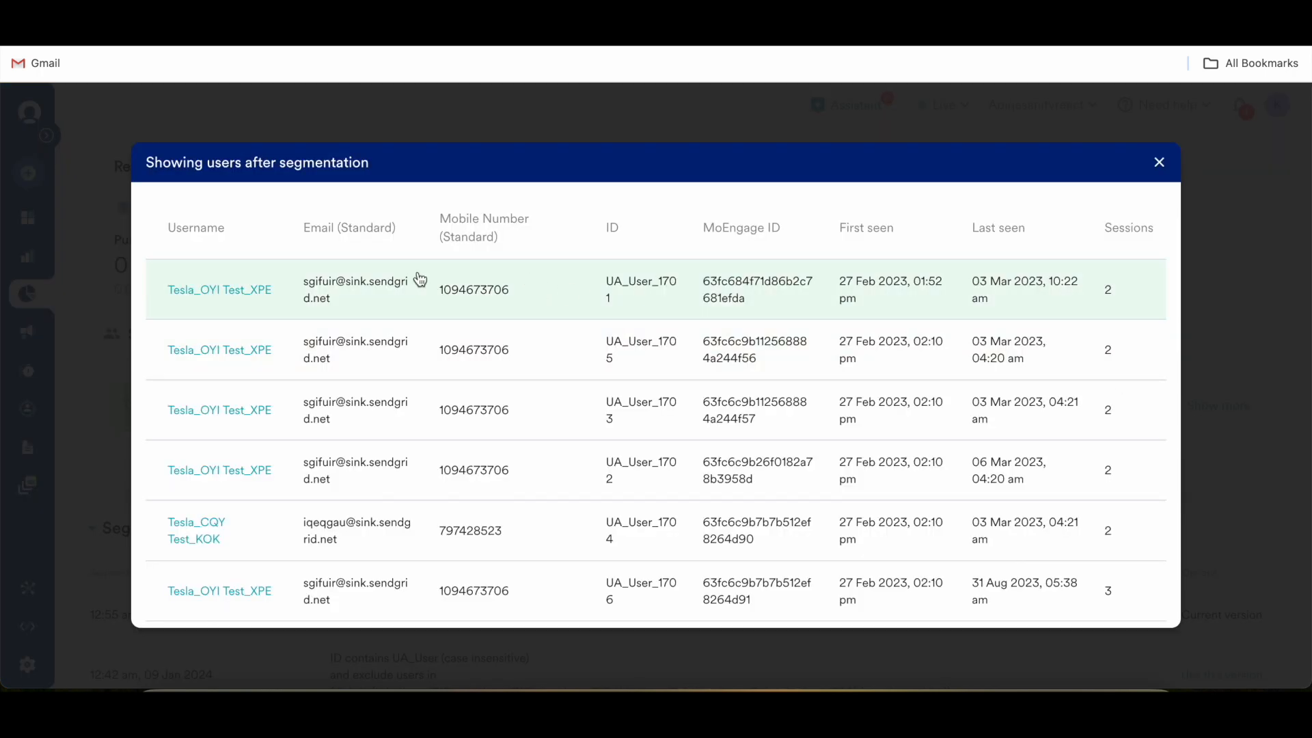
{"action": "mouse_move", "coordinate": [1128, 202]}
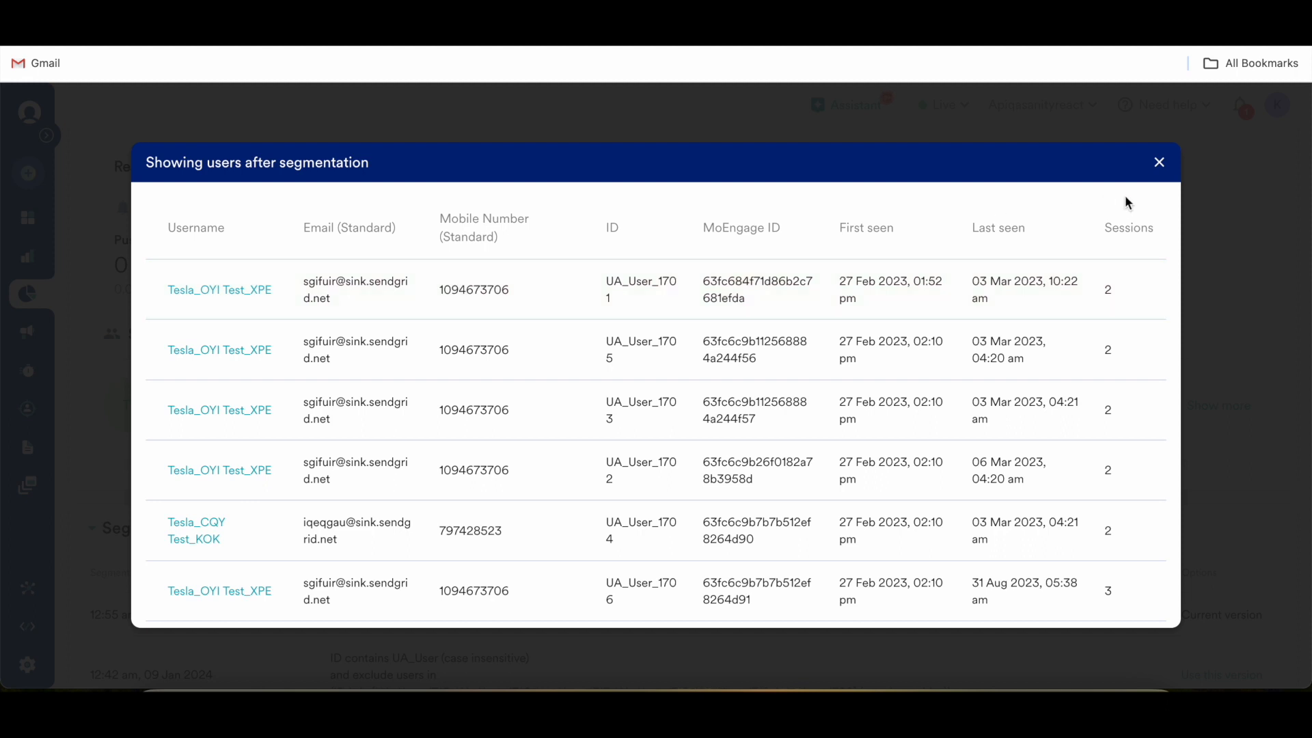
{"action": "left_click", "coordinate": [1159, 161]}
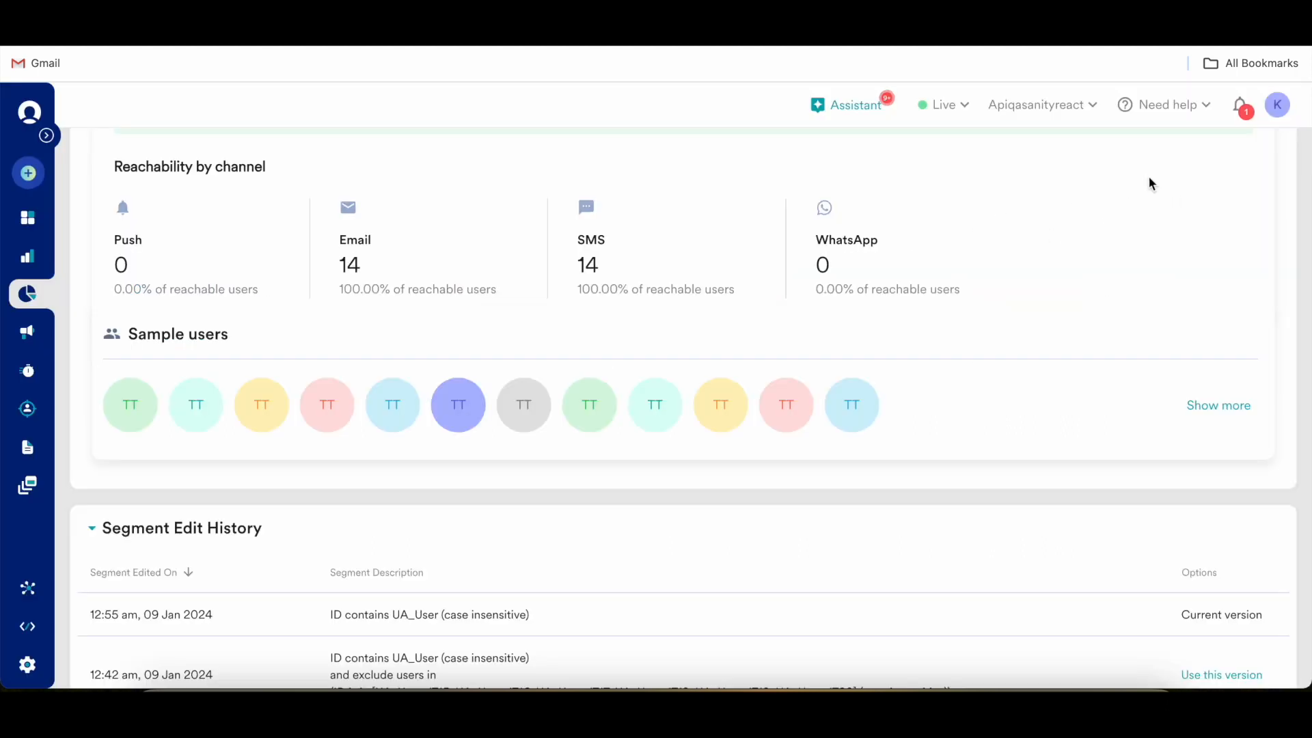
{"action": "scroll", "scroll_direction": "down", "scroll_amount": 3}
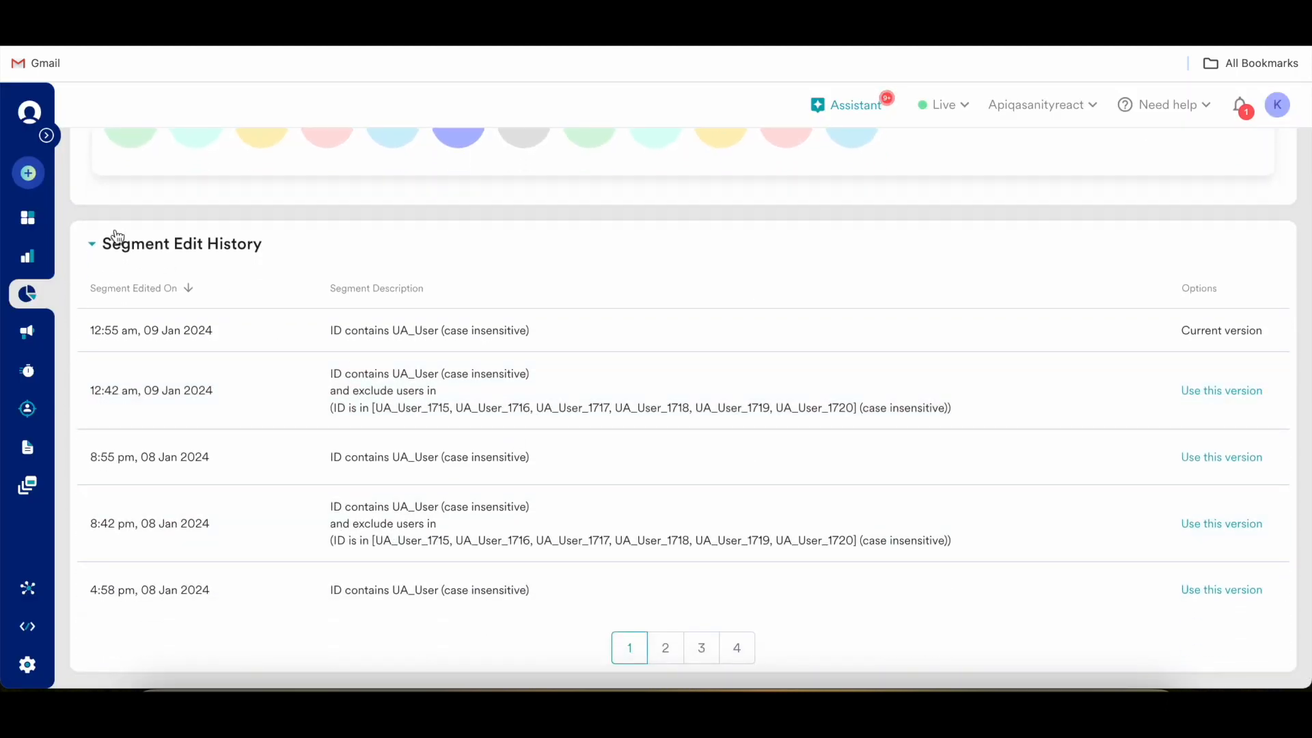
{"action": "mouse_move", "coordinate": [191, 257]}
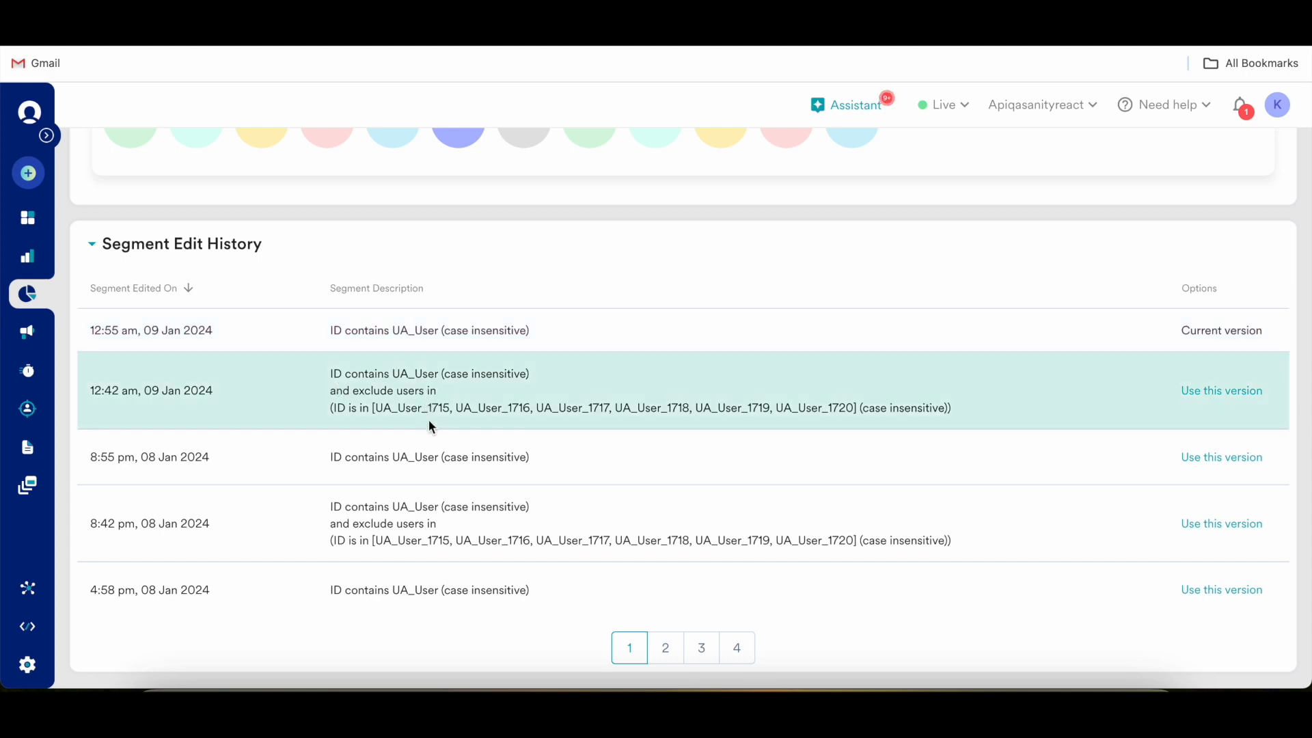
{"action": "scroll", "scroll_direction": "up", "scroll_amount": 3}
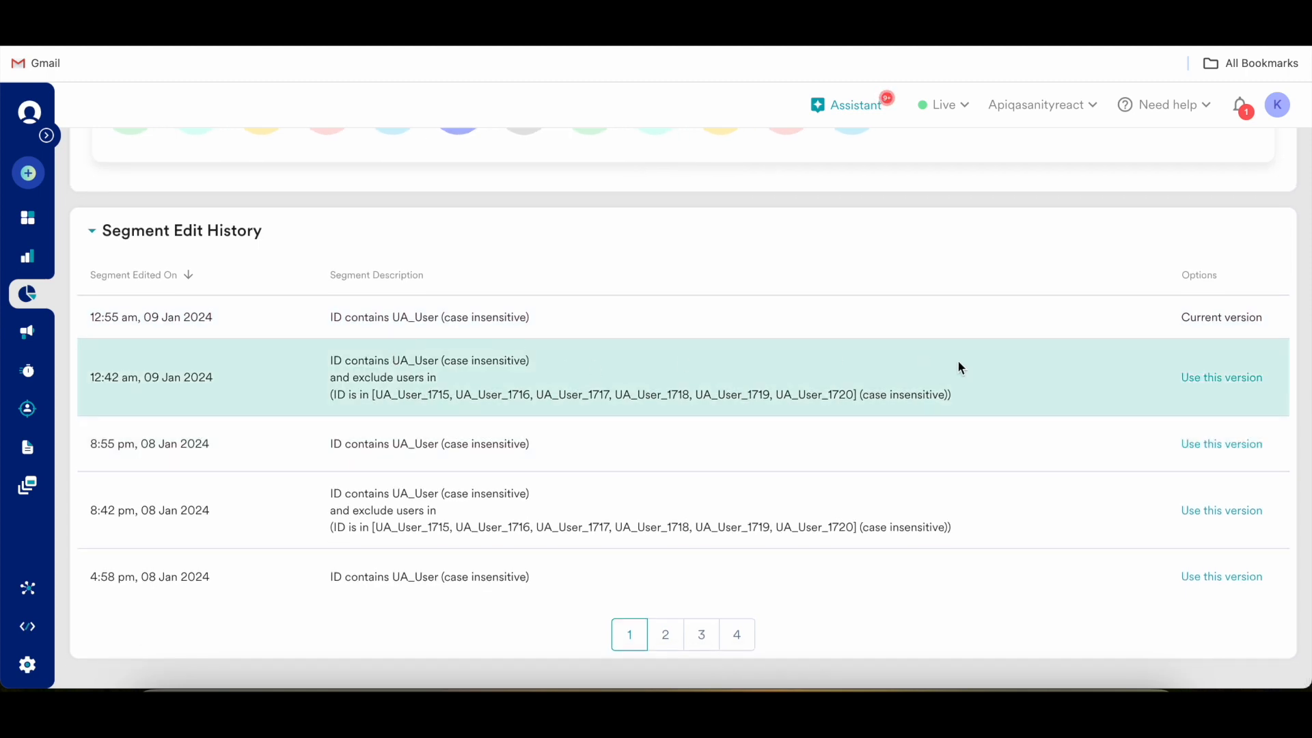
{"action": "mouse_move", "coordinate": [1088, 394]}
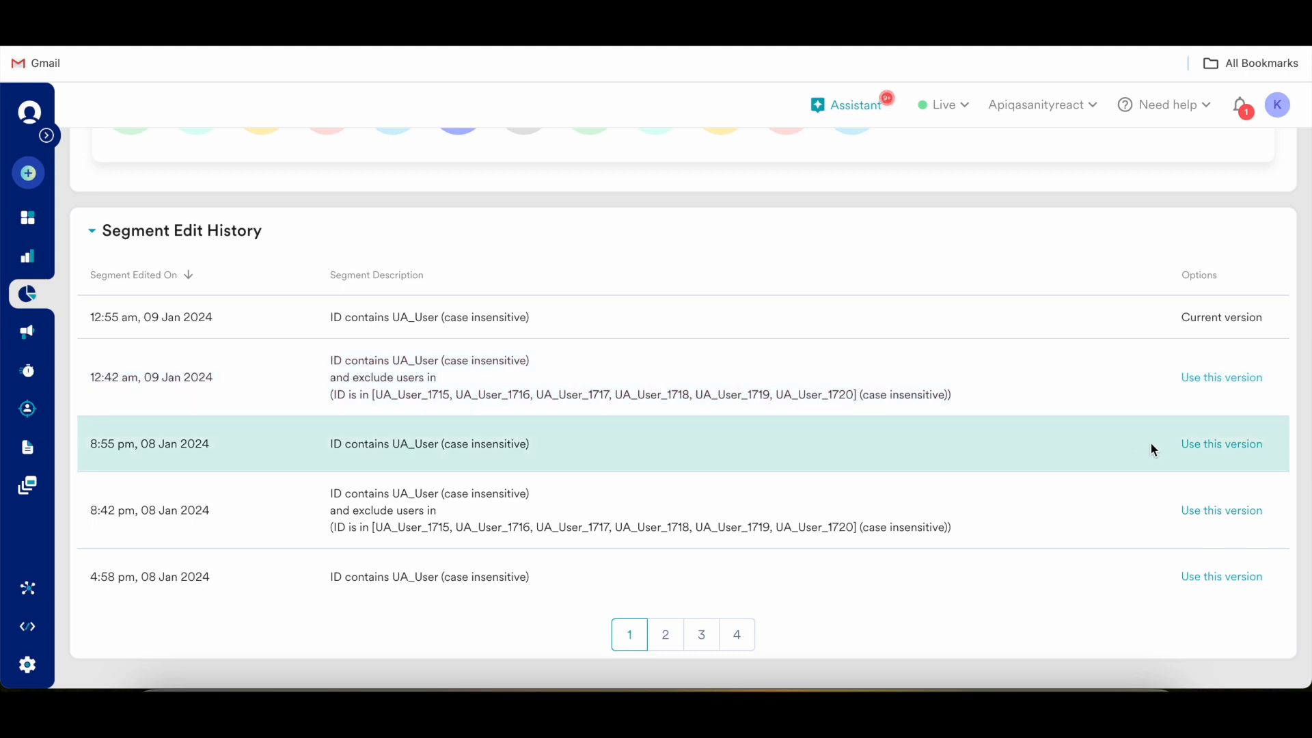
{"action": "mouse_move", "coordinate": [1220, 442]}
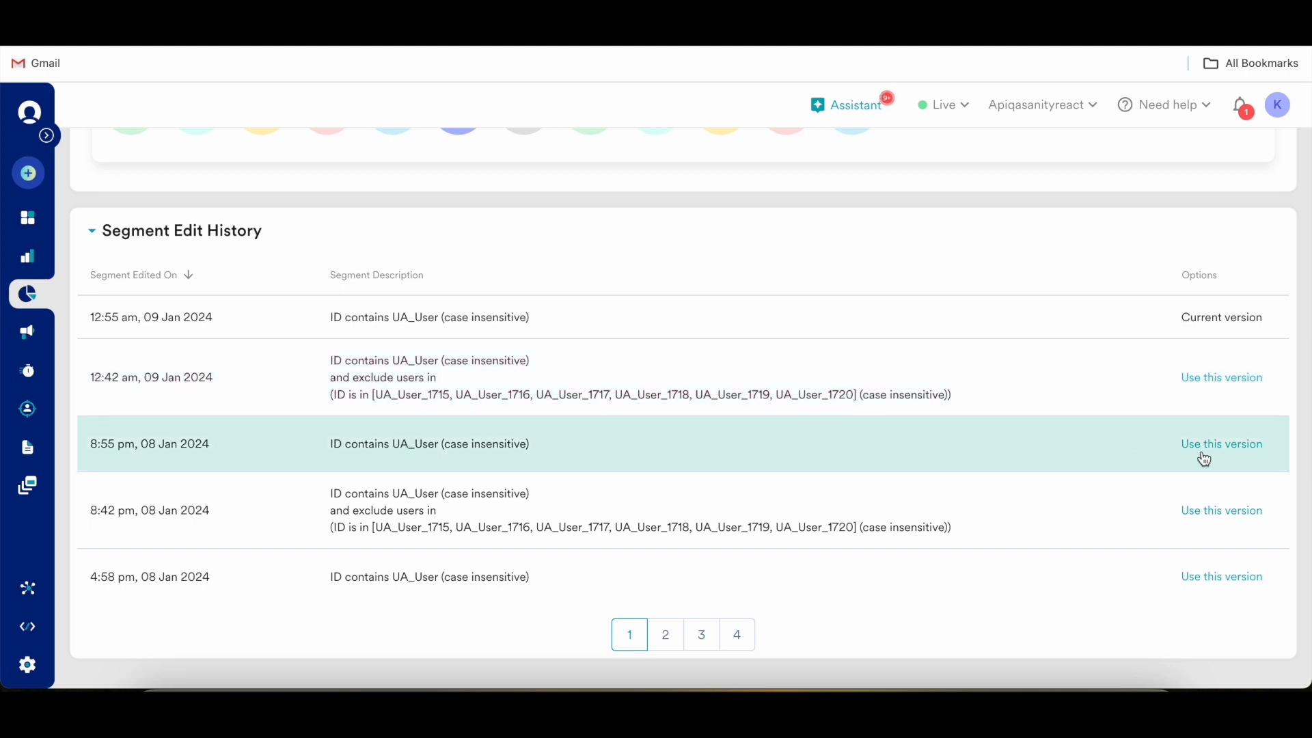
{"action": "mouse_move", "coordinate": [1219, 459]}
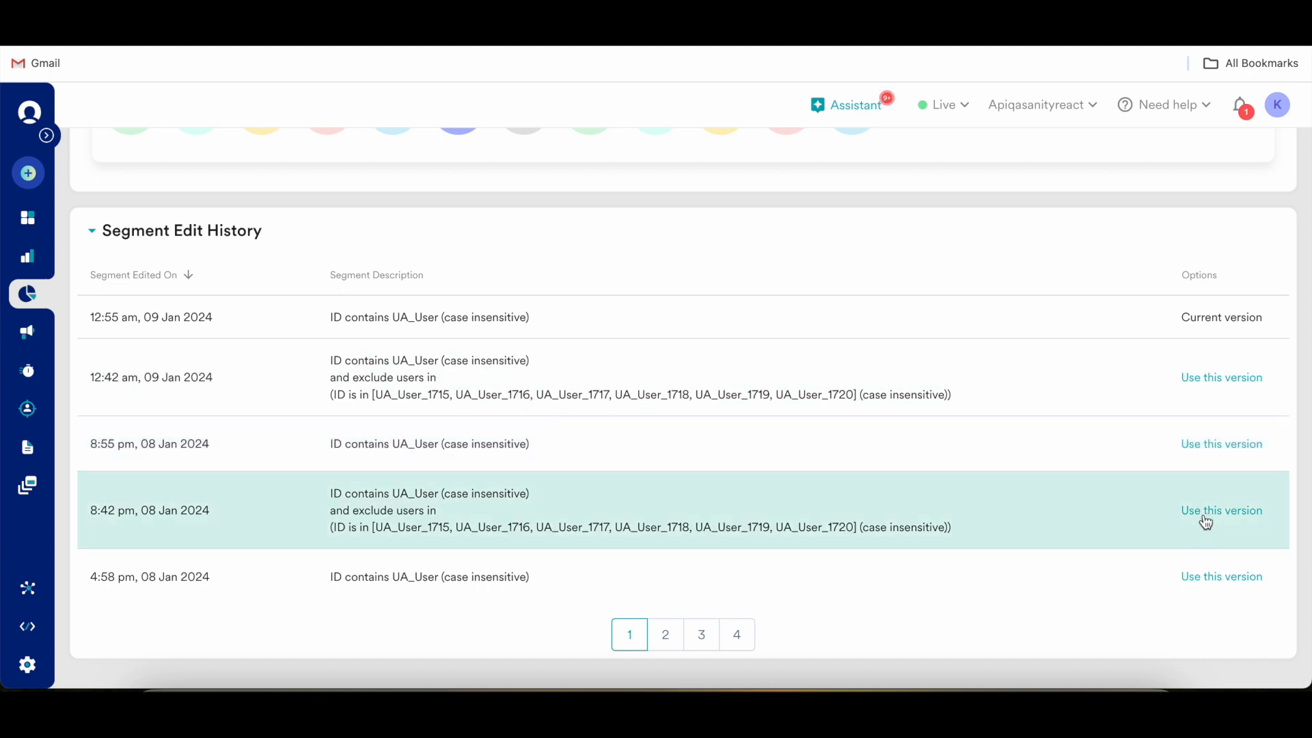
{"action": "scroll", "scroll_direction": "up", "scroll_amount": 3}
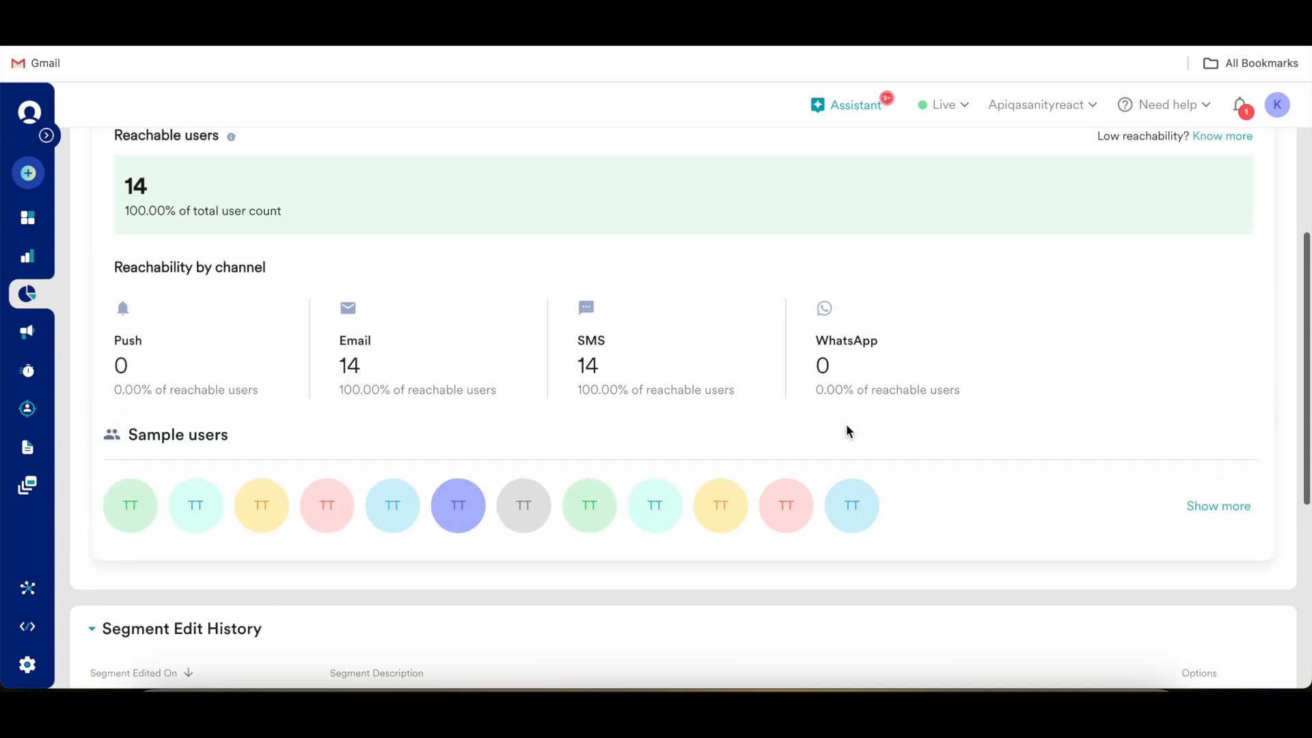
{"action": "scroll", "scroll_direction": "up", "scroll_amount": 3}
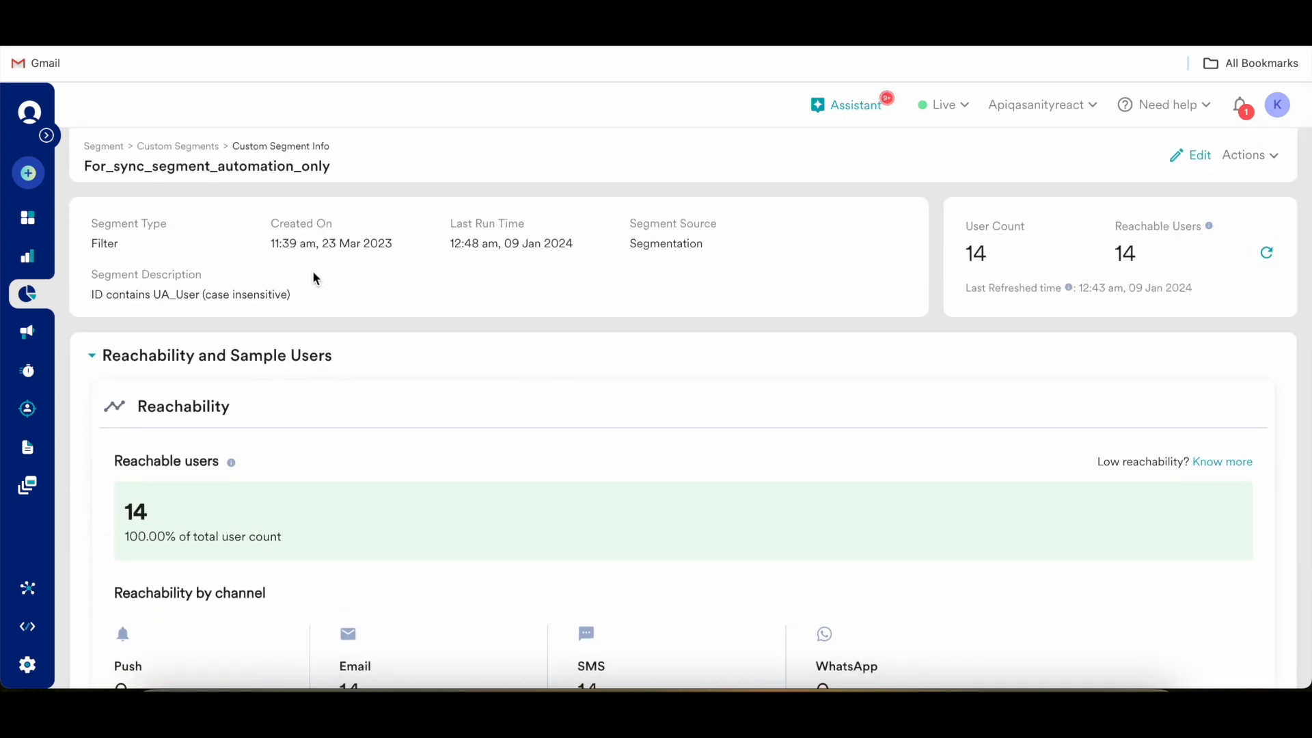
{"action": "mouse_move", "coordinate": [255, 210]}
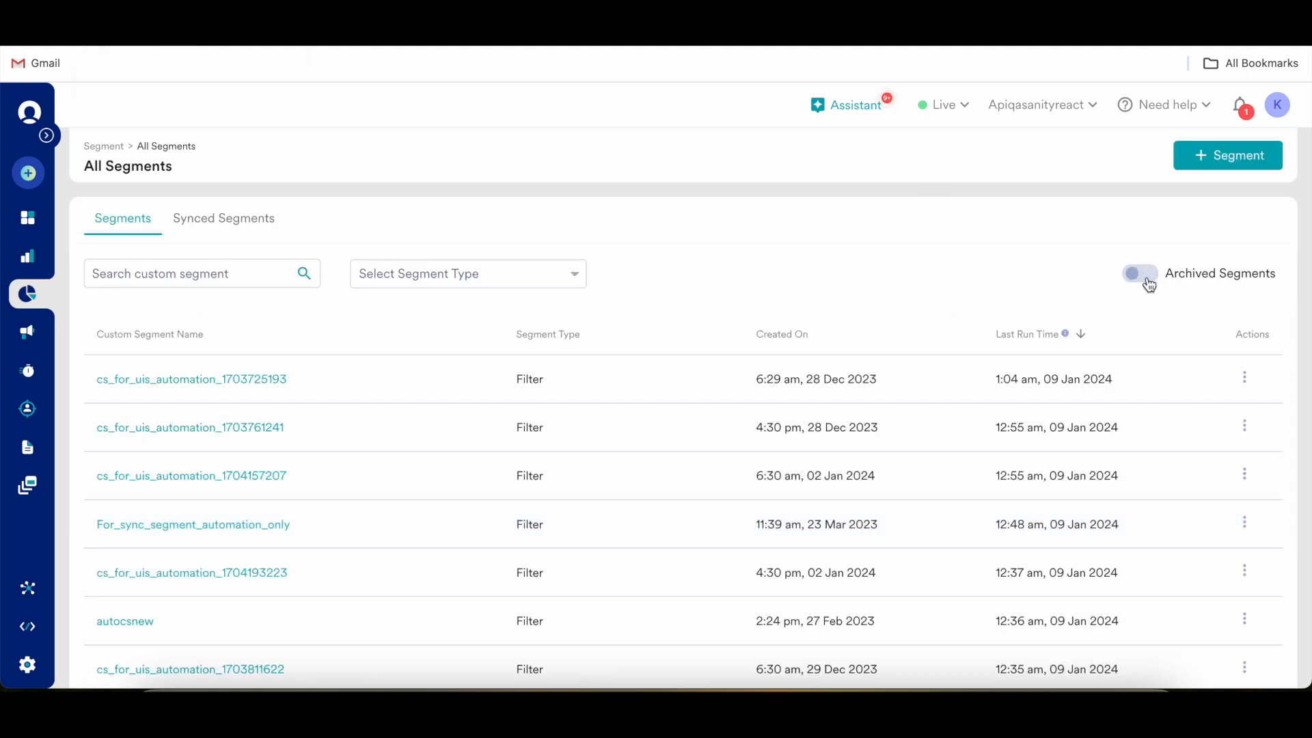
Step: List the archived segments, then switch to the Synced Segments view
{"action": "left_click", "coordinate": [1138, 274]}
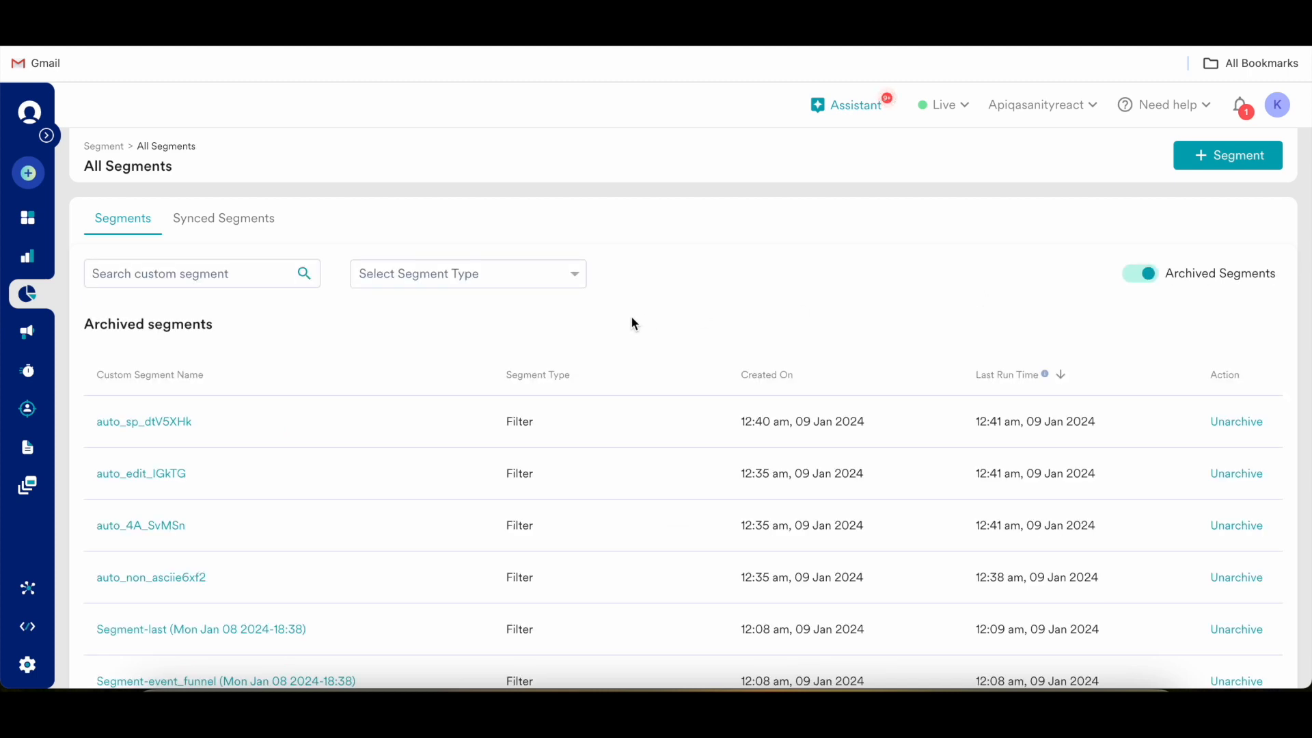
{"action": "mouse_move", "coordinate": [601, 379]}
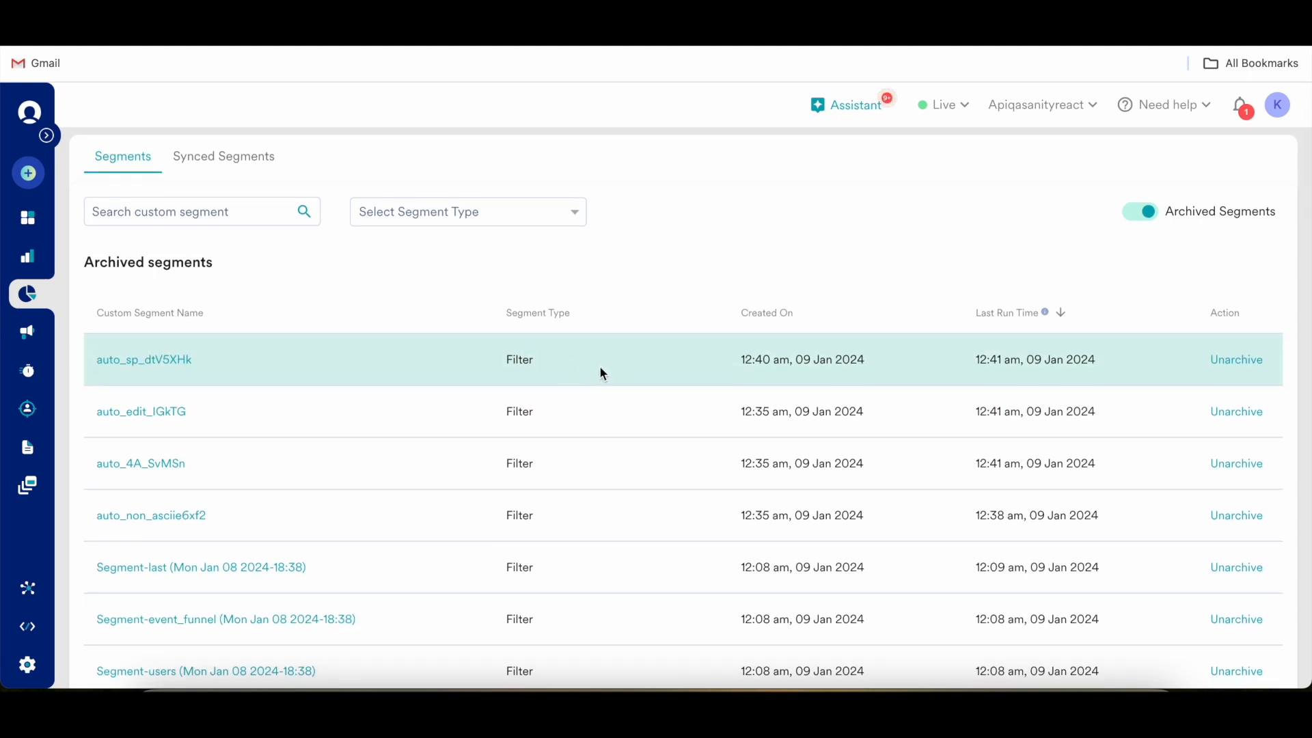
{"action": "mouse_move", "coordinate": [441, 309]}
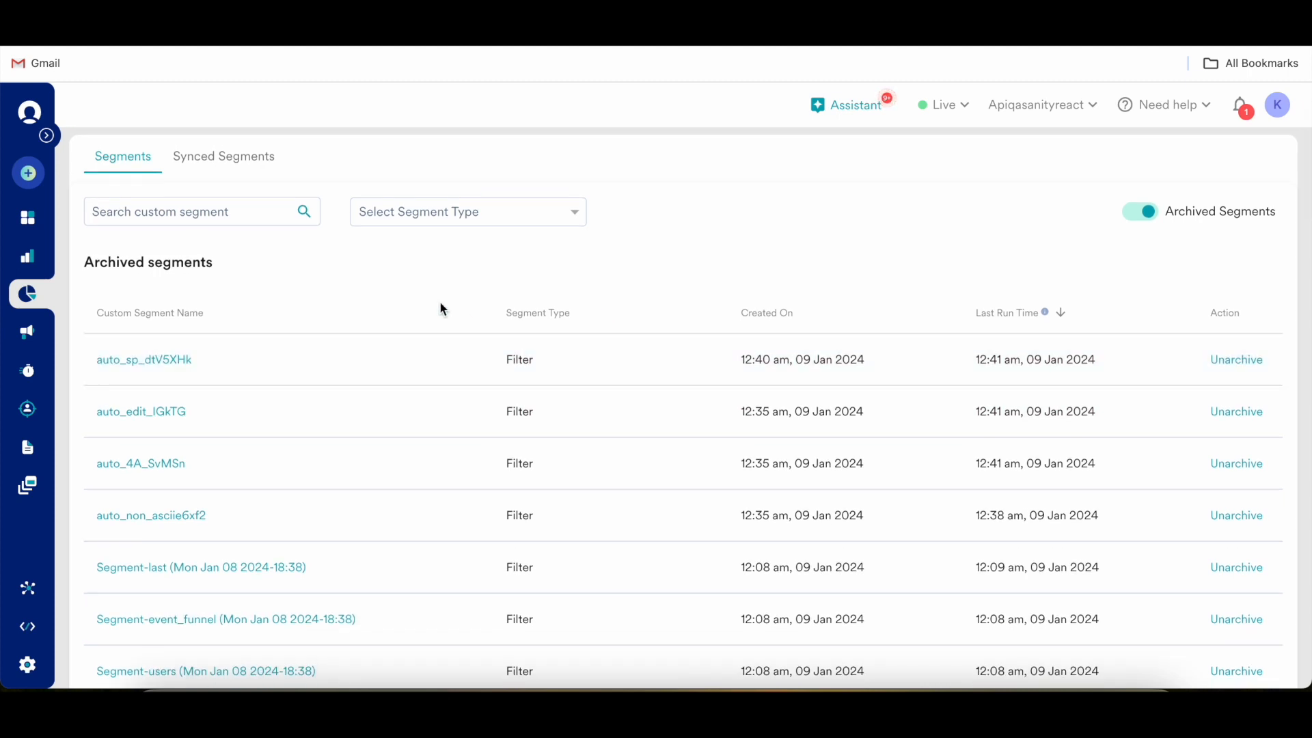
{"action": "mouse_move", "coordinate": [823, 290]}
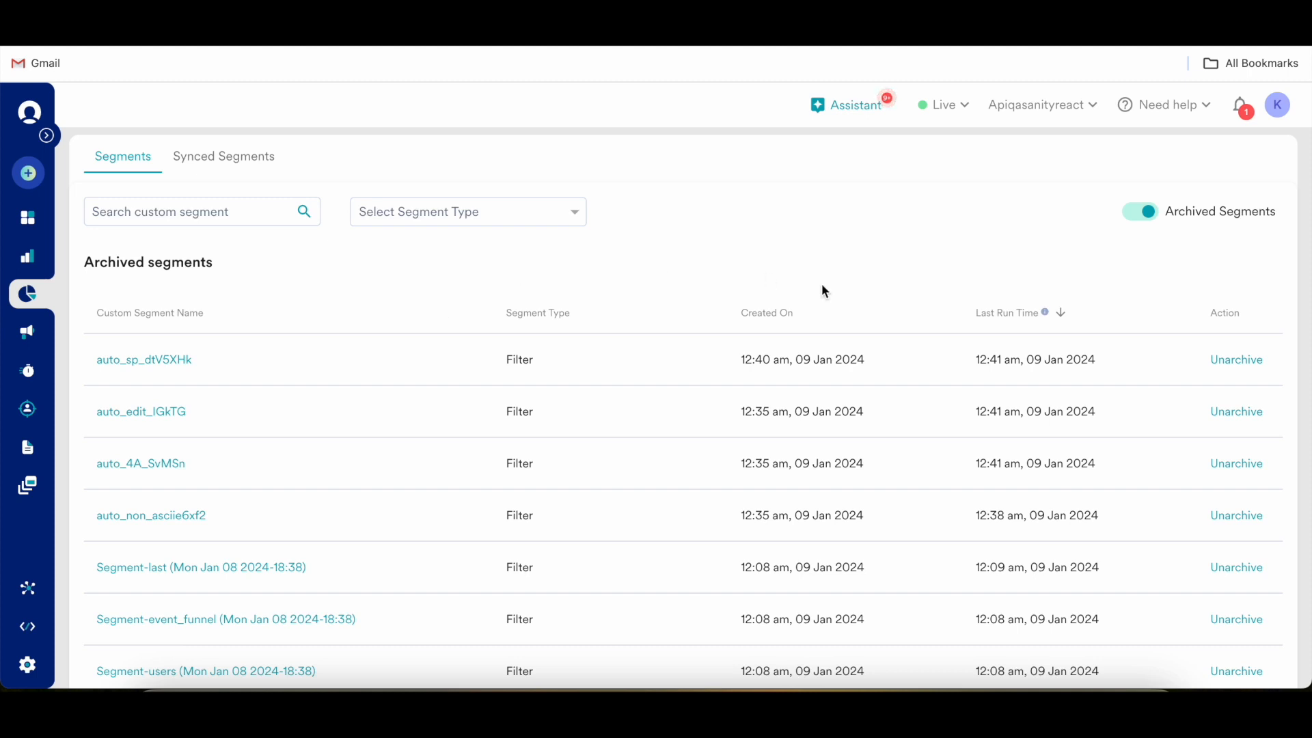
{"action": "mouse_move", "coordinate": [1154, 359]}
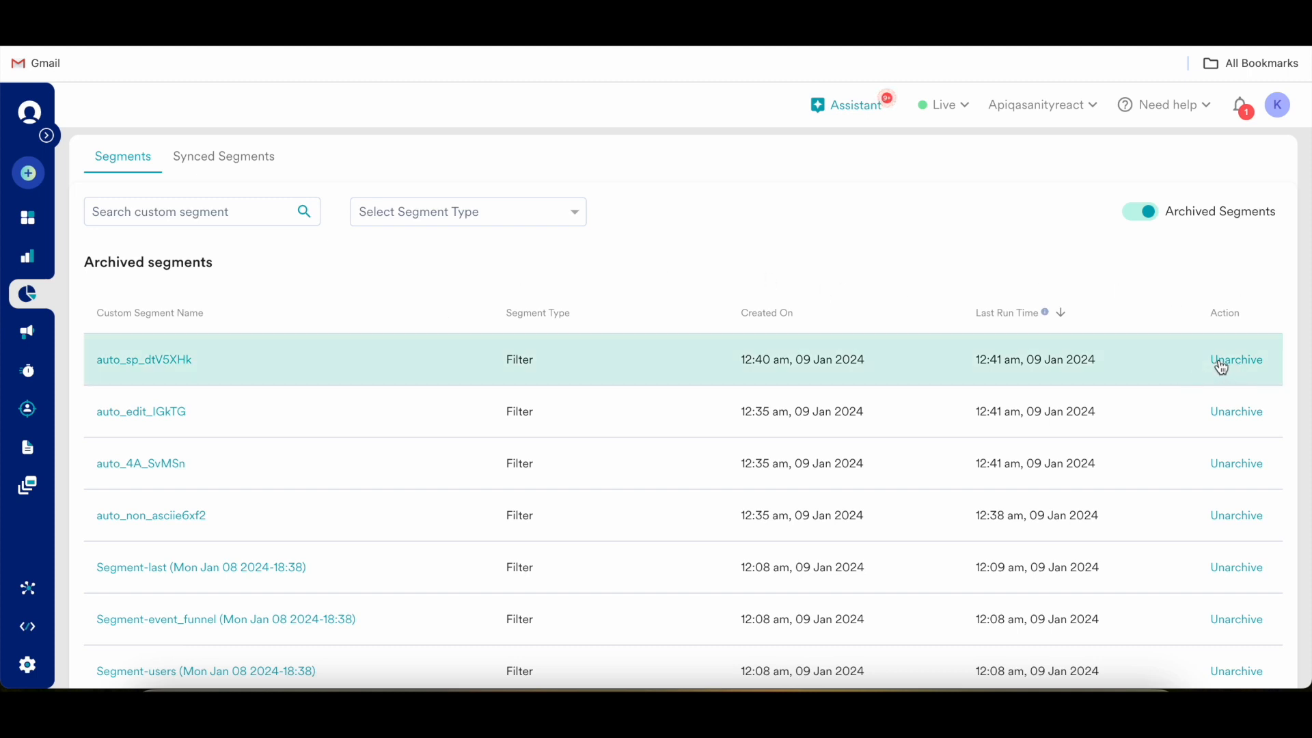
{"action": "mouse_move", "coordinate": [1140, 364]}
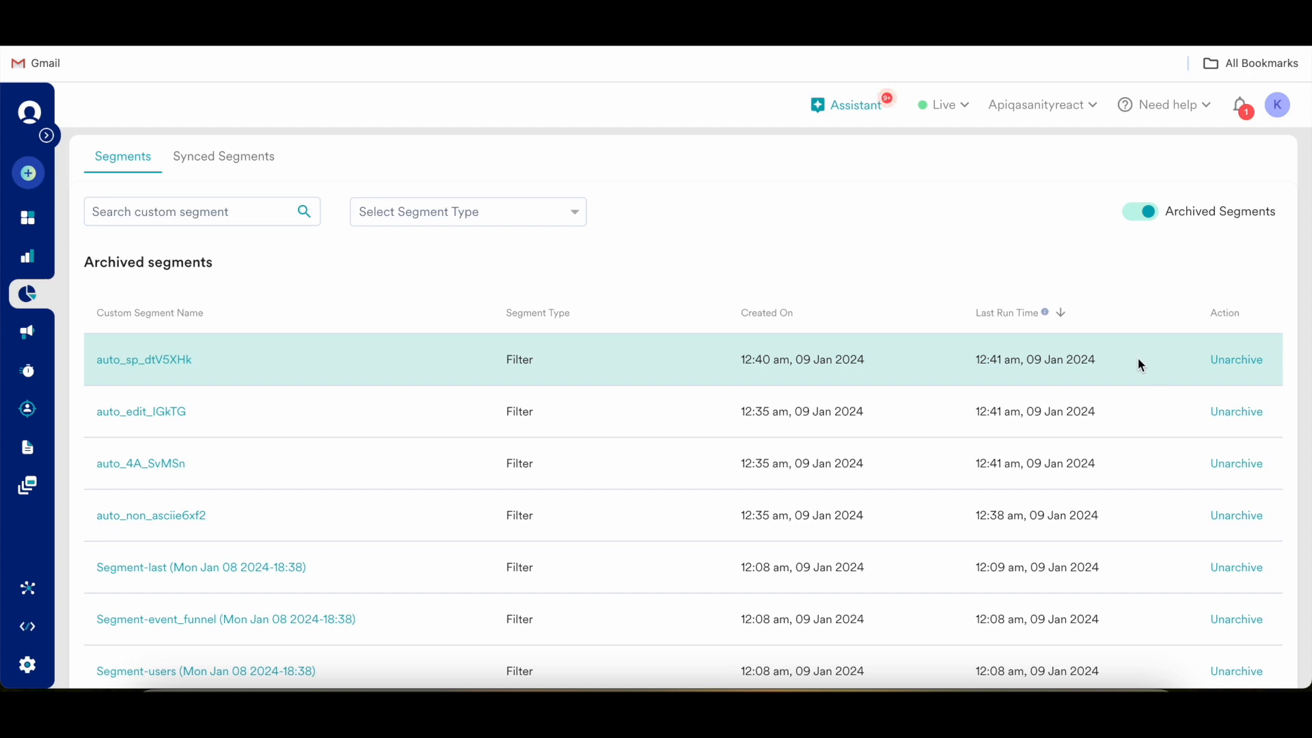
{"action": "mouse_move", "coordinate": [1246, 285]}
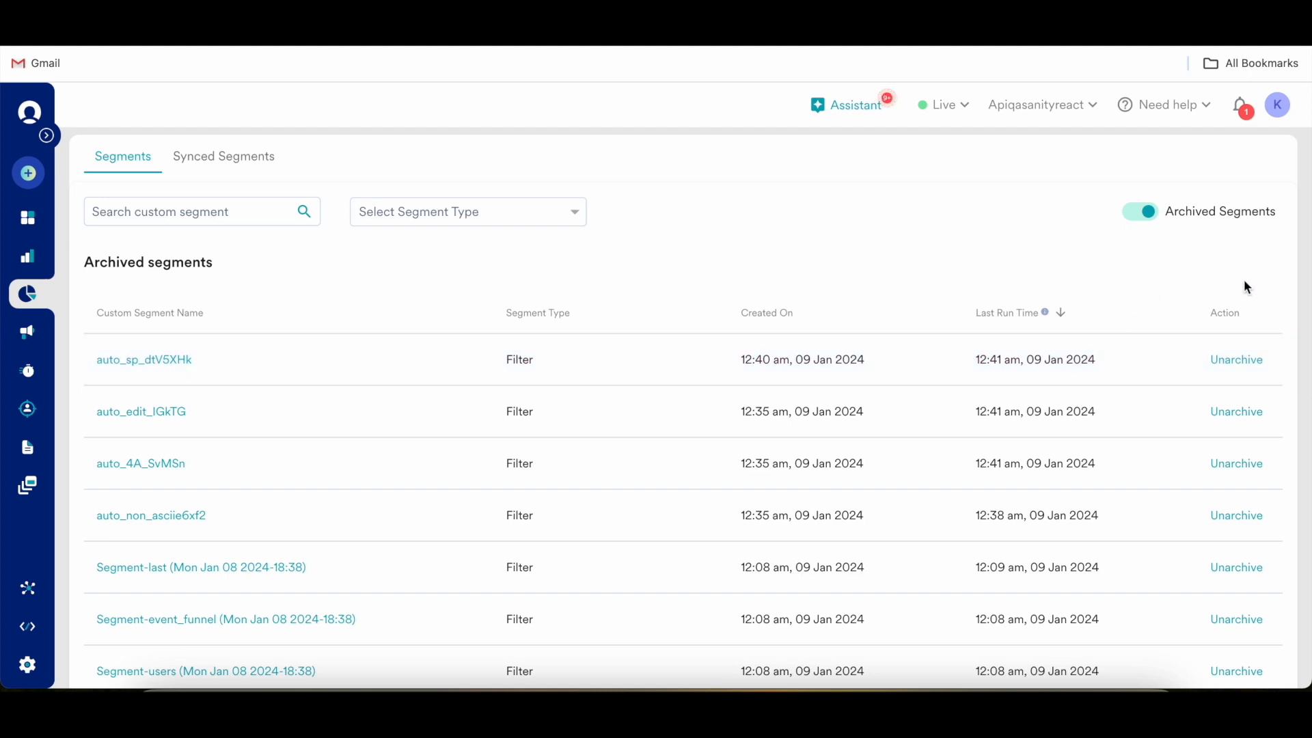
{"action": "mouse_move", "coordinate": [918, 186]}
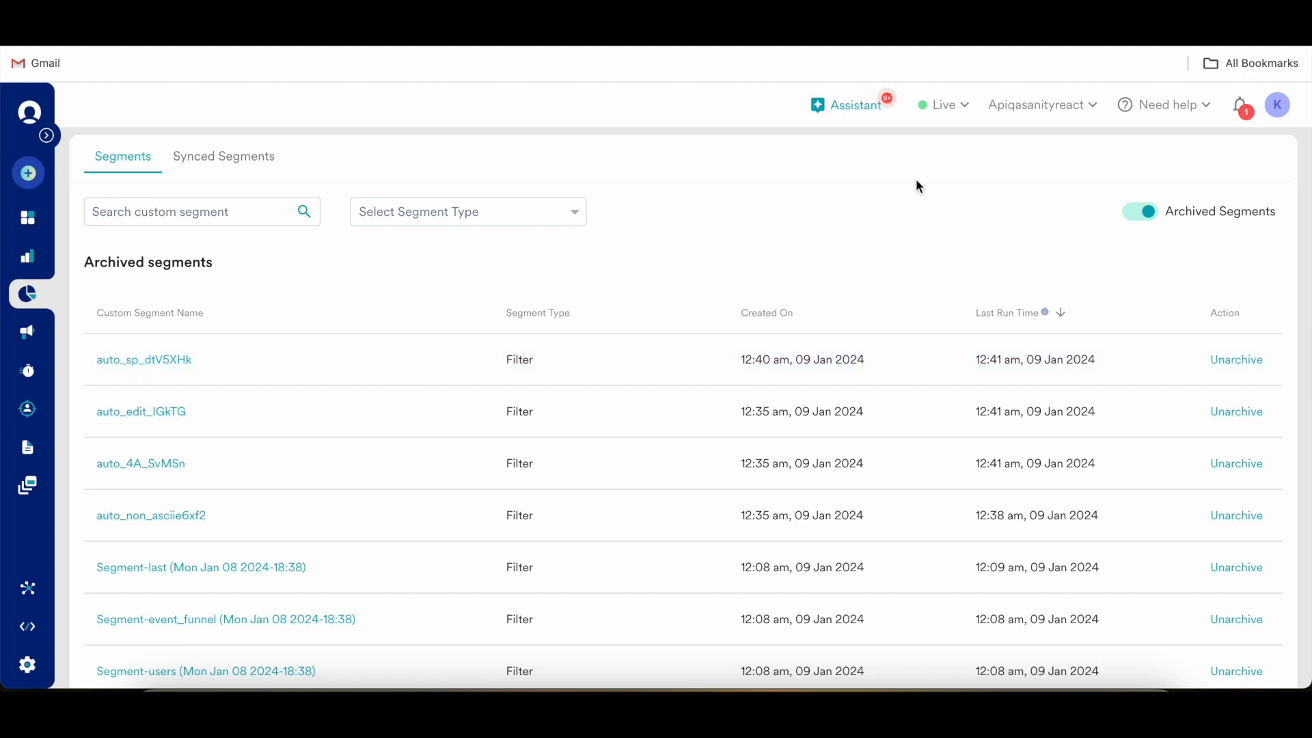
{"action": "mouse_move", "coordinate": [90, 151]}
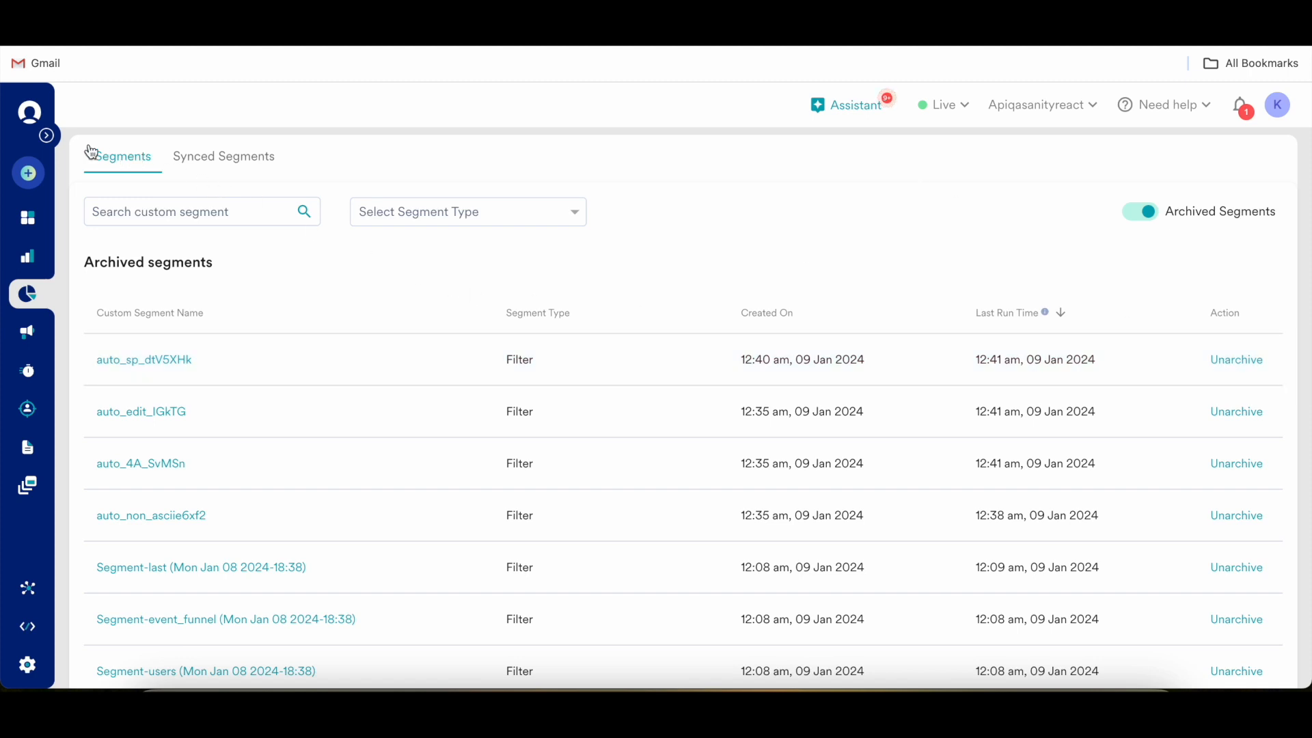
{"action": "mouse_move", "coordinate": [129, 169]}
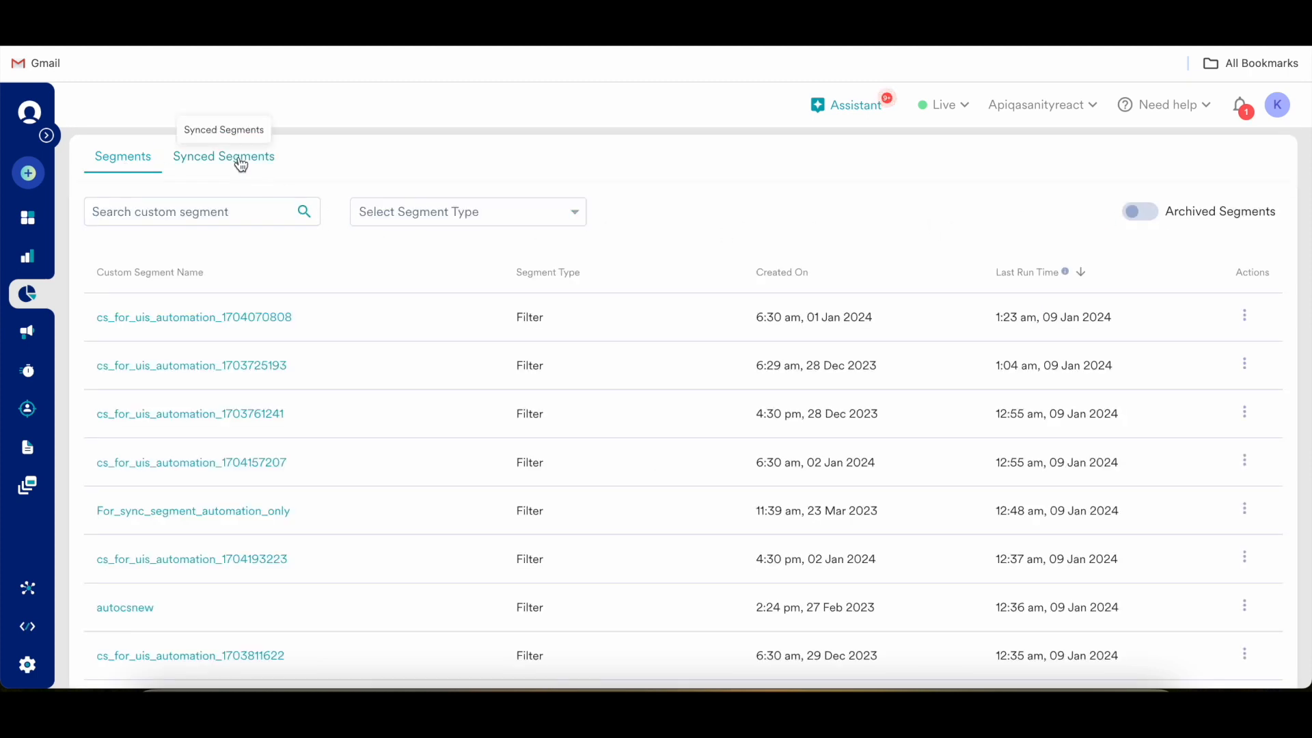
{"action": "left_click", "coordinate": [223, 156]}
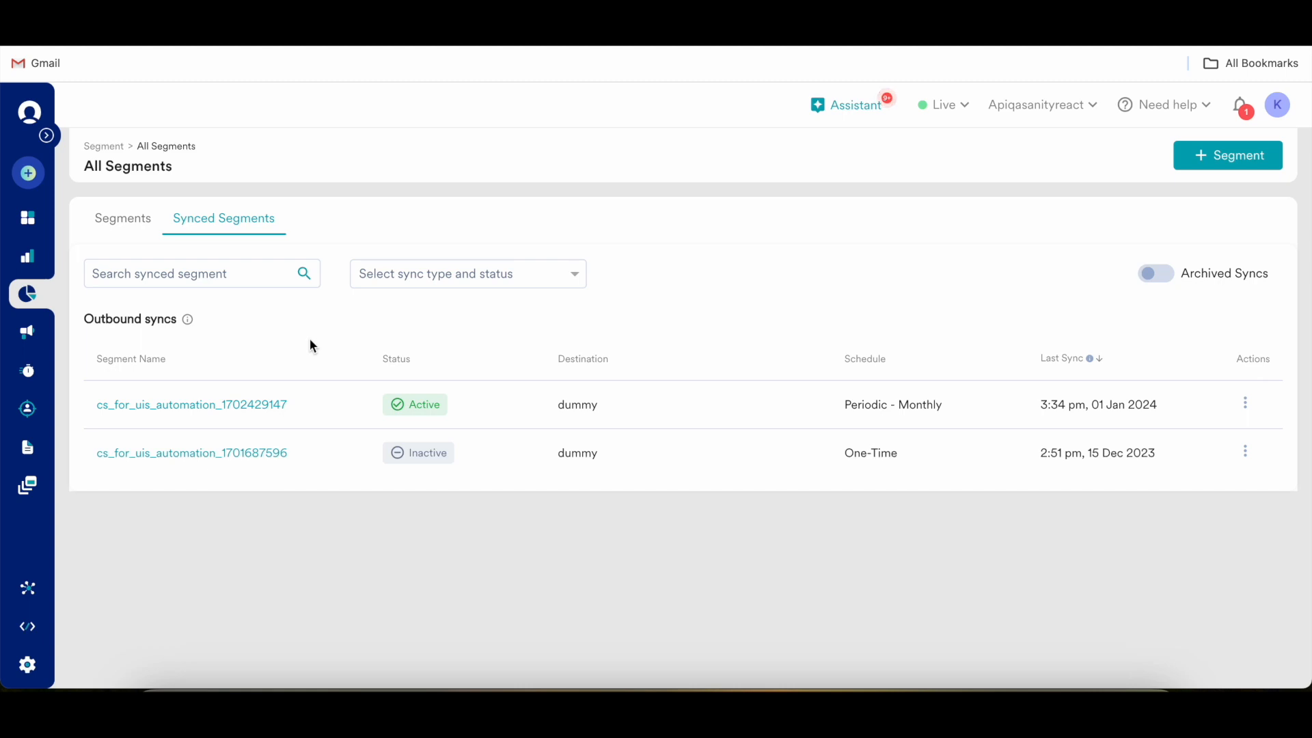
{"action": "mouse_move", "coordinate": [418, 332]}
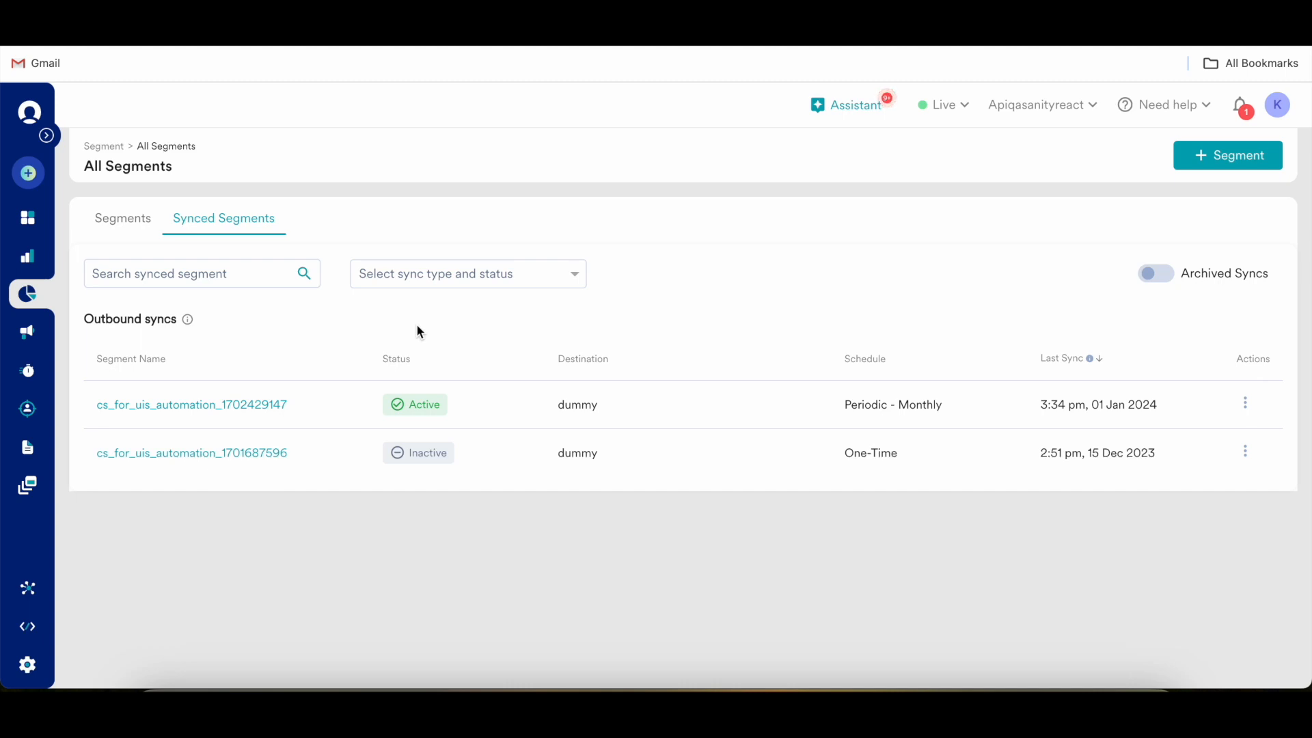
{"action": "mouse_move", "coordinate": [125, 372]}
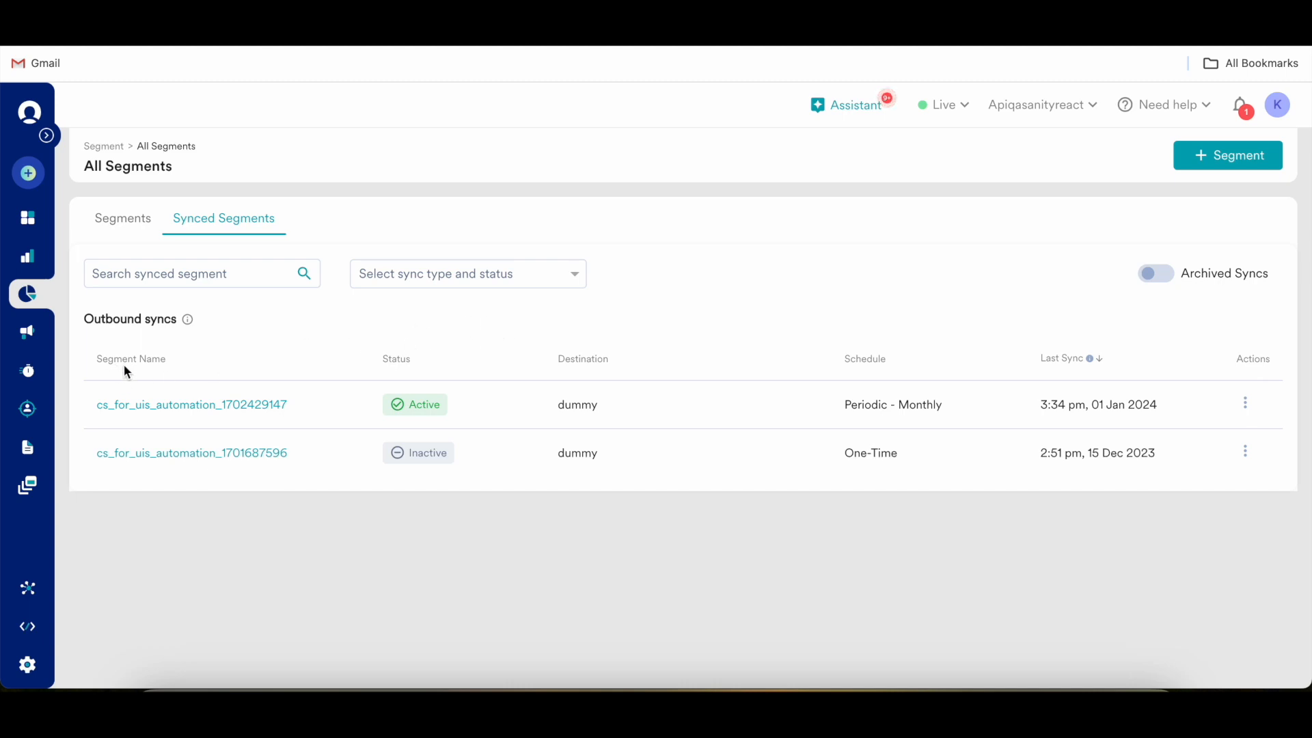
{"action": "mouse_move", "coordinate": [551, 375]}
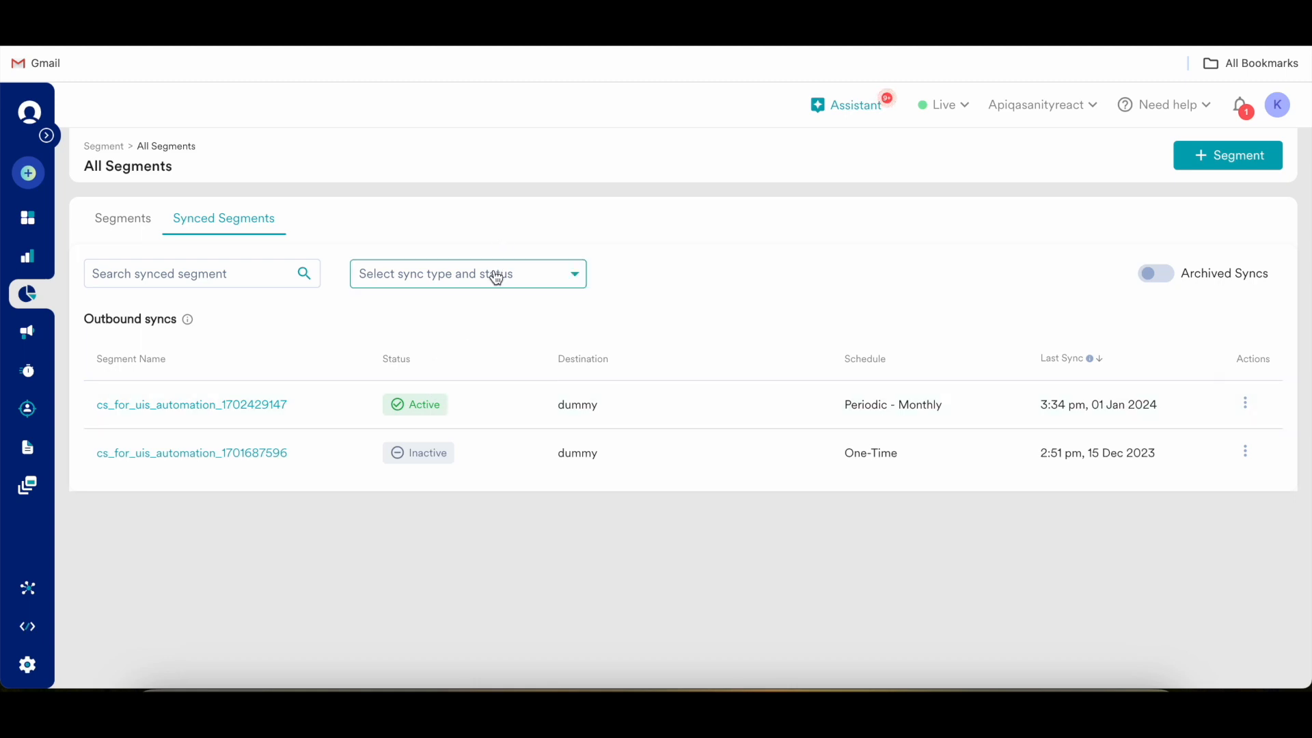
Step: Check the sync type/status filter options and the actions available for the active monthly outbound sync
{"action": "left_click", "coordinate": [467, 274]}
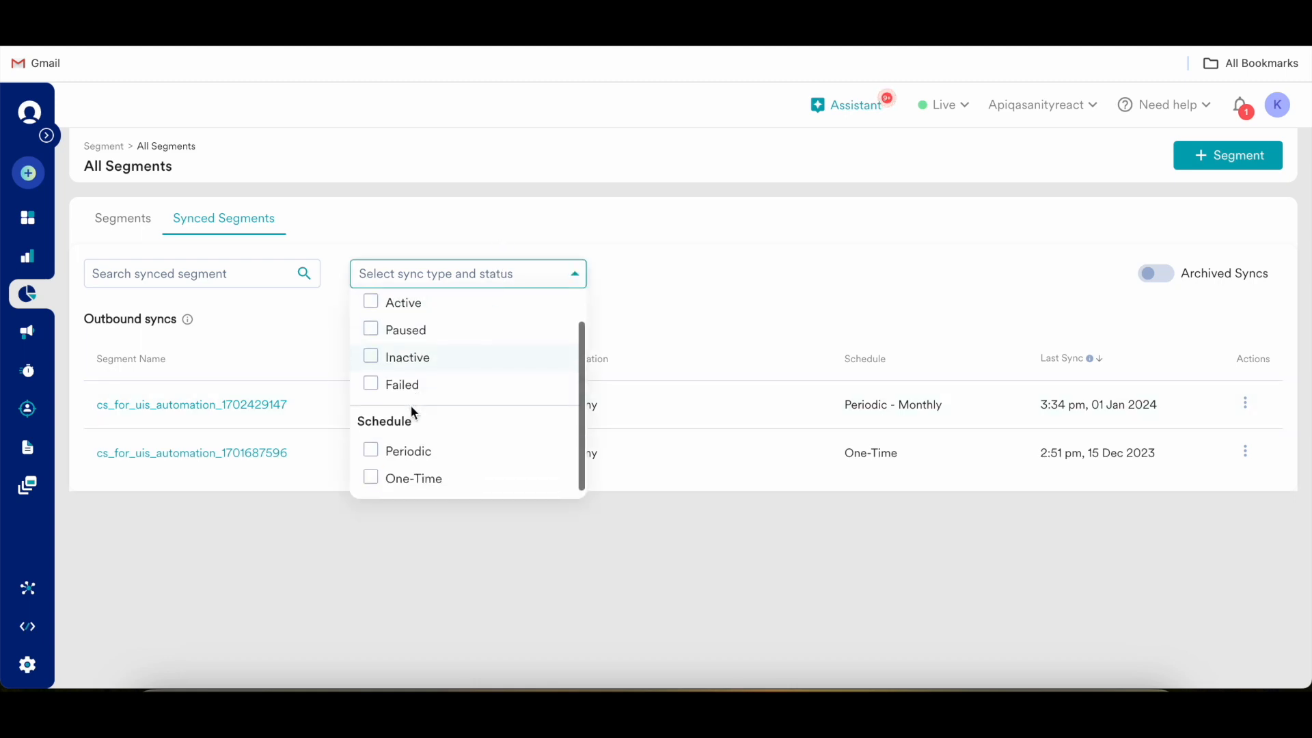
{"action": "mouse_move", "coordinate": [393, 452]}
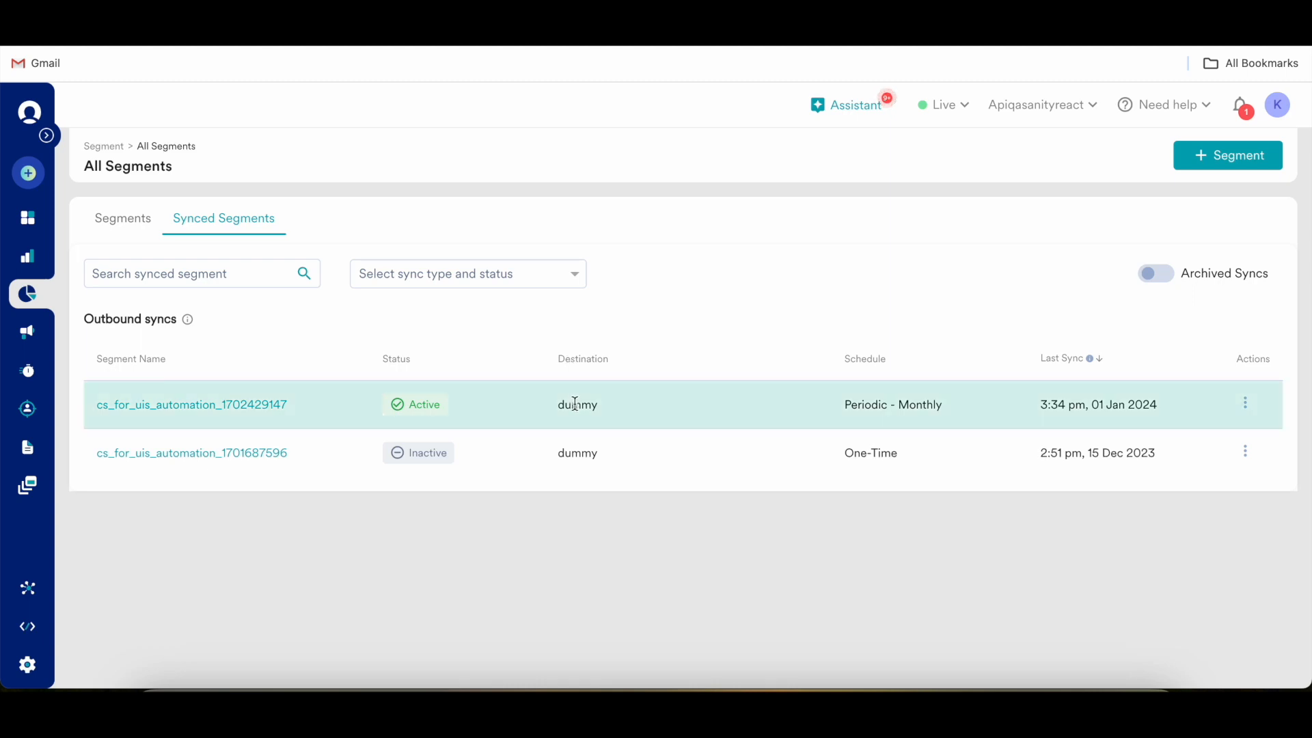
{"action": "mouse_move", "coordinate": [576, 358]}
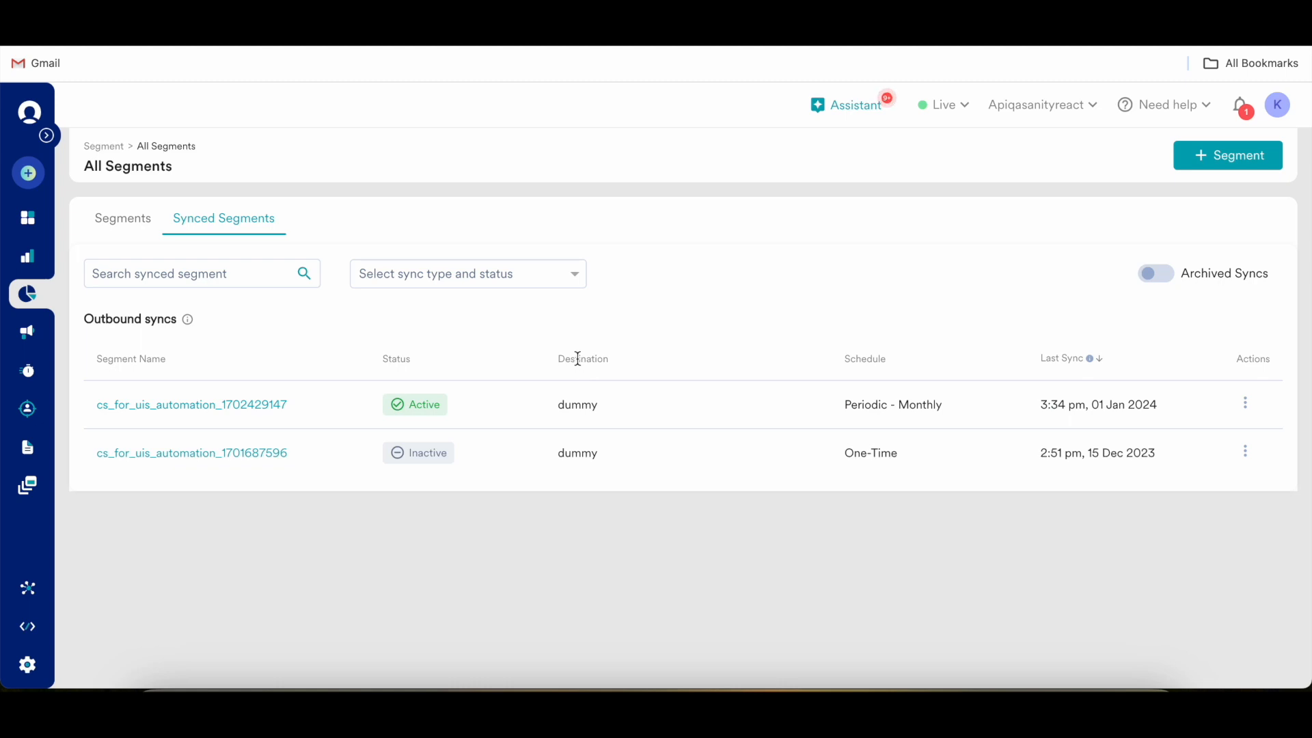
{"action": "mouse_move", "coordinate": [643, 370]}
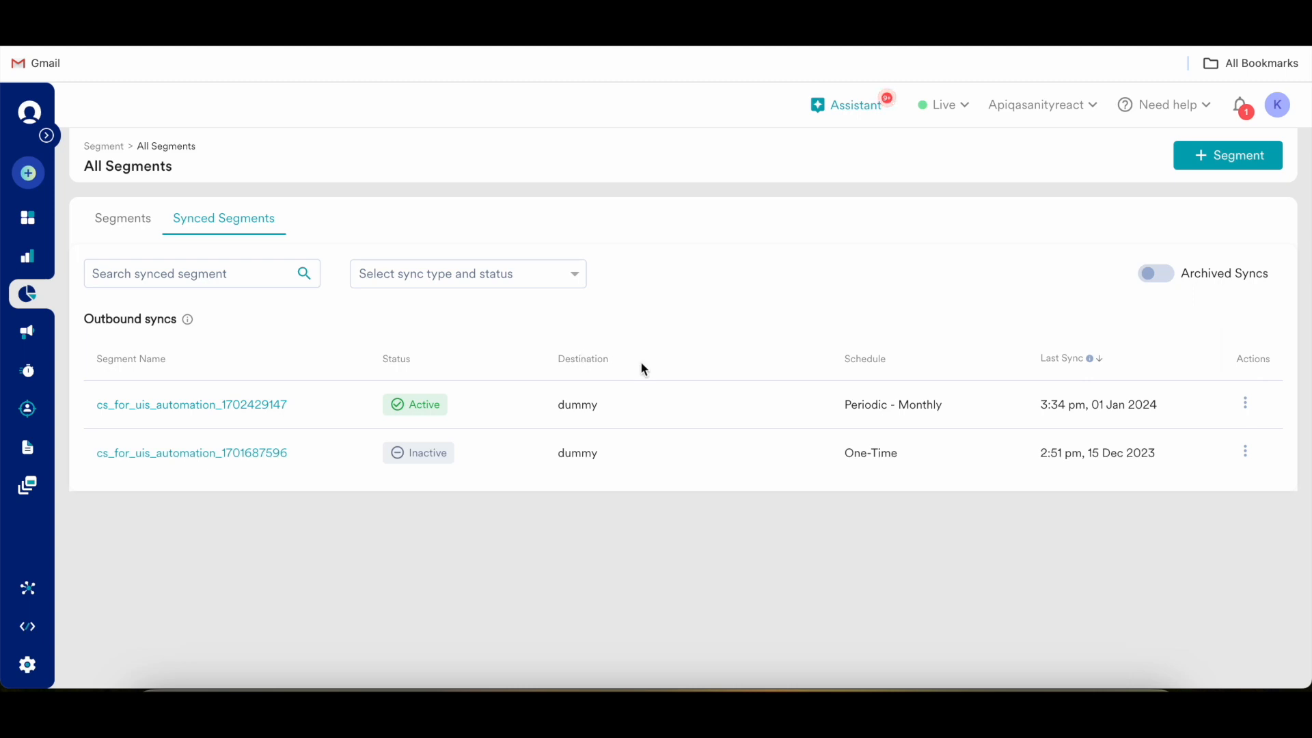
{"action": "mouse_move", "coordinate": [854, 373]}
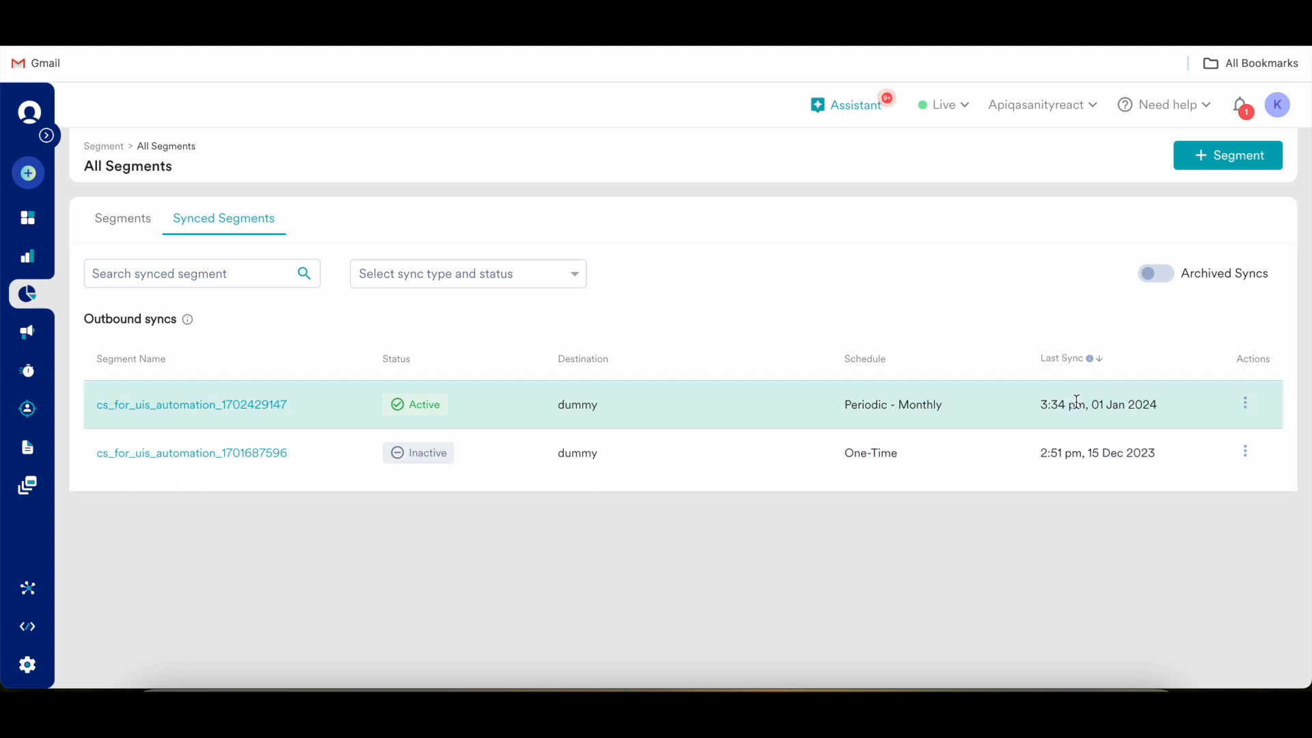
{"action": "left_click", "coordinate": [1245, 404]}
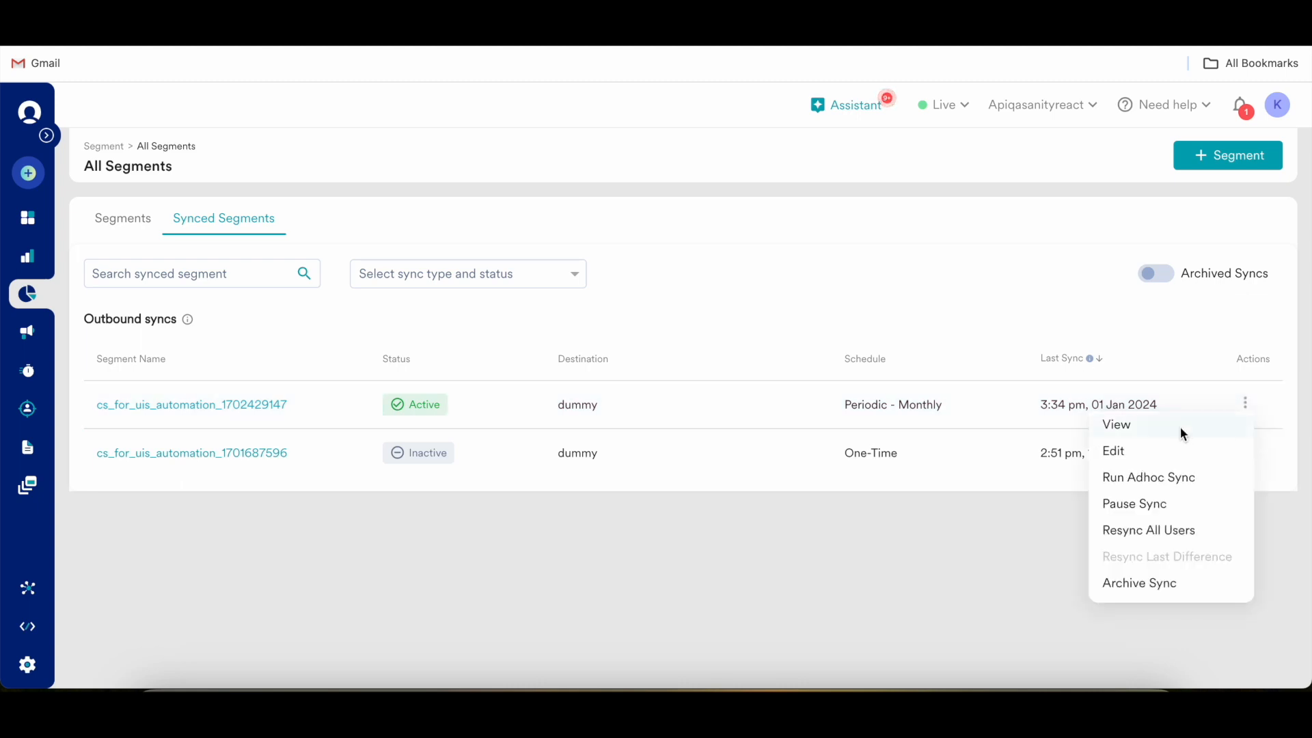
{"action": "mouse_move", "coordinate": [1131, 524]}
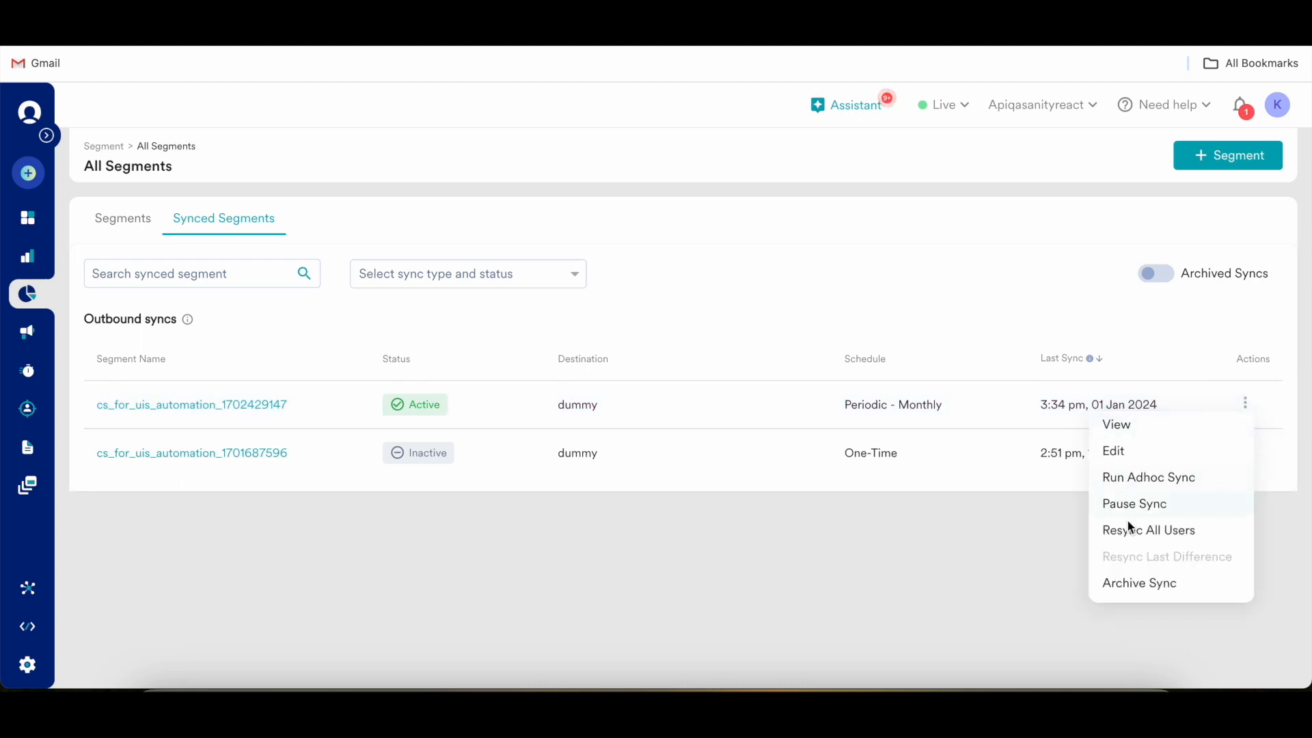
{"action": "mouse_move", "coordinate": [1011, 517]}
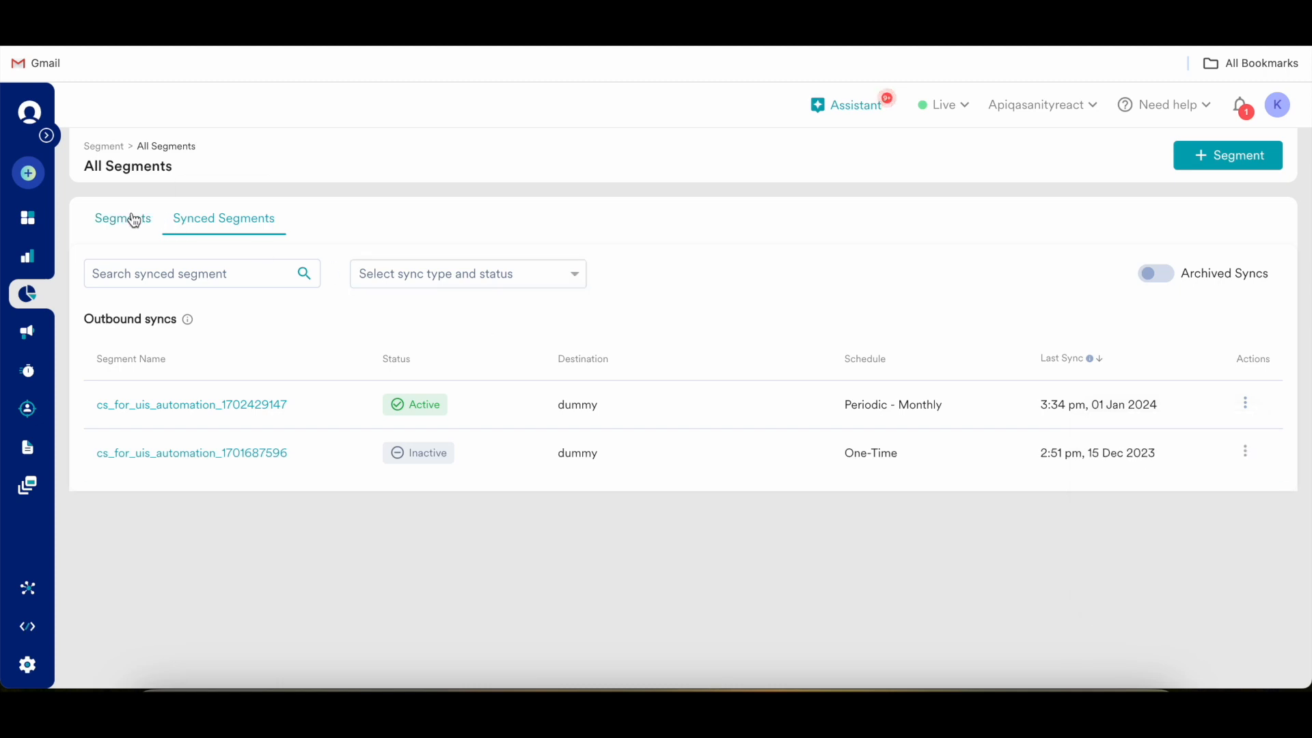
Step: Return from Synced Segments to the custom Segments list
{"action": "left_click", "coordinate": [122, 218]}
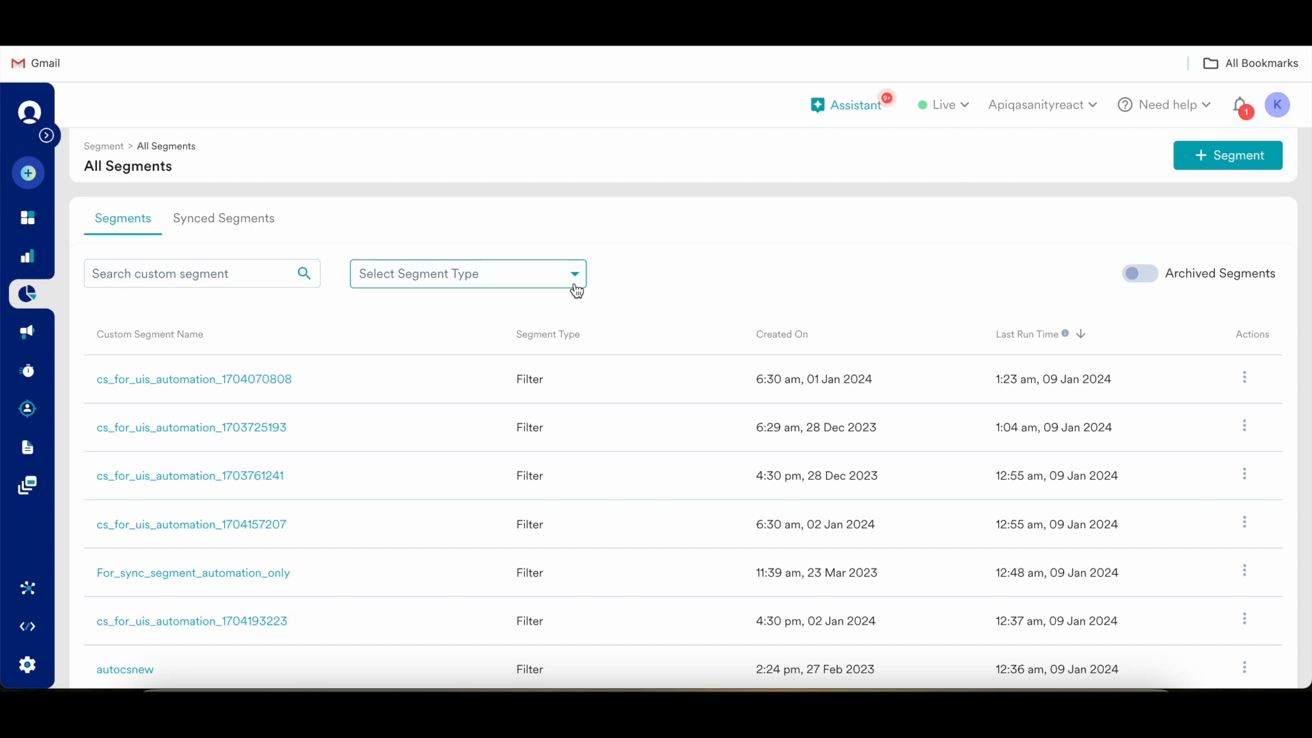
{"action": "mouse_move", "coordinate": [1041, 255]}
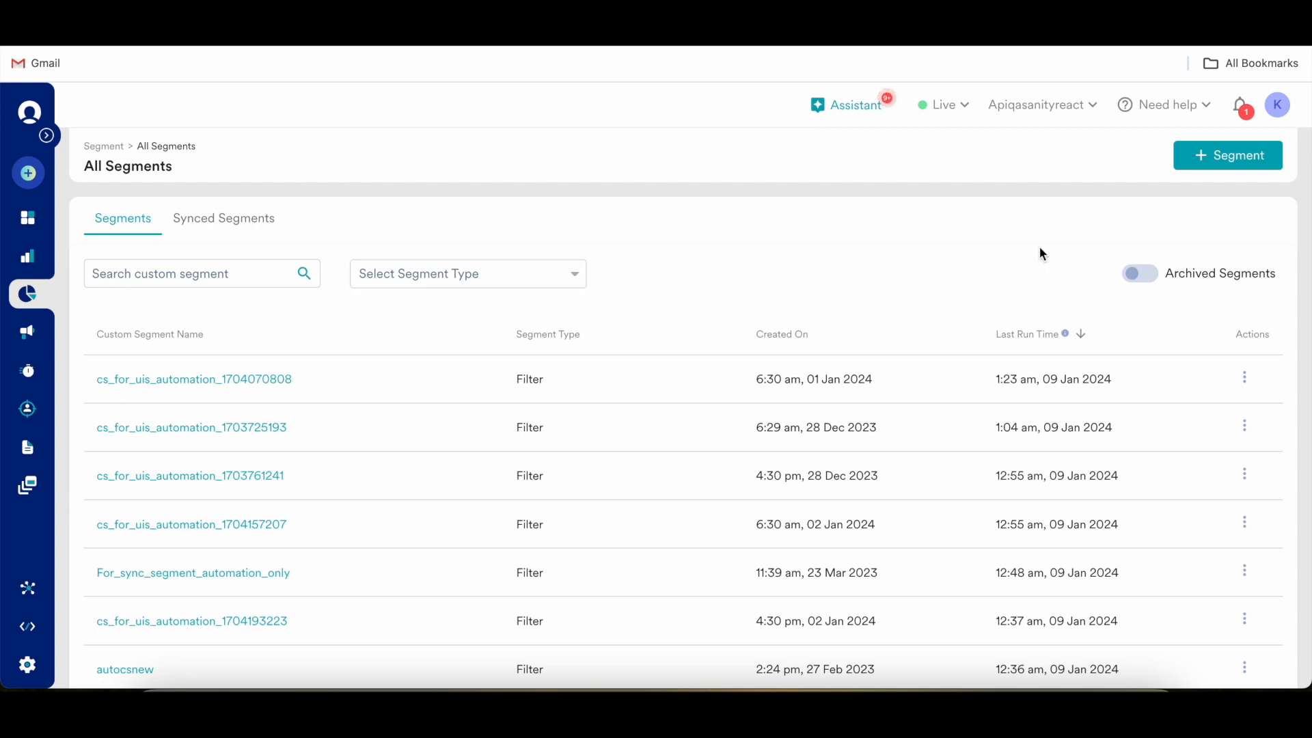